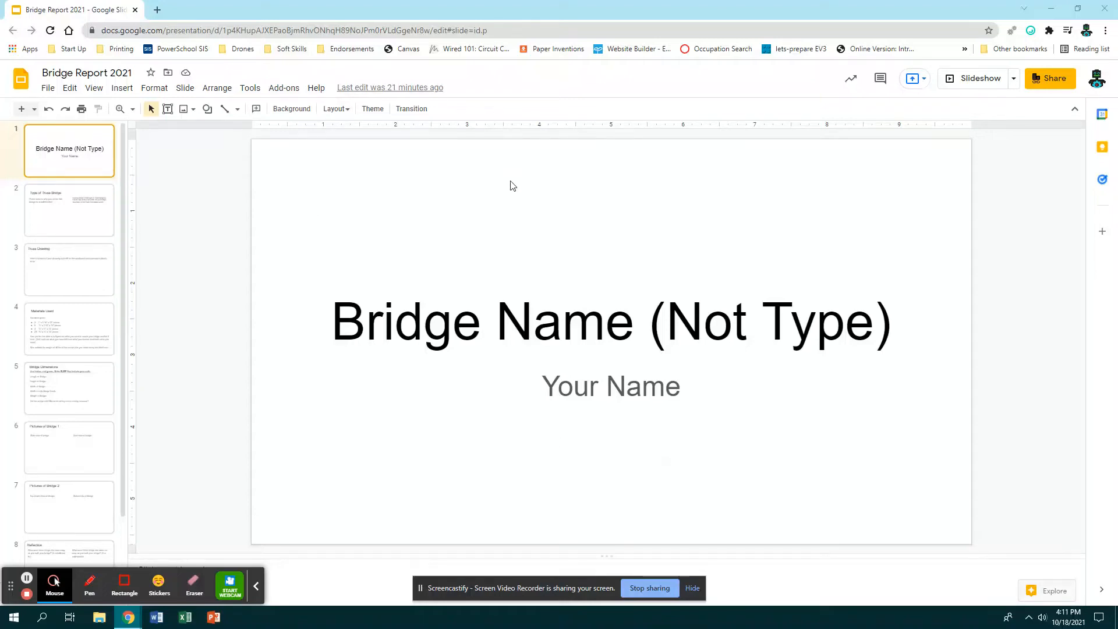
mouse_move(284, 242)
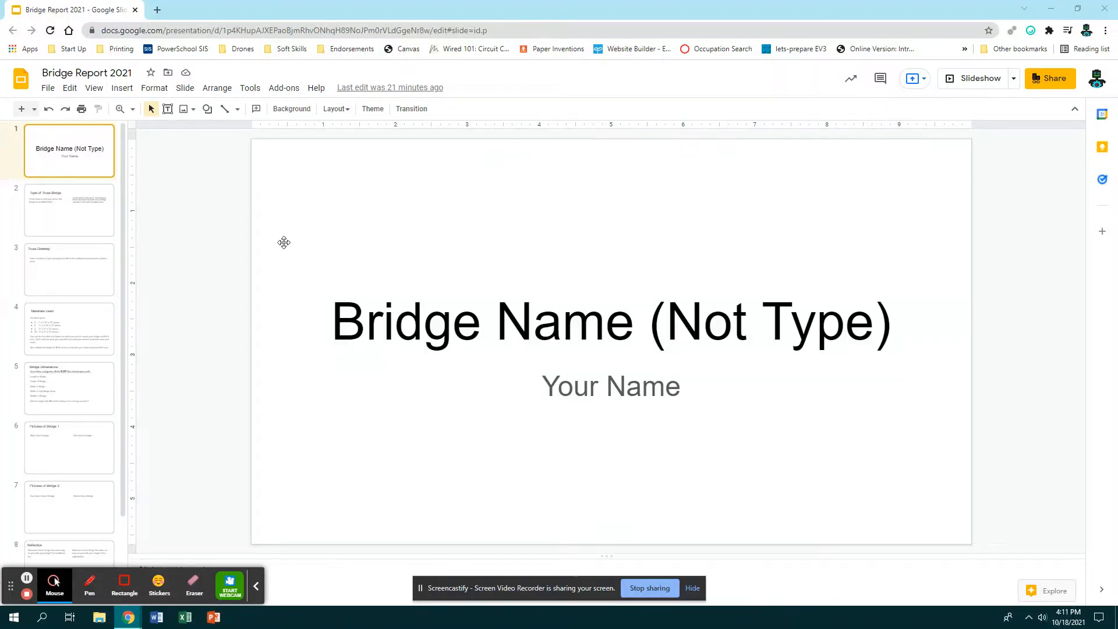
mouse_move(102, 284)
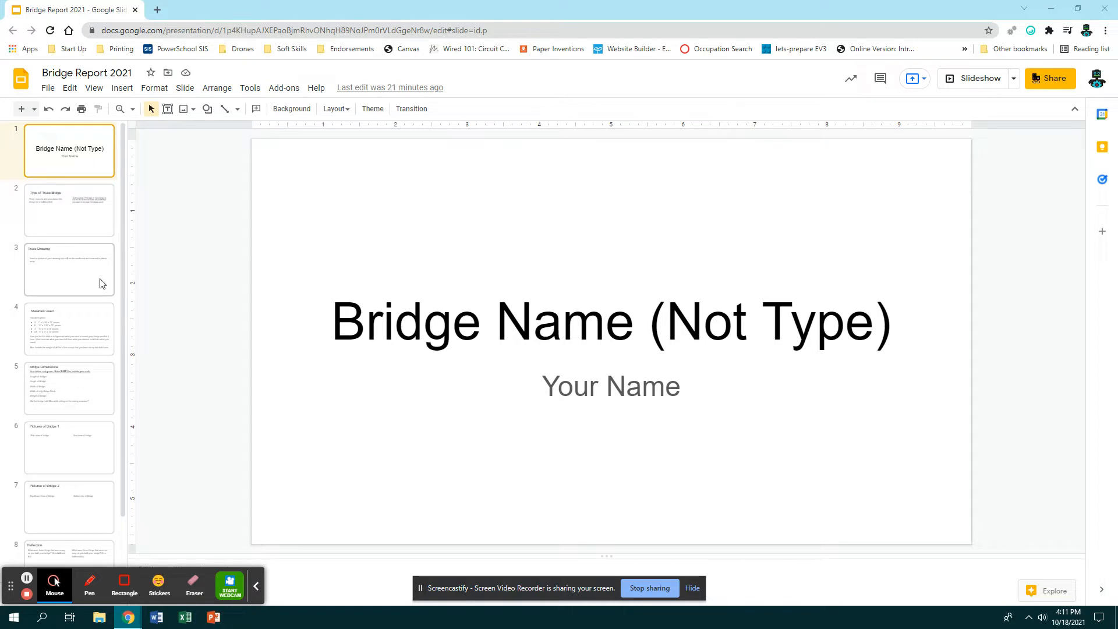
mouse_move(150, 276)
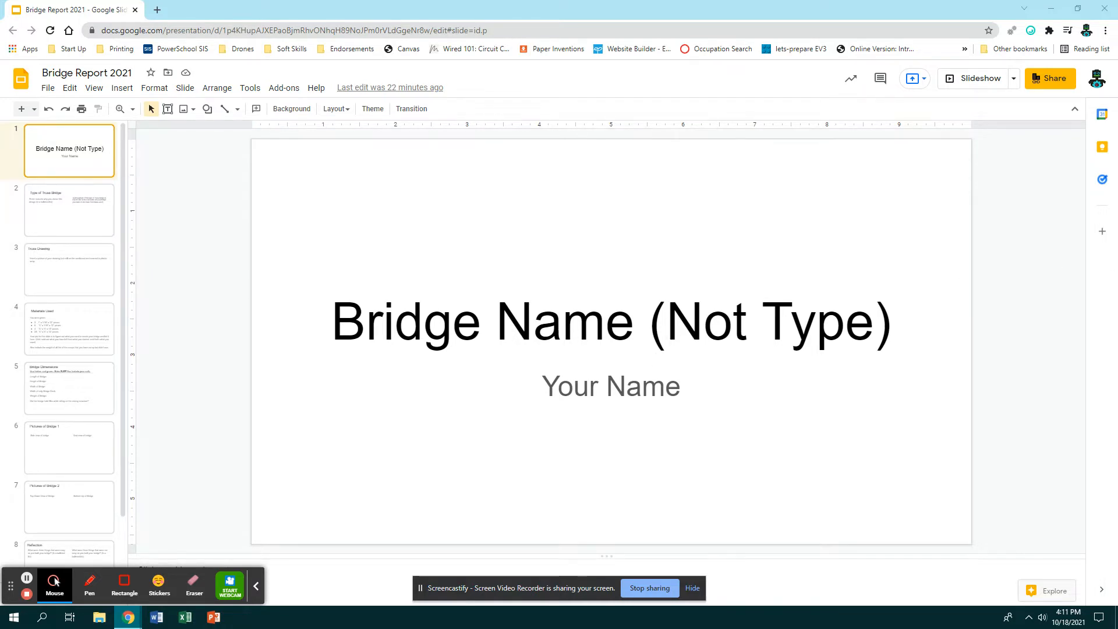
- Review the title slide and land on the Type of Truss Bridge slide via the filmstrip
click(69, 209)
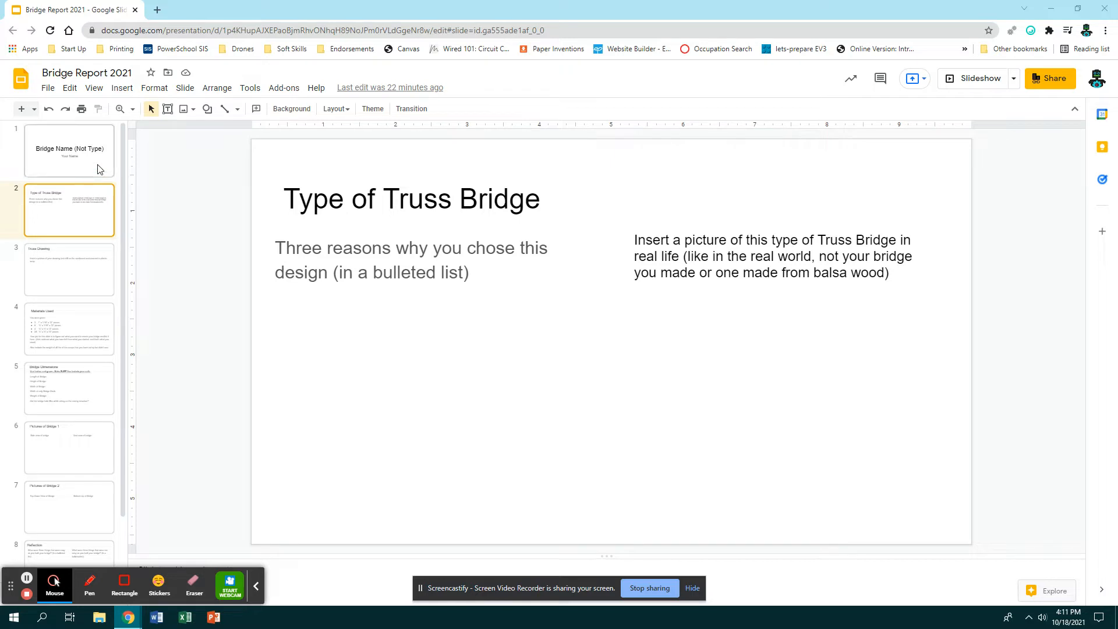
click(68, 150)
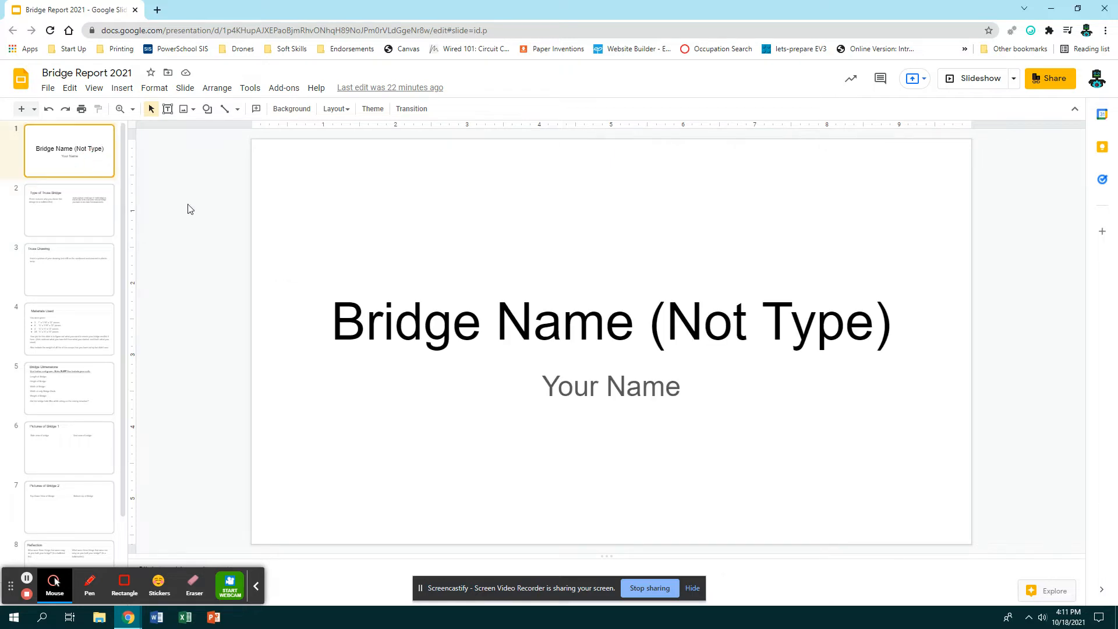
mouse_move(569, 314)
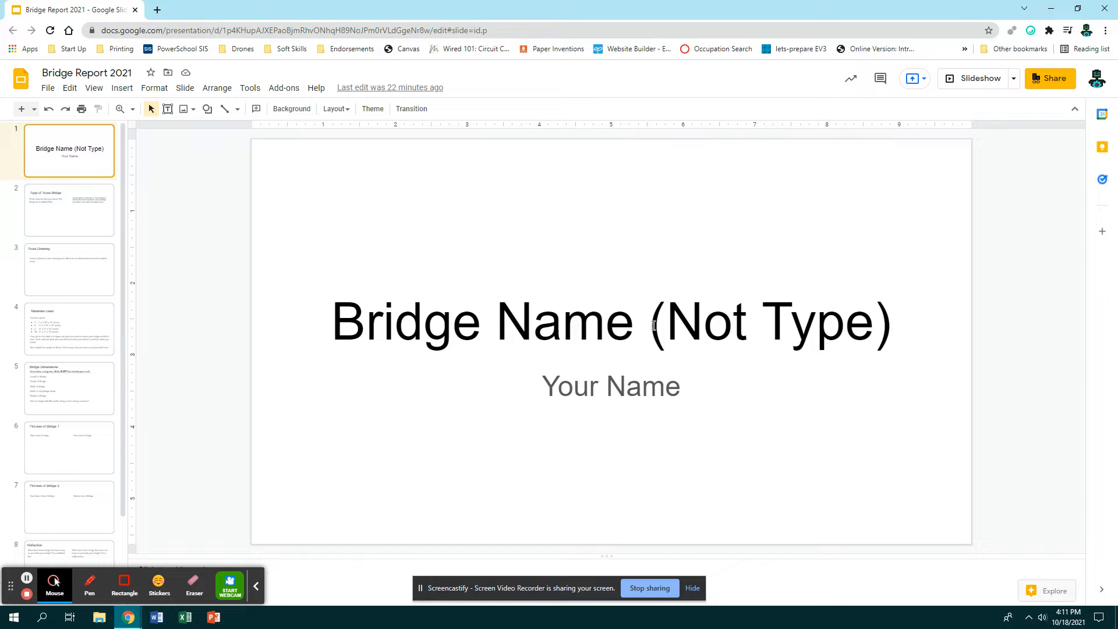
mouse_move(773, 334)
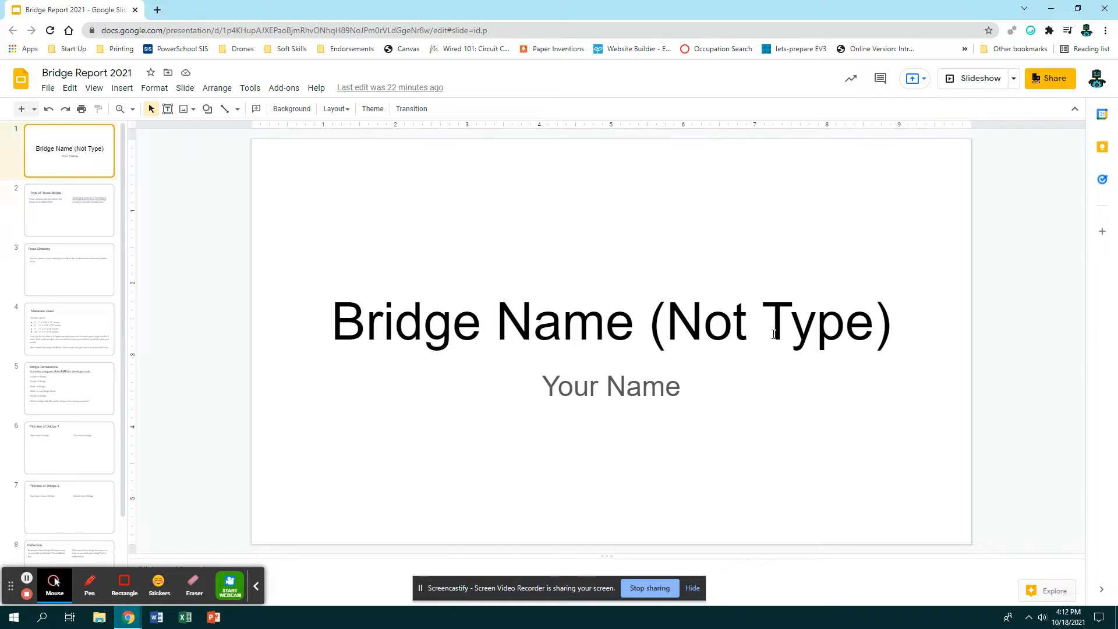
mouse_move(776, 338)
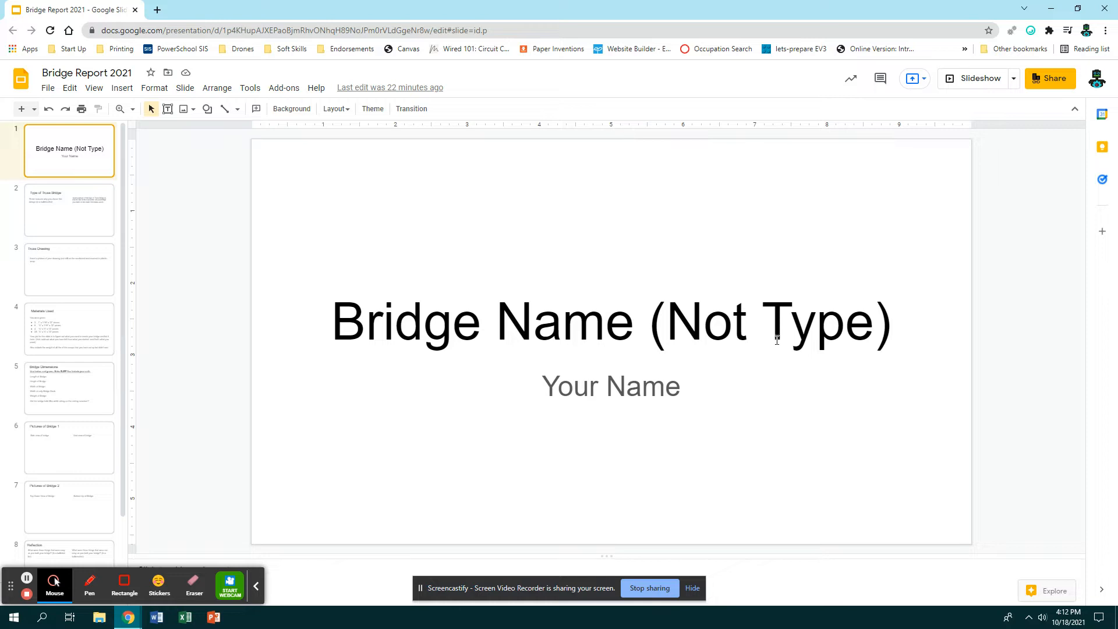
mouse_move(771, 352)
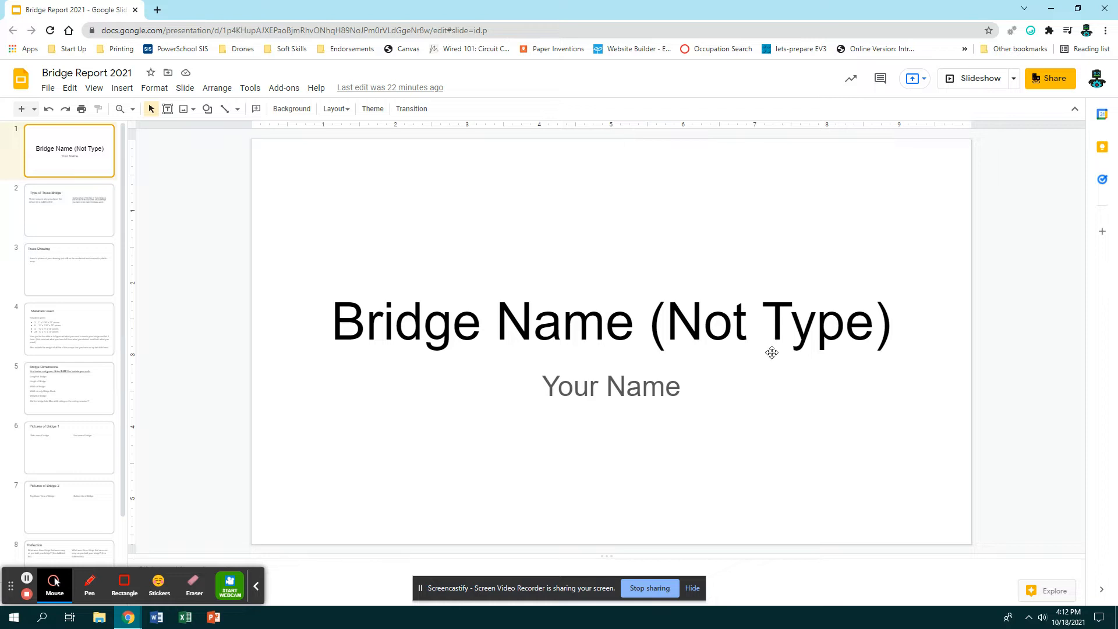
mouse_move(557, 351)
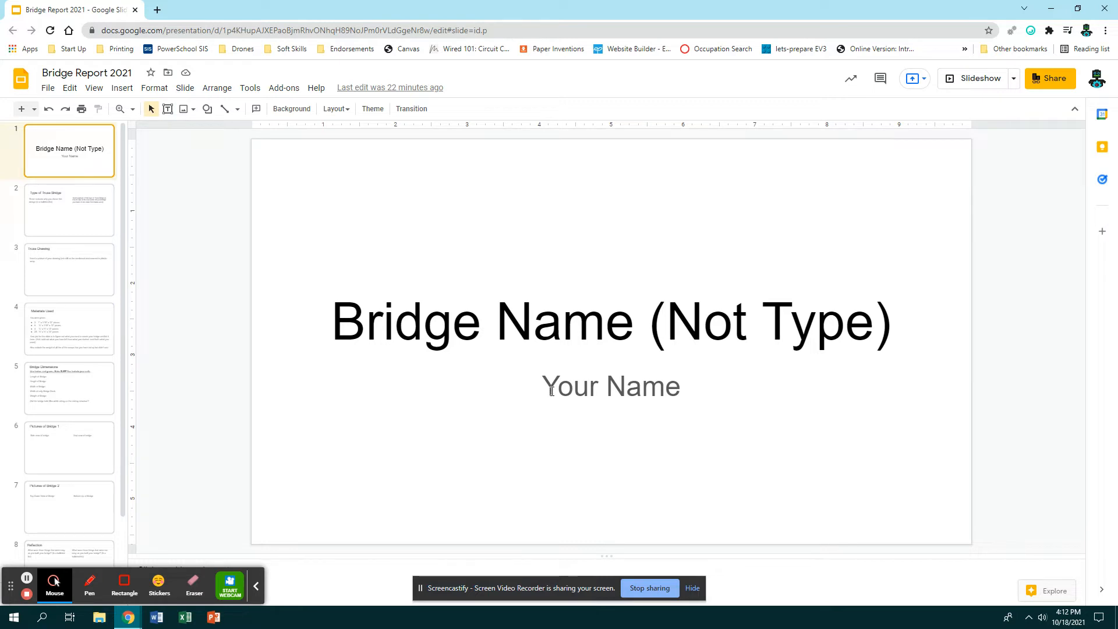
mouse_move(512, 265)
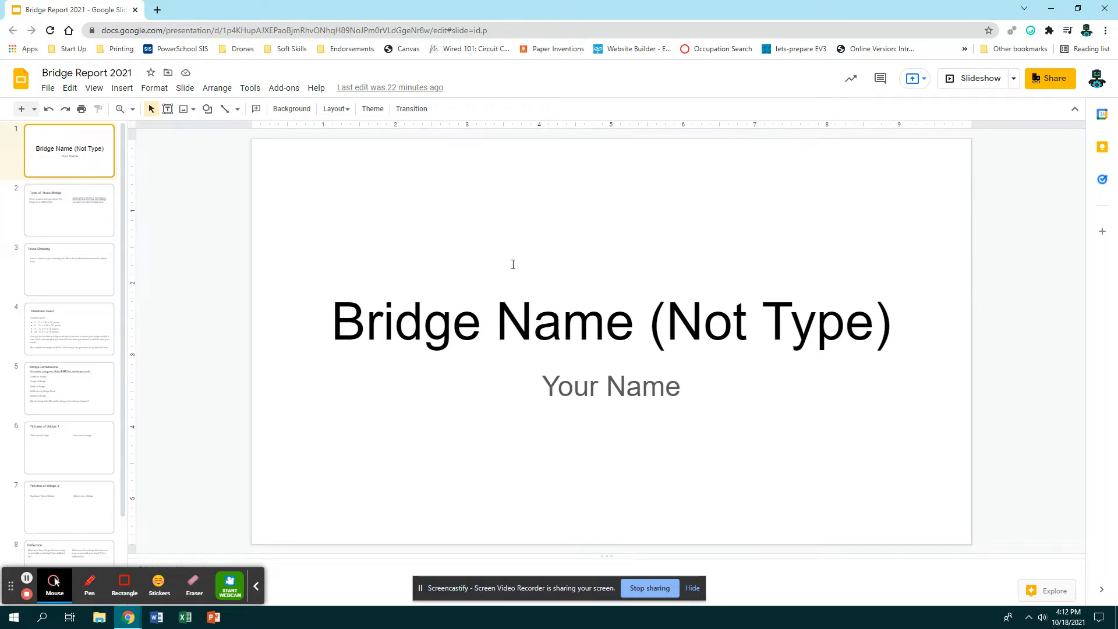
click(68, 210)
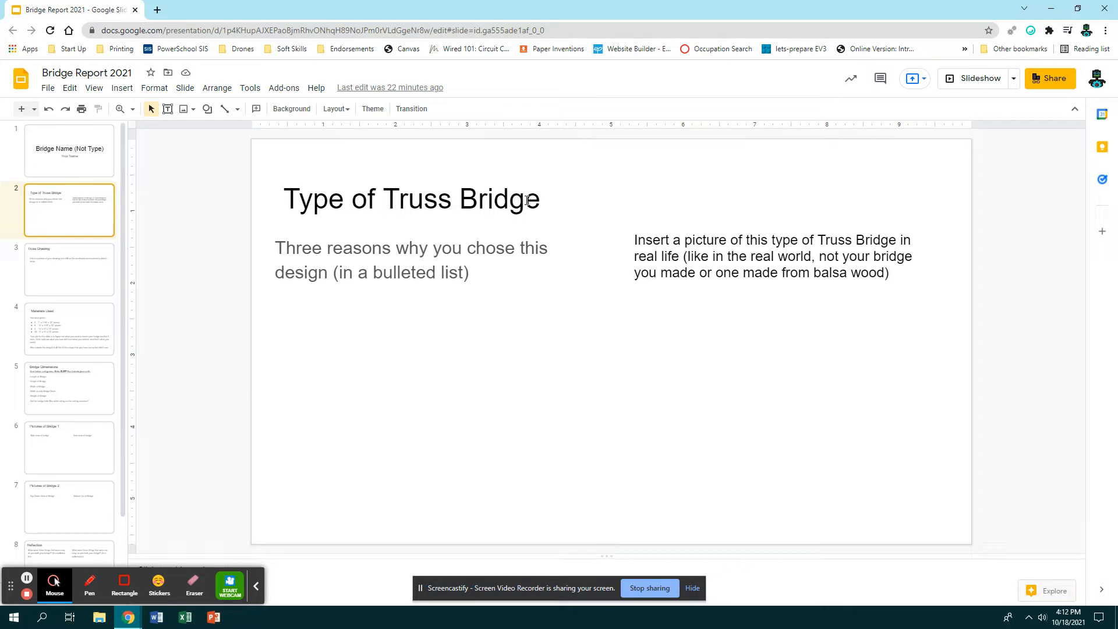
- Change the prompt to 'Three reasons why I chose this design are:' and select the picture instruction box
click(411, 256)
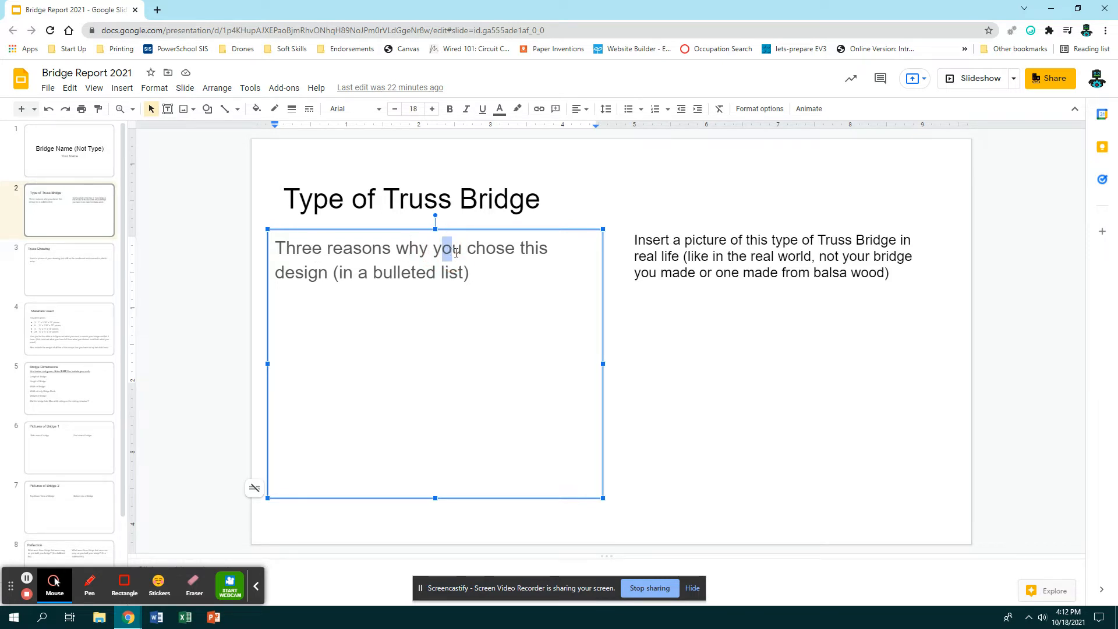
double_click(445, 247)
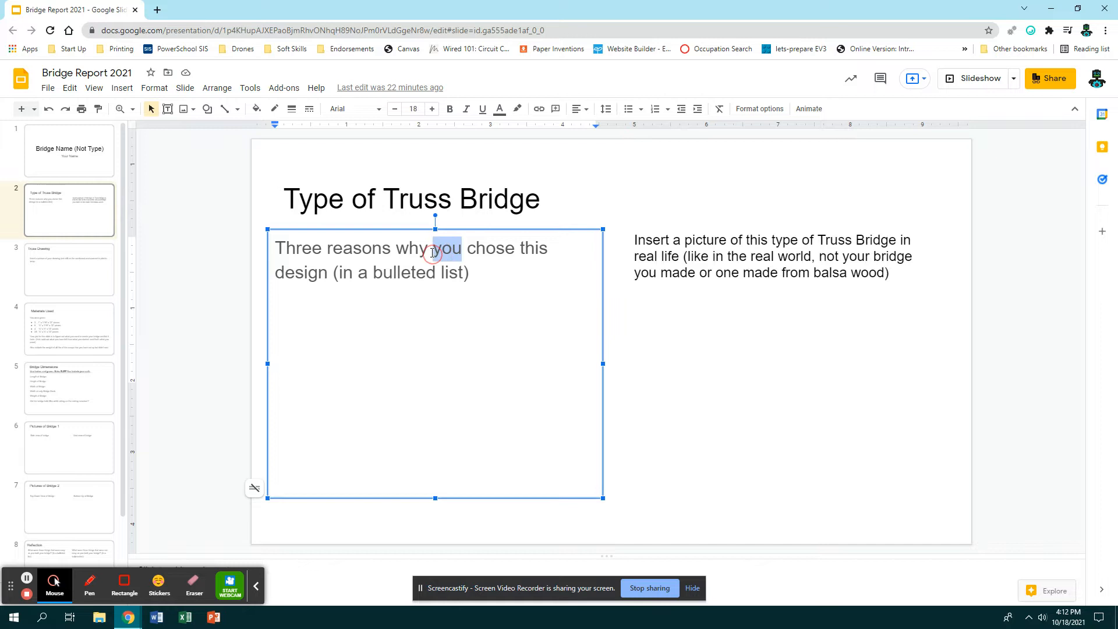
text(I)
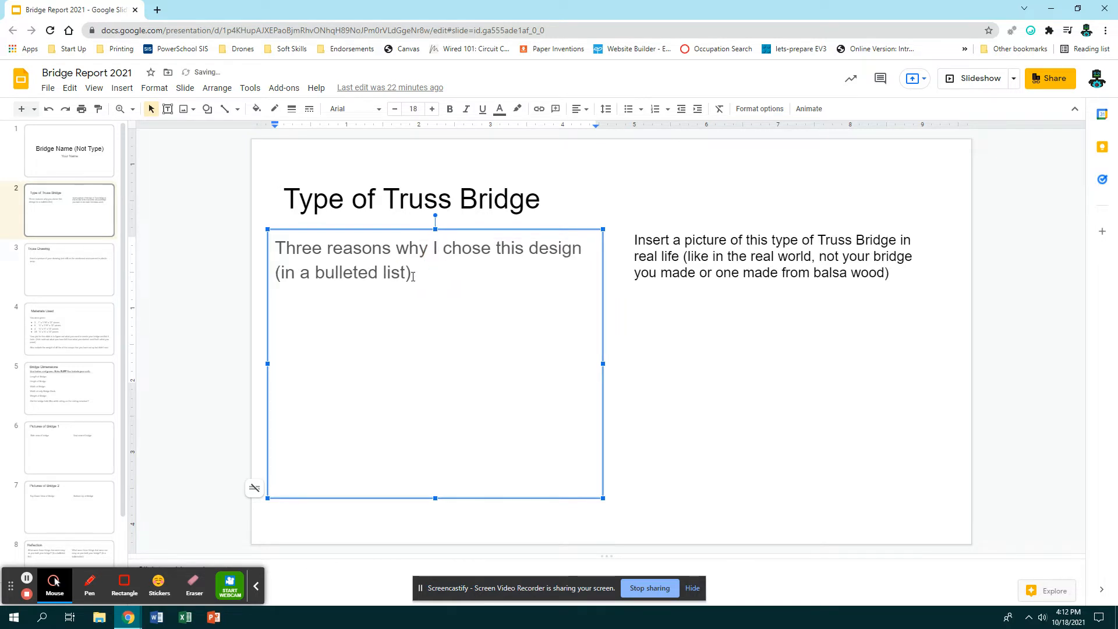
key(backspace)
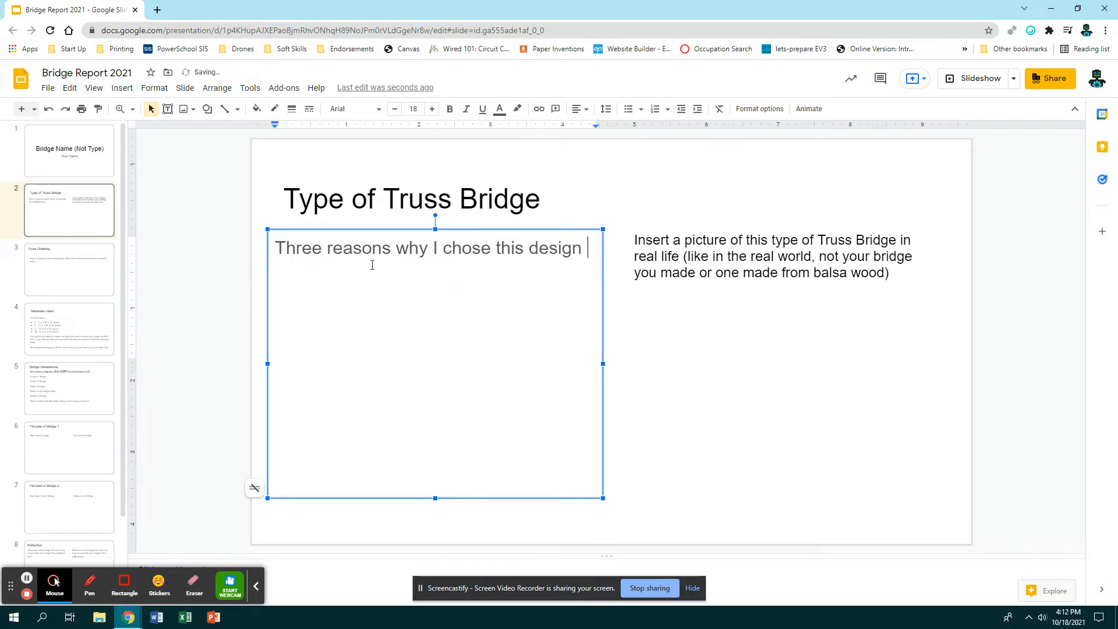
mouse_move(486, 269)
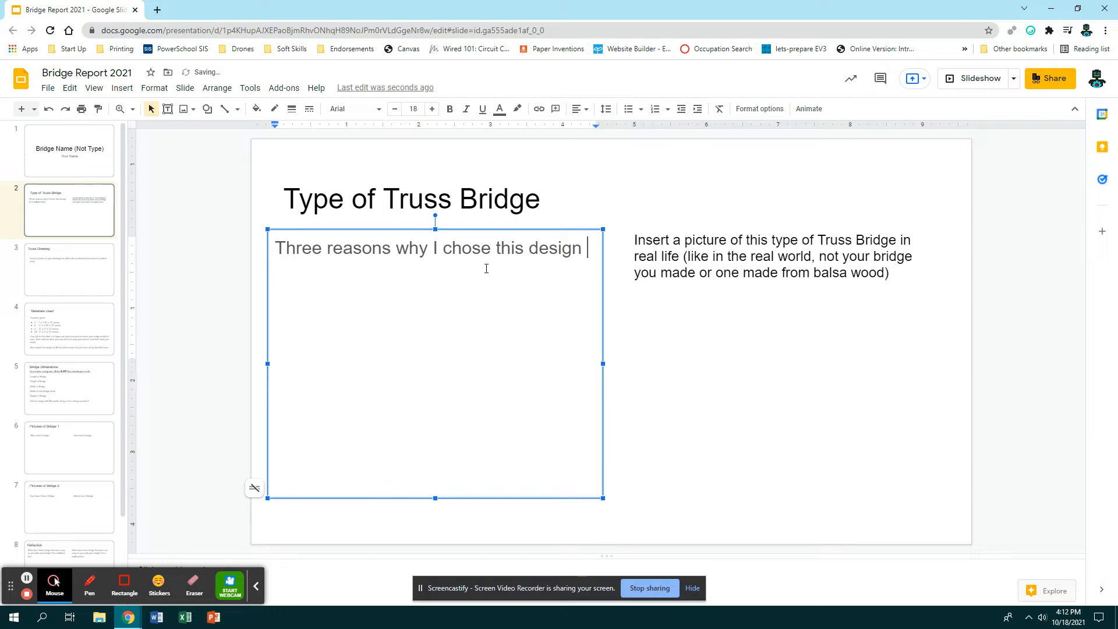
text(are:)
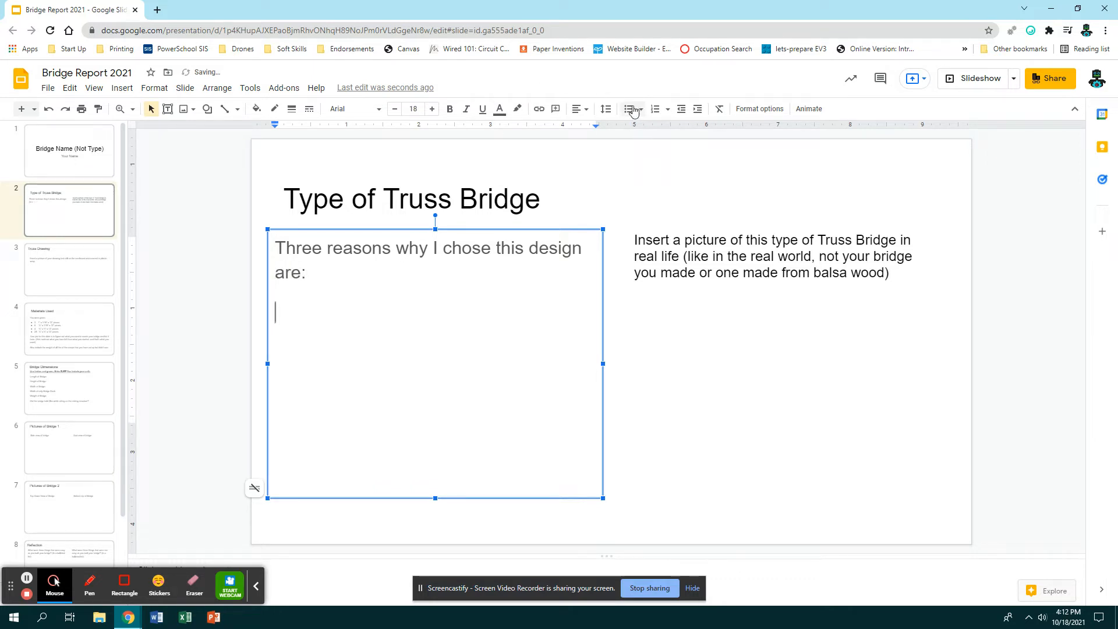
mouse_move(631, 108)
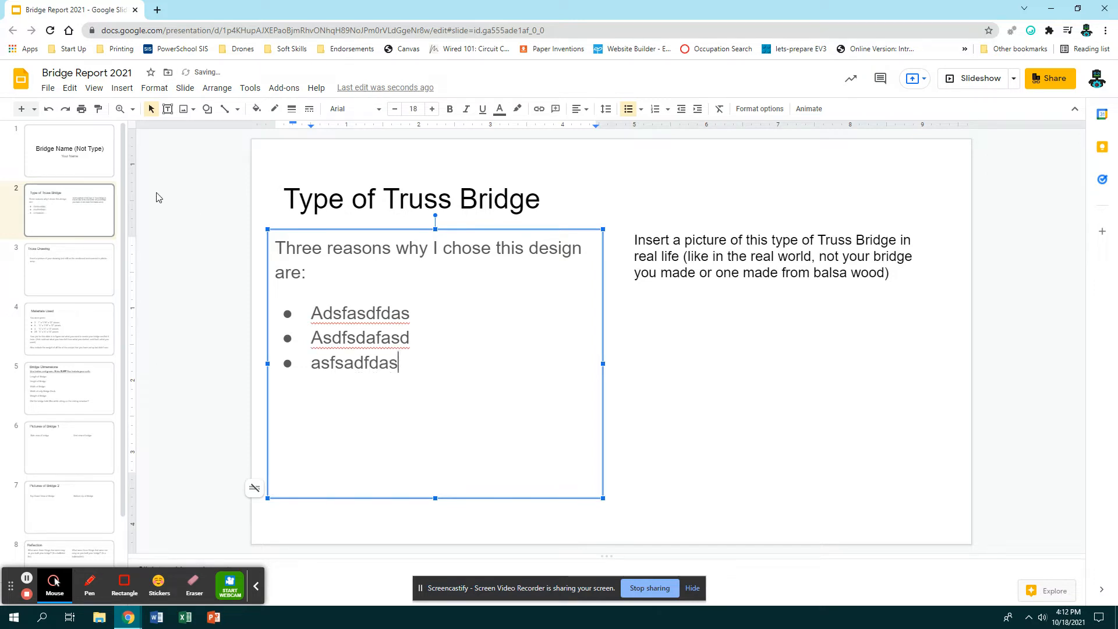
mouse_move(426, 371)
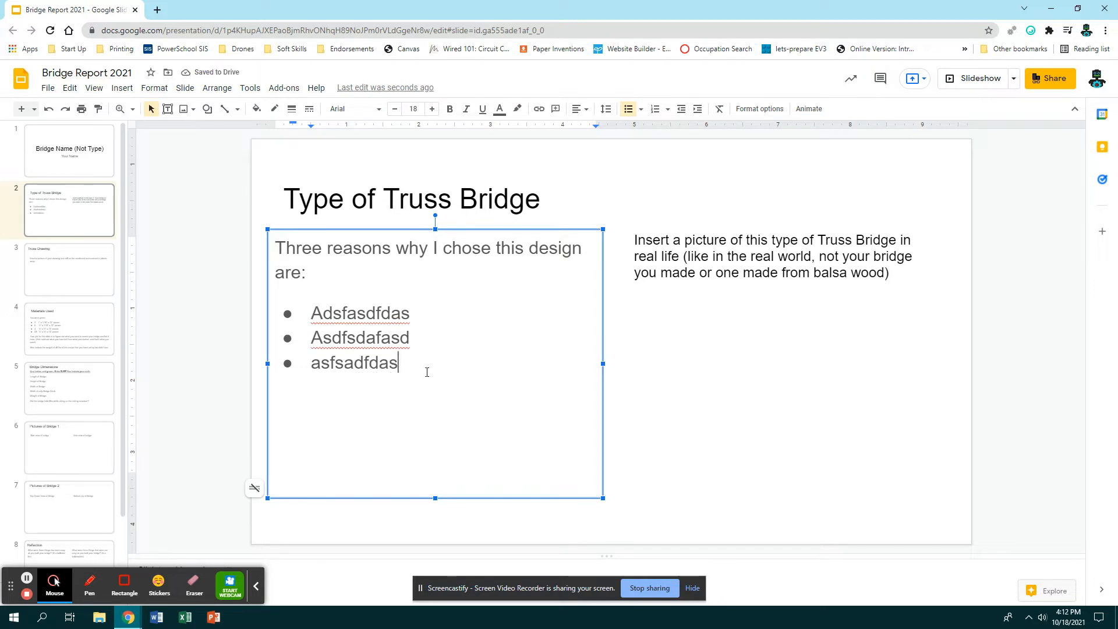
click(777, 256)
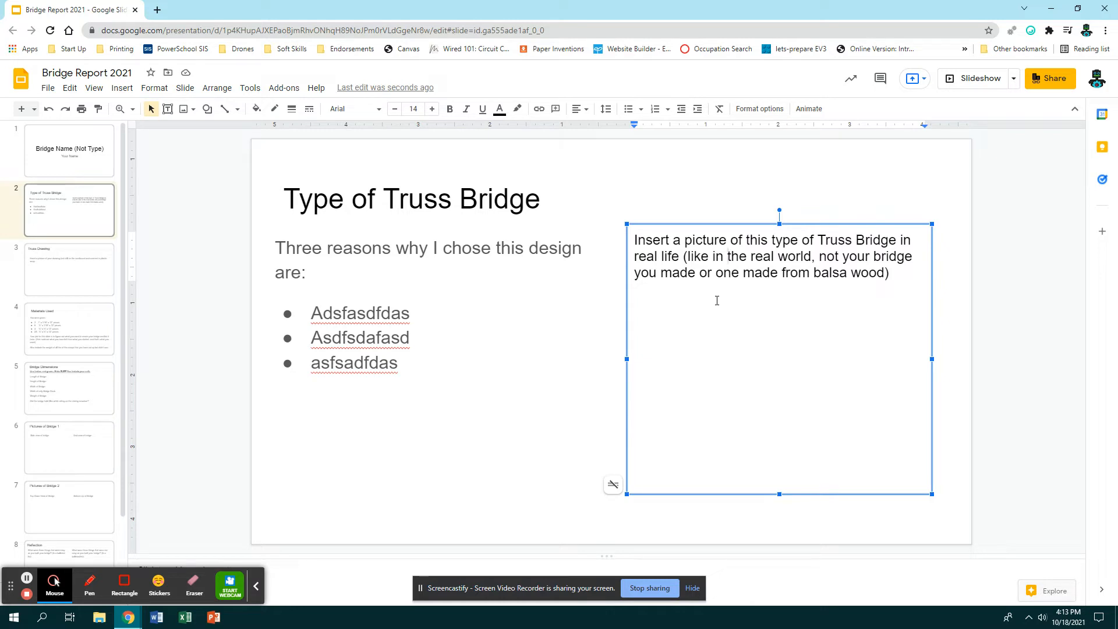
mouse_move(389, 286)
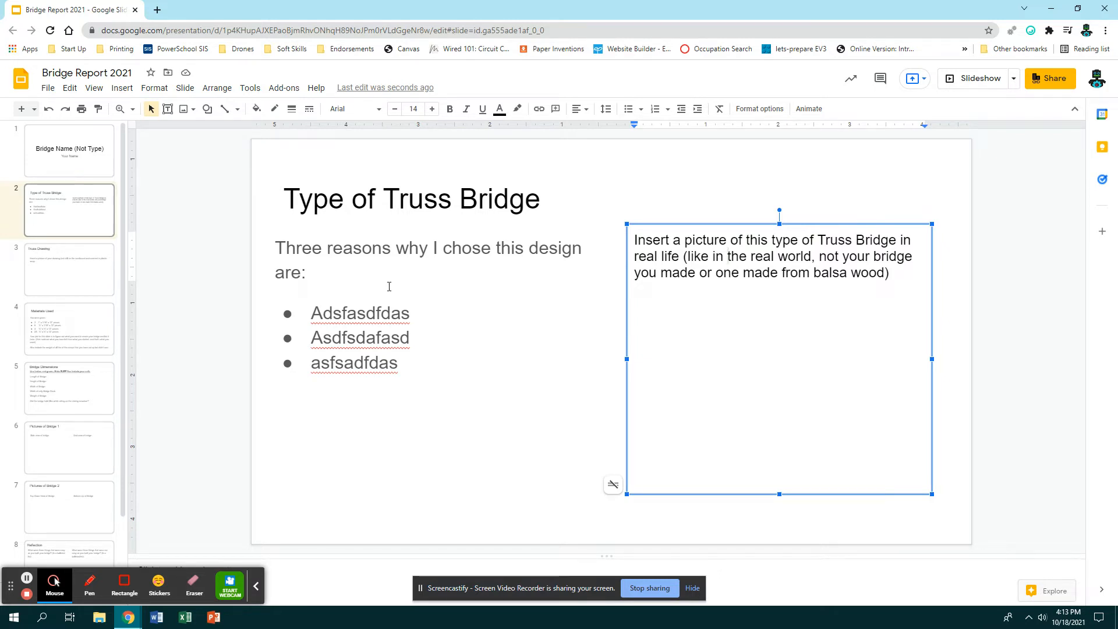
- Briefly show the web image search panel on the Type of Truss Bridge slide, then land on the Truss Drawing slide
click(69, 269)
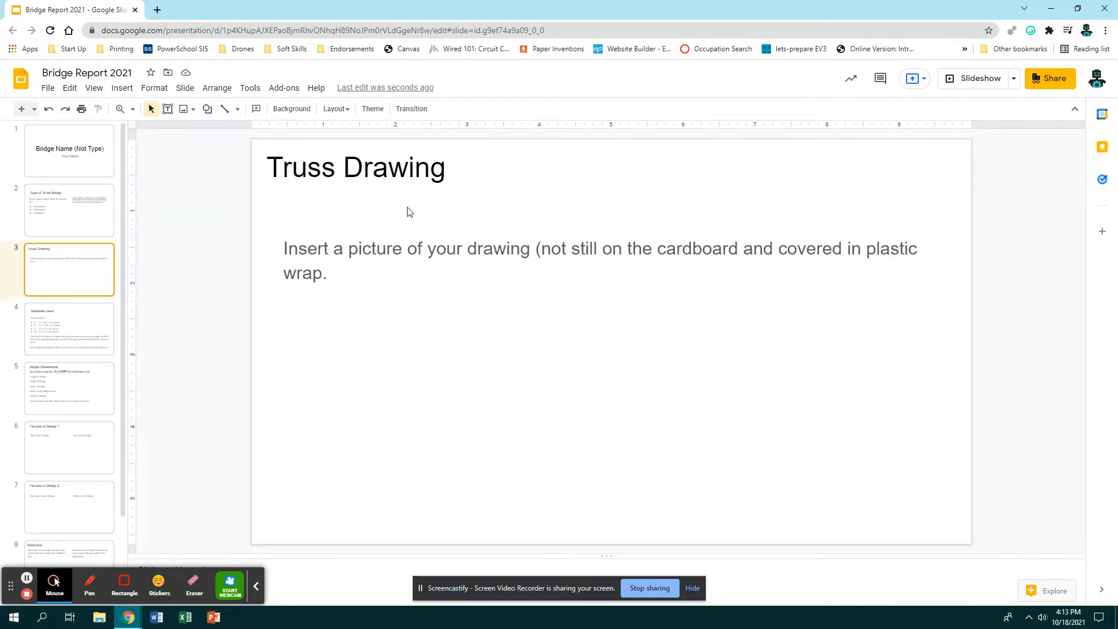
click(69, 208)
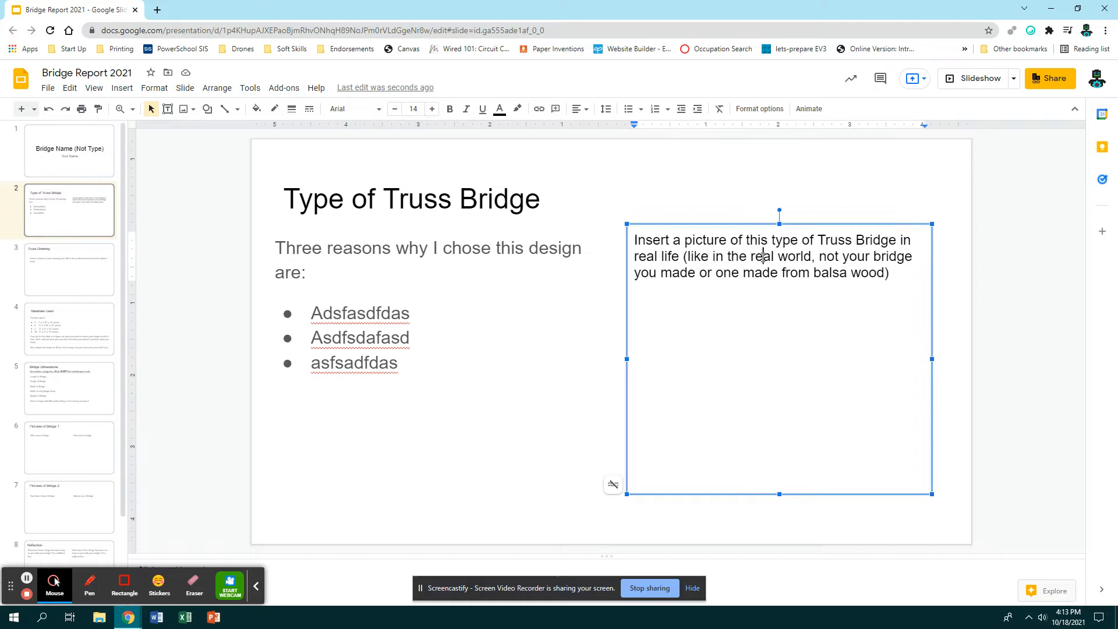
click(122, 88)
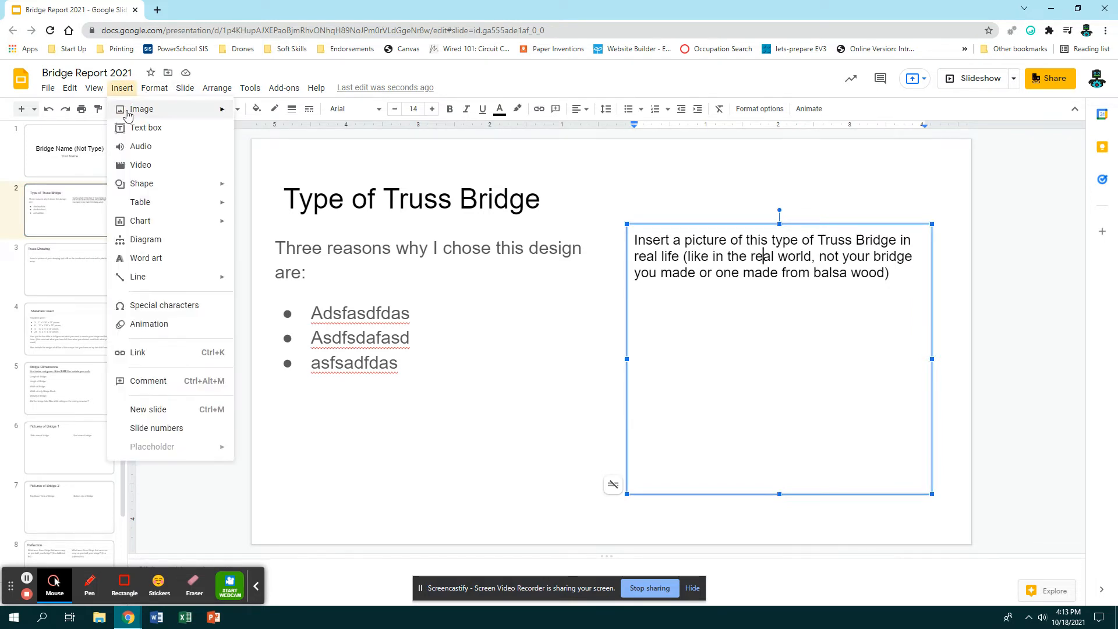
click(141, 110)
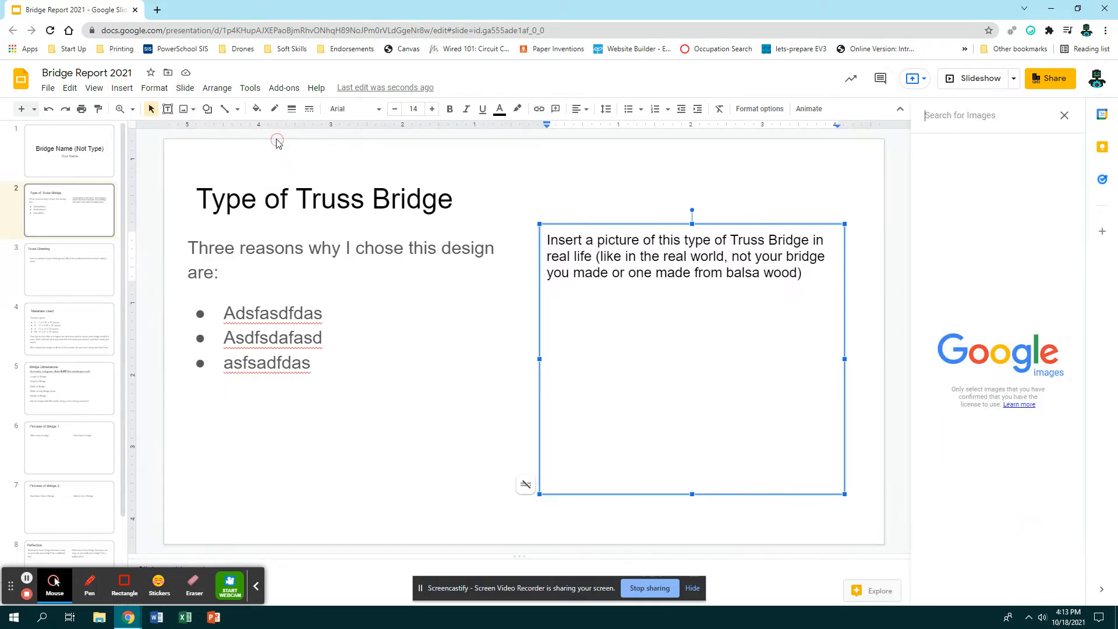
click(1063, 116)
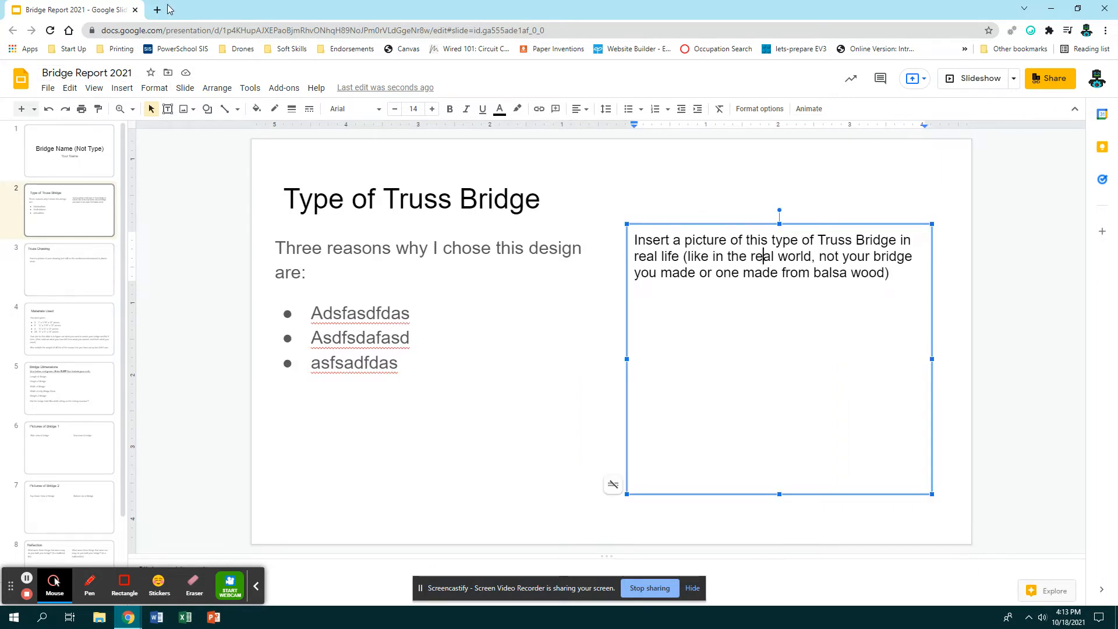
mouse_move(557, 238)
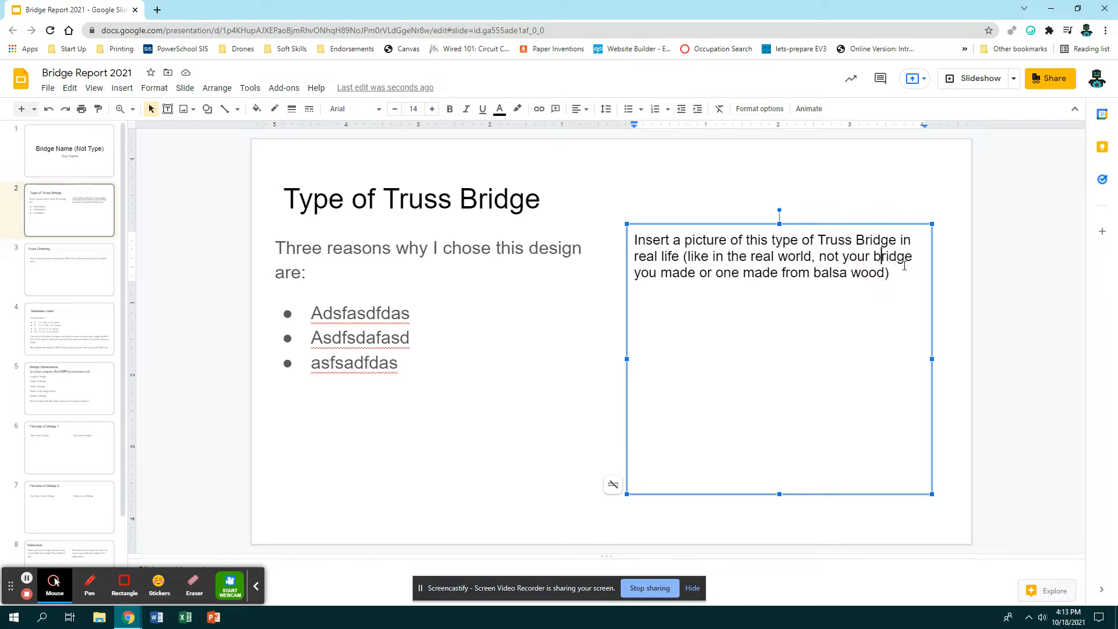
click(69, 269)
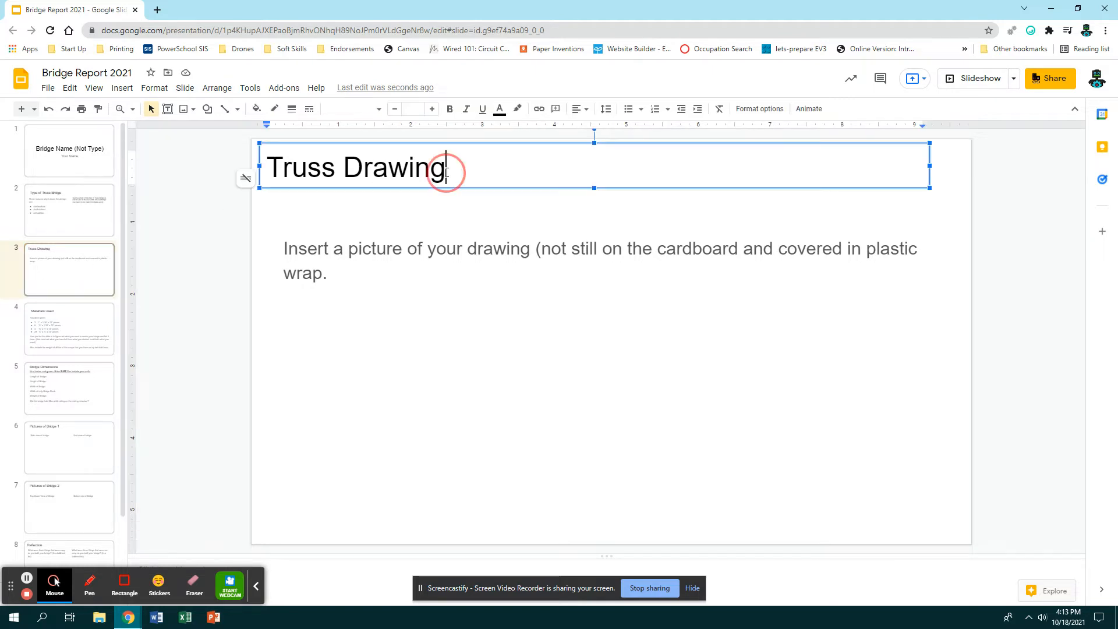
- Select the Truss Drawing picture instructions box and bring up the Google Drive image picker
click(446, 170)
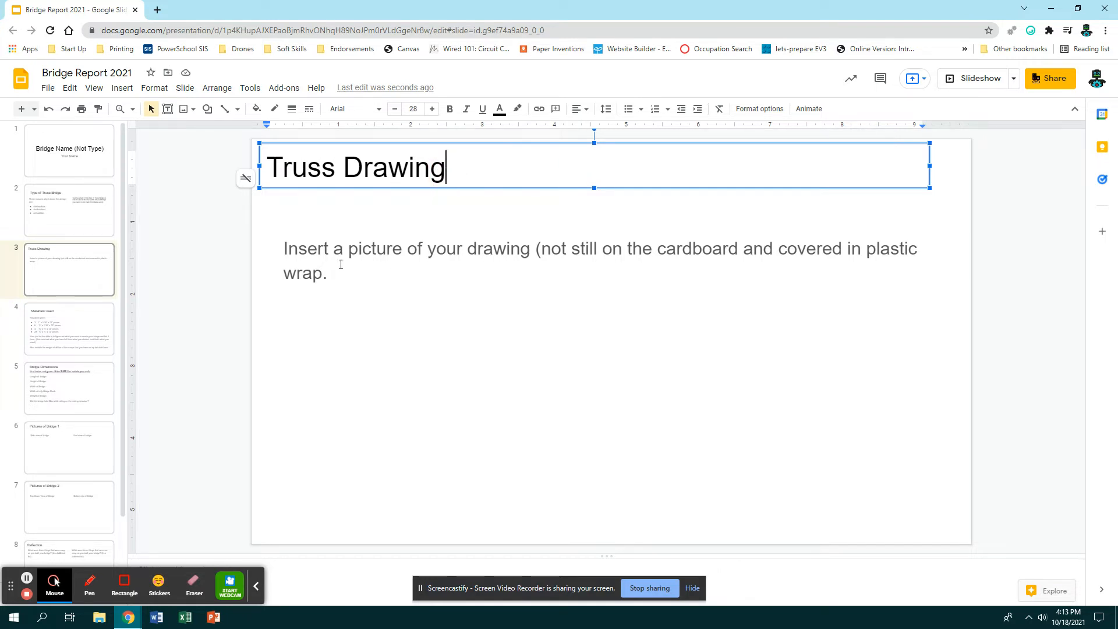
click(525, 262)
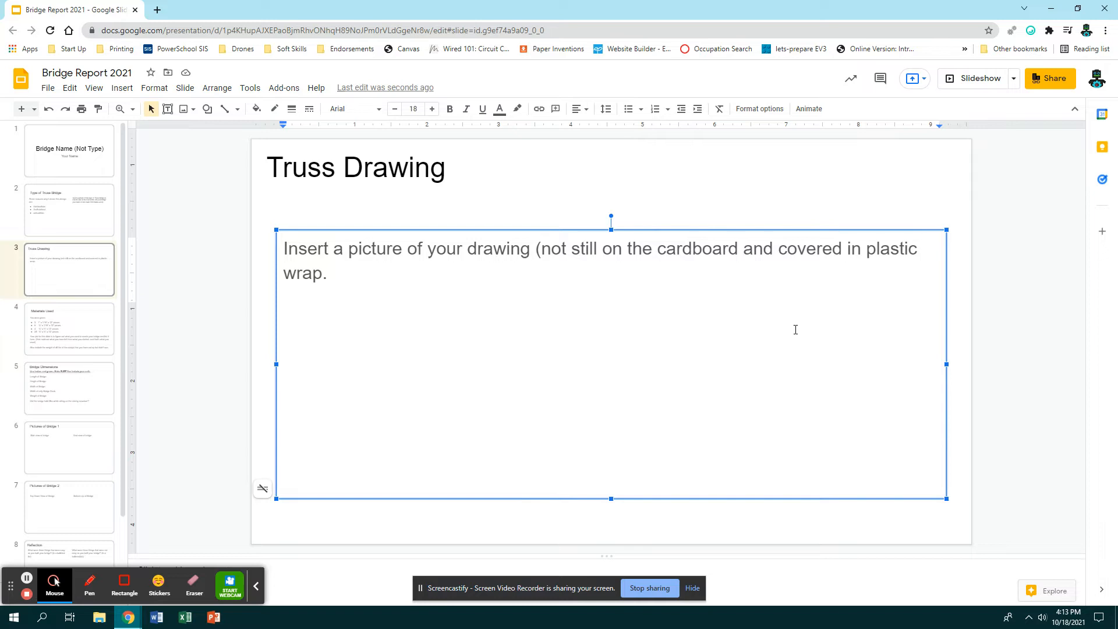
mouse_move(810, 325)
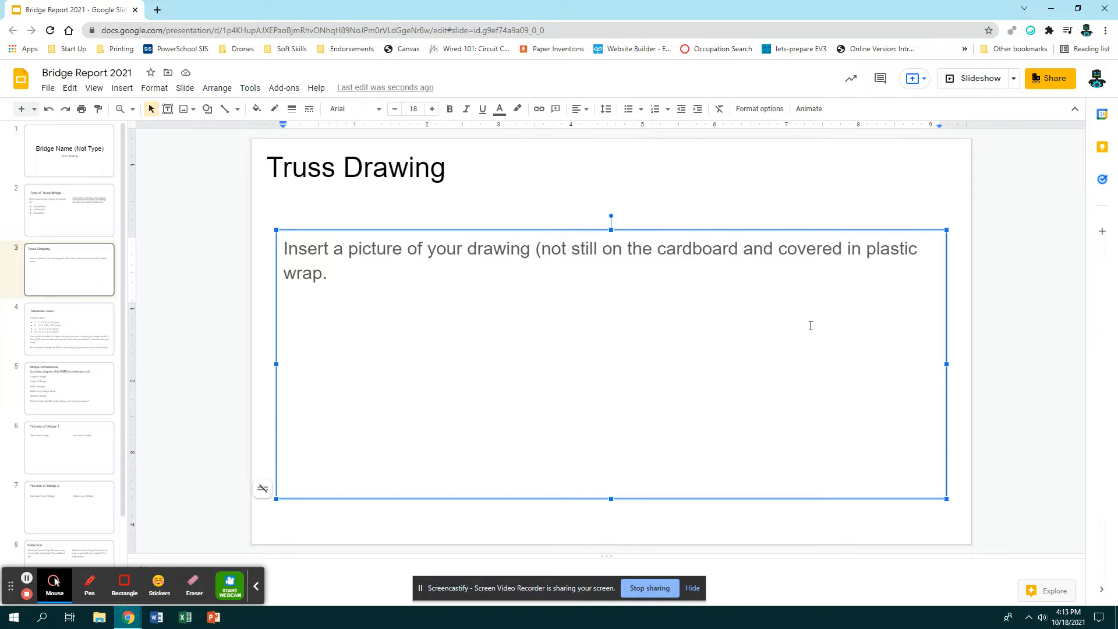
mouse_move(650, 514)
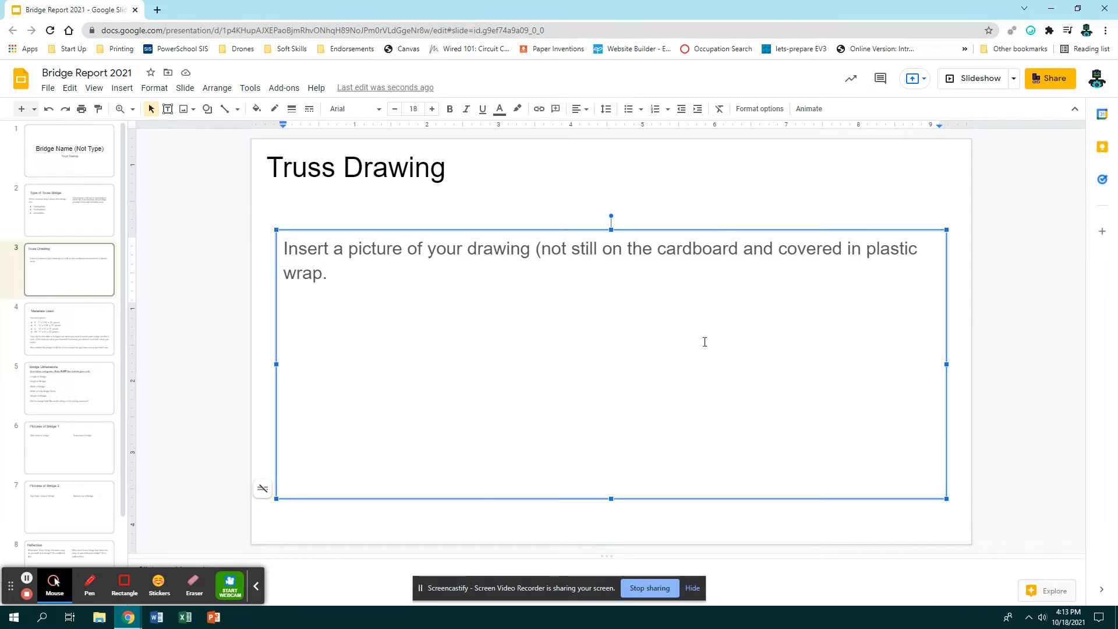
mouse_move(231, 165)
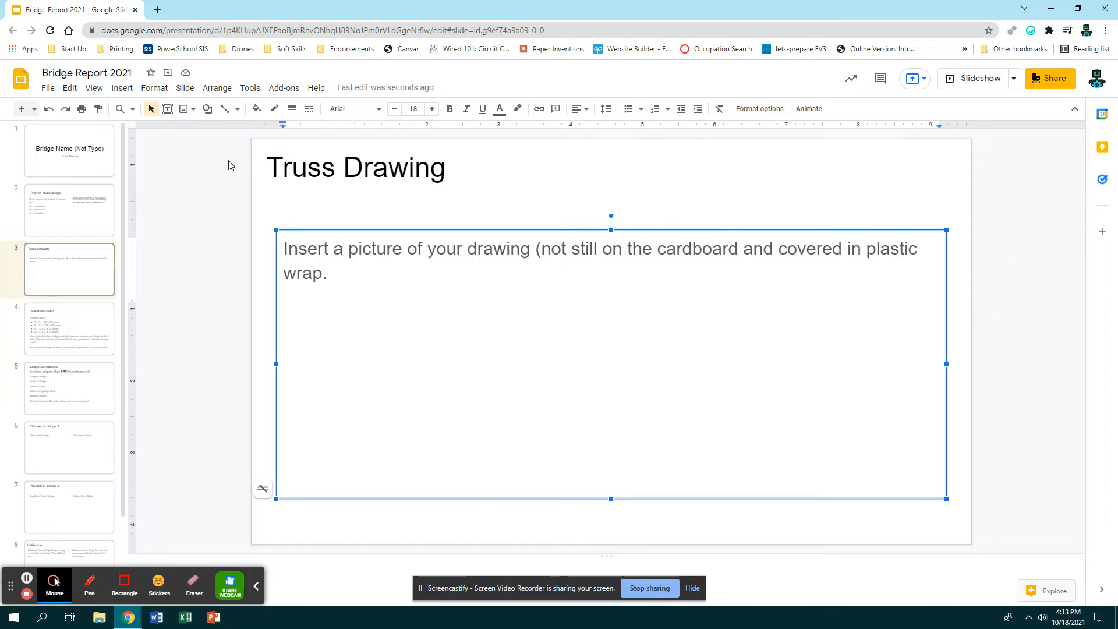
mouse_move(141, 88)
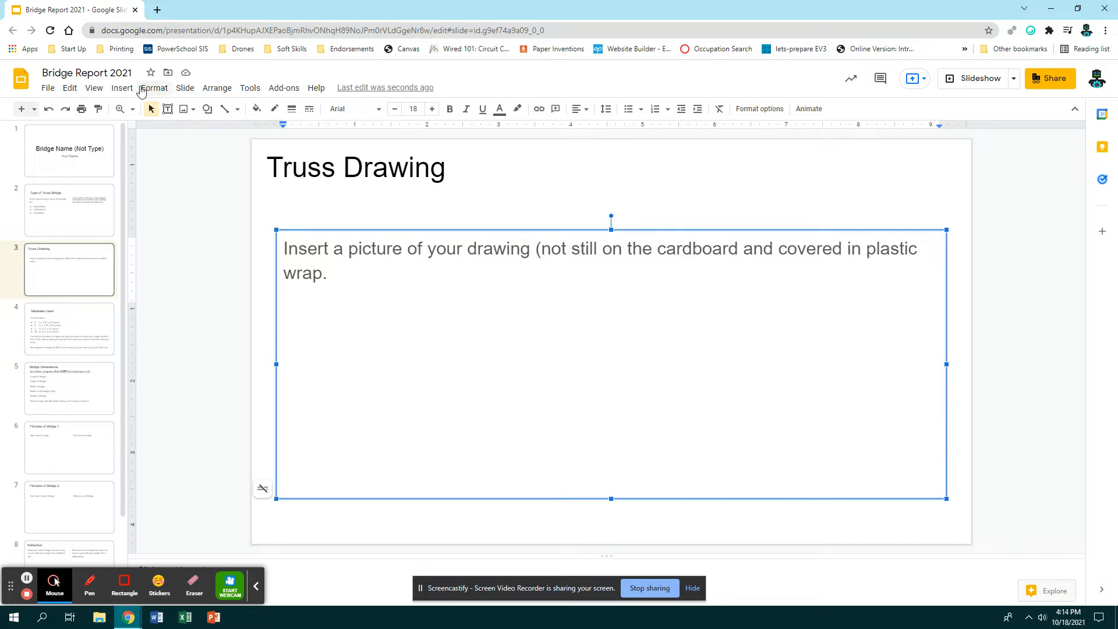
click(123, 88)
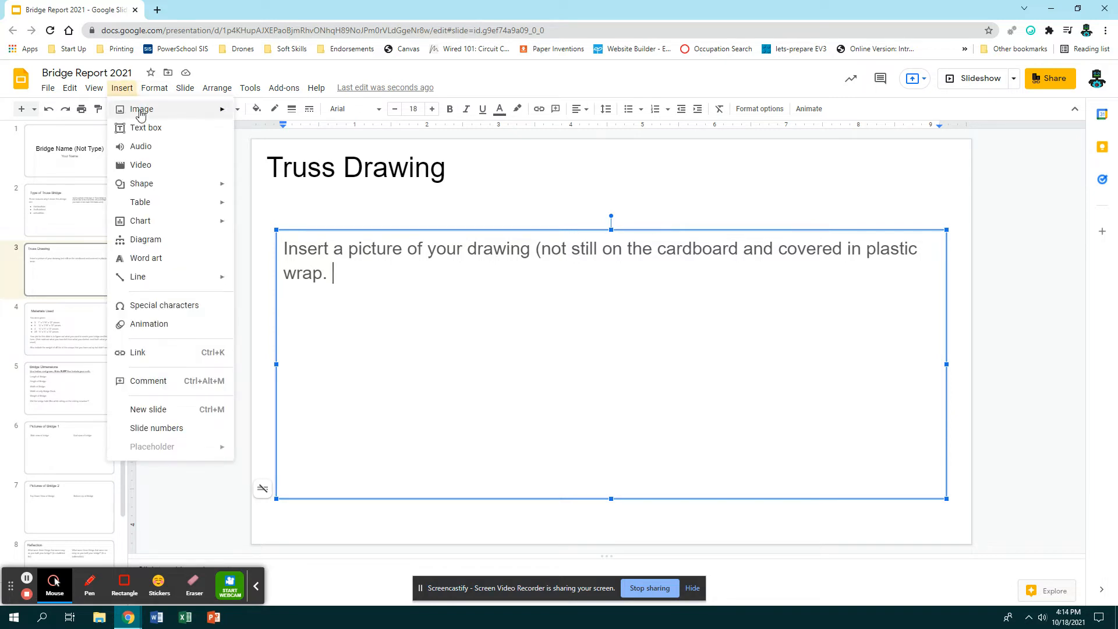
click(141, 108)
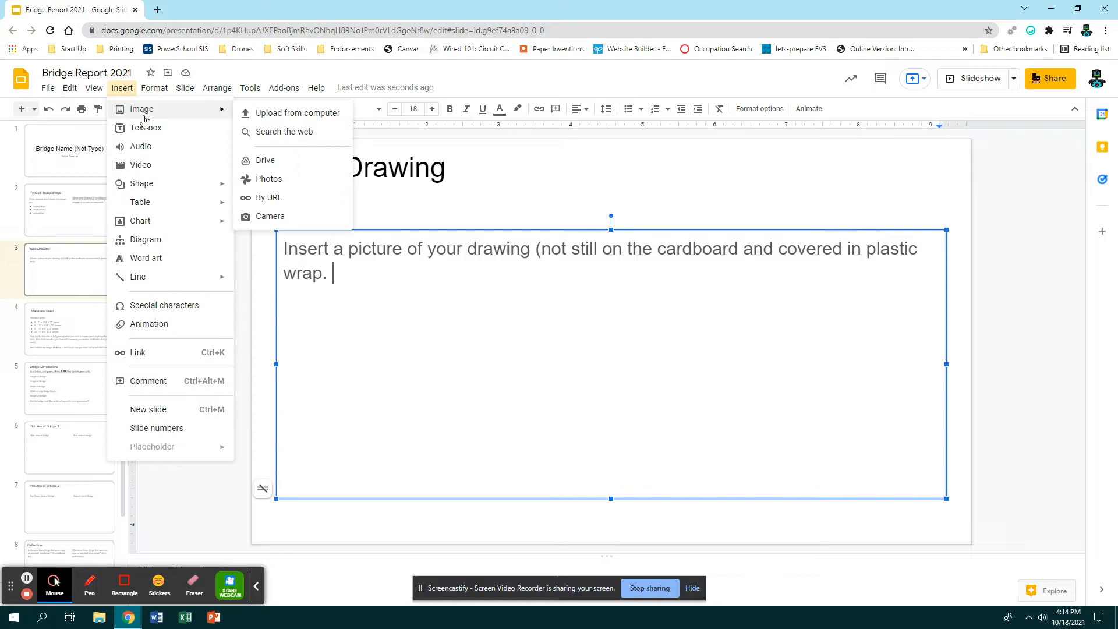
click(265, 159)
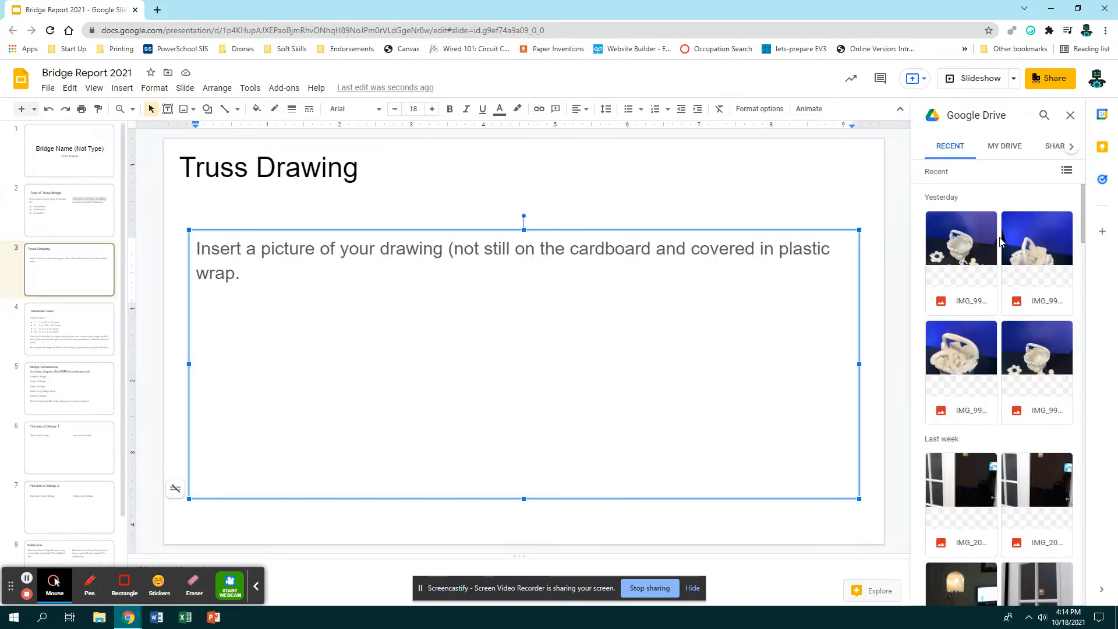
mouse_move(457, 129)
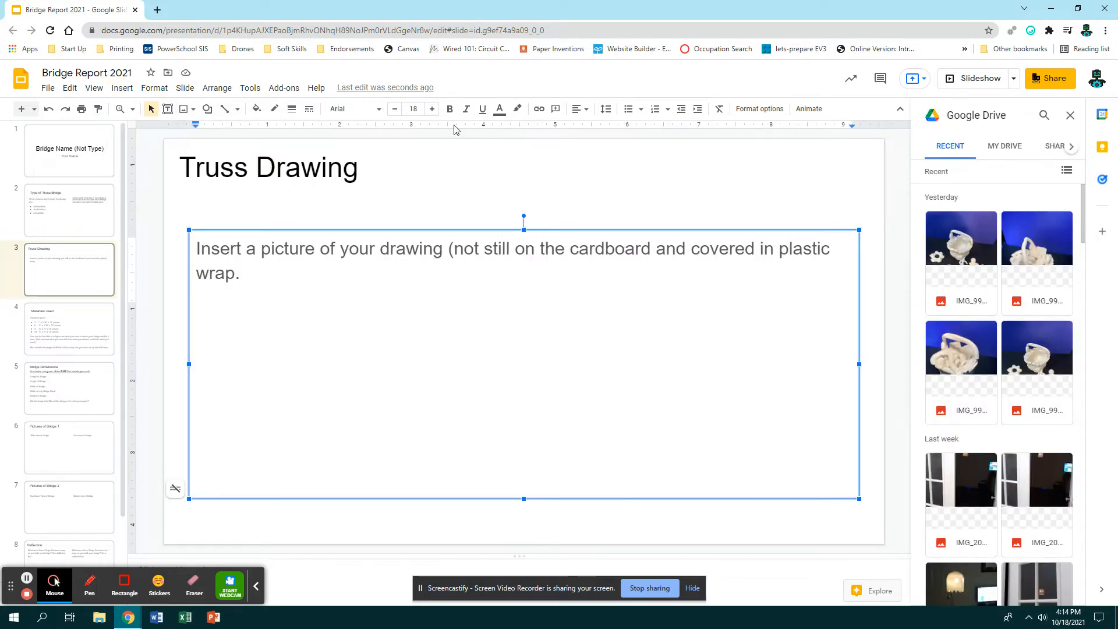
scroll(down, 3)
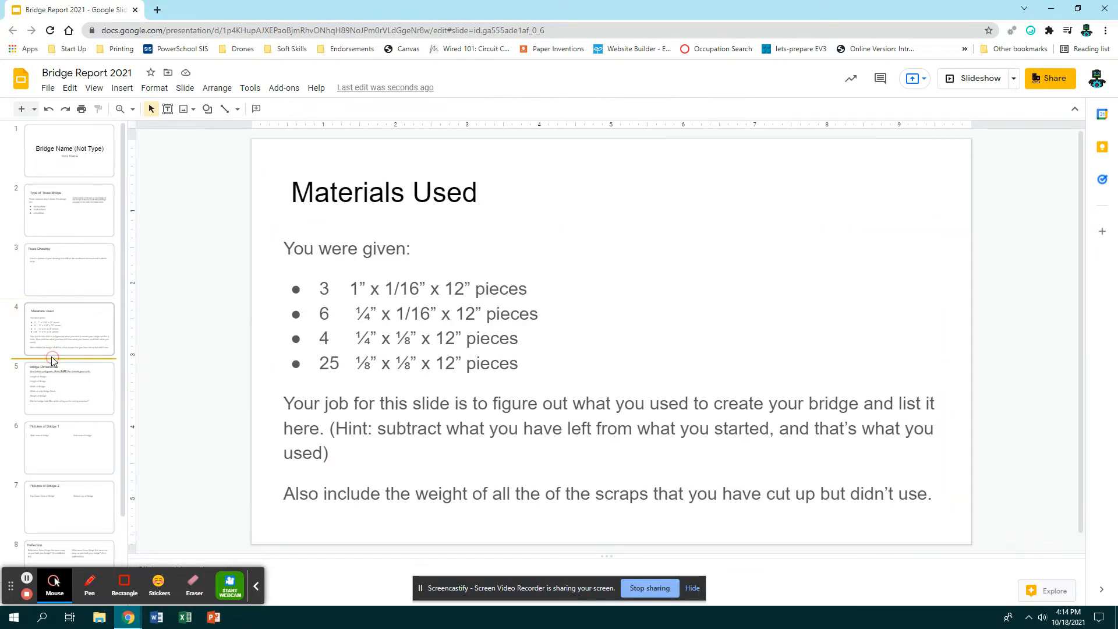
- Highlight the Materials Used instructions including the weighing-scraps sentence, then show the Bridge Dimensions slide
click(69, 328)
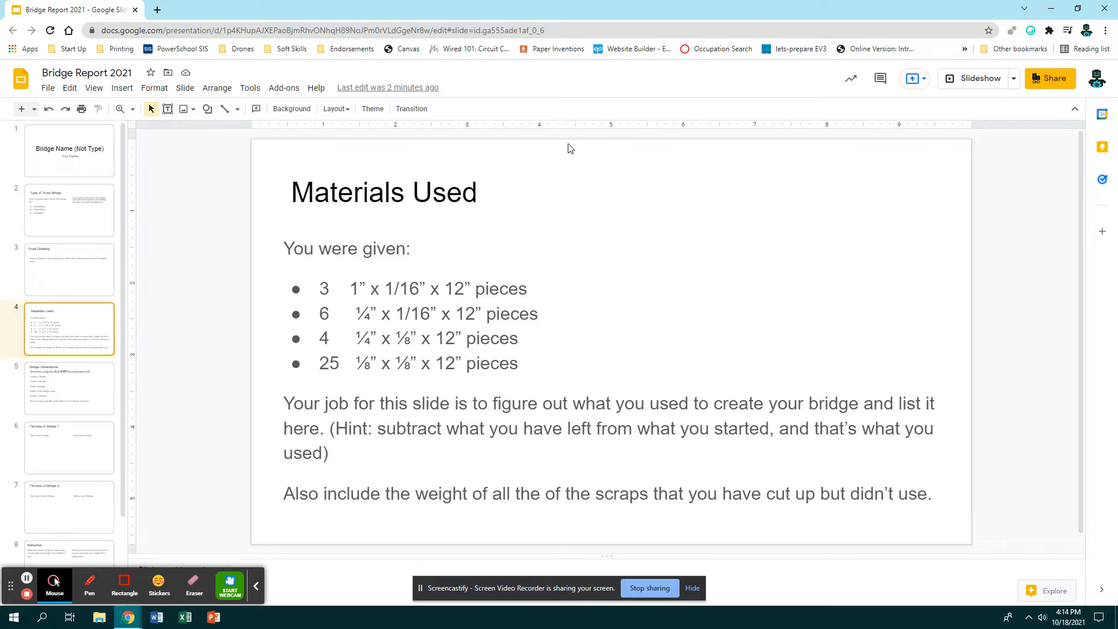
click(384, 192)
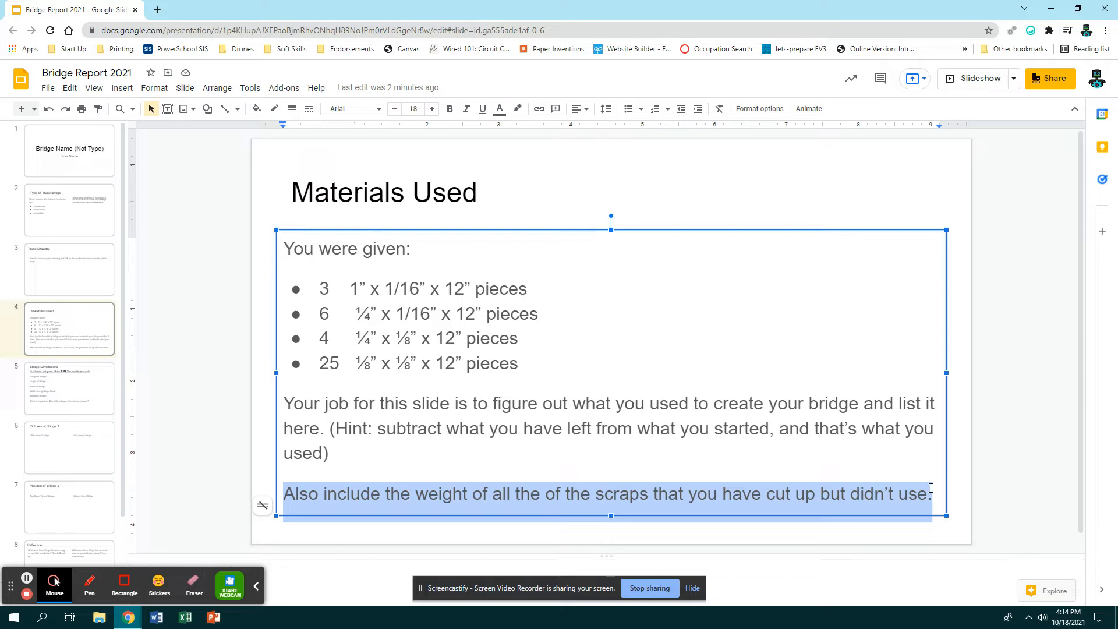
mouse_move(628, 365)
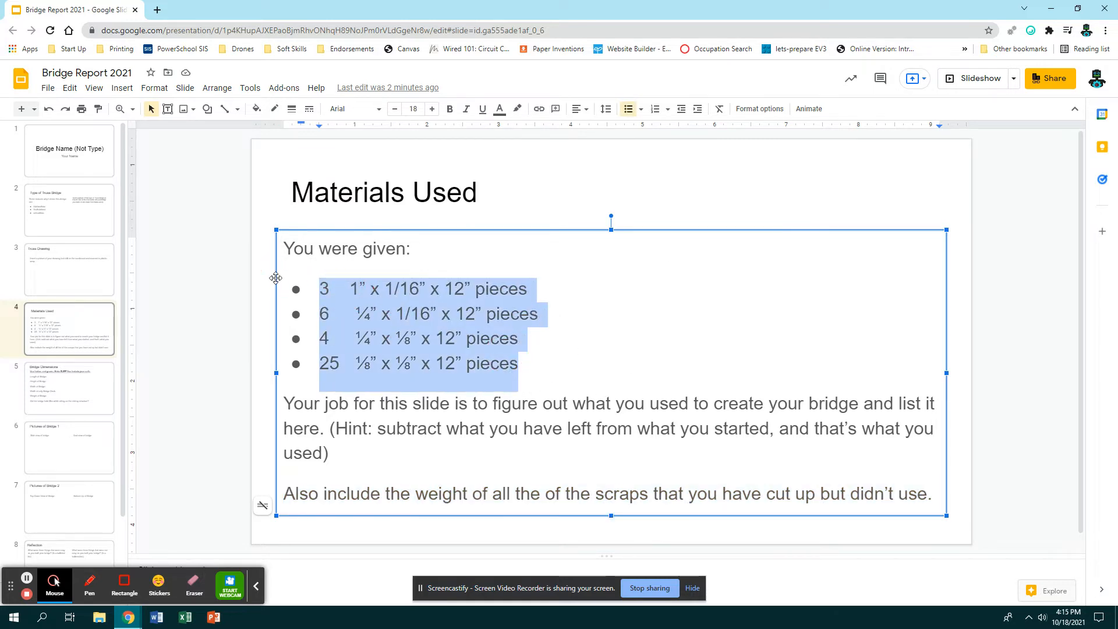
click(386, 494)
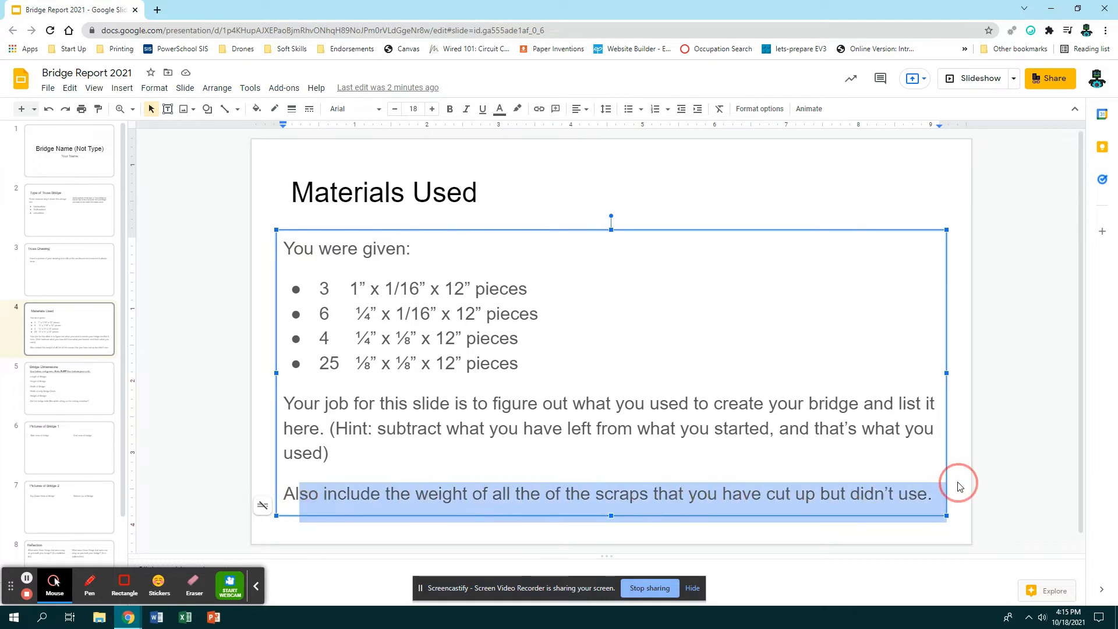
click(69, 388)
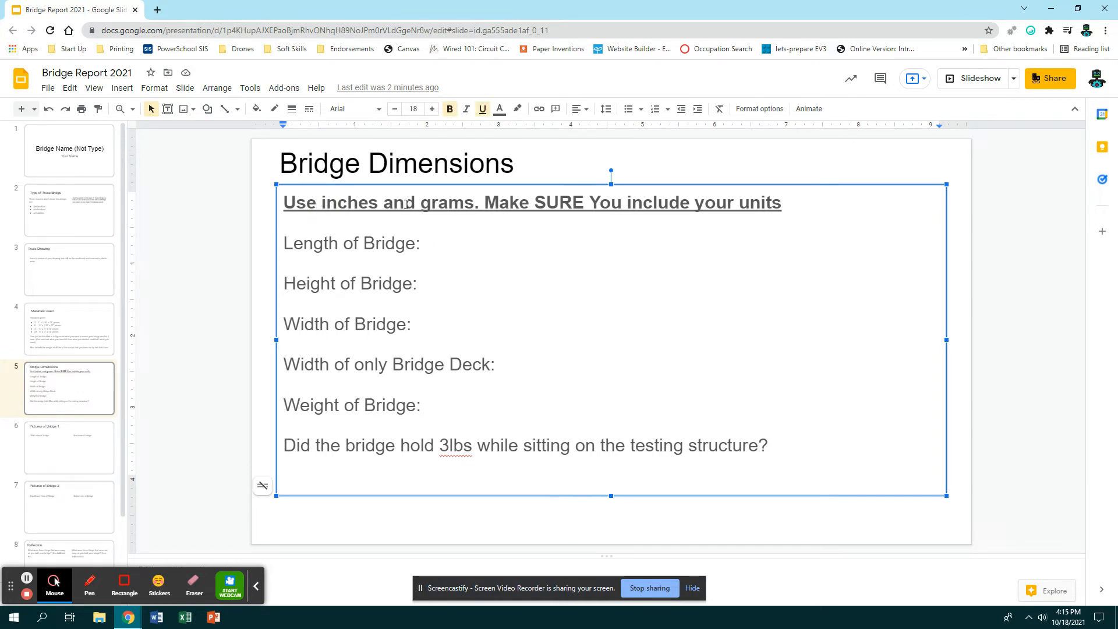
mouse_move(440, 236)
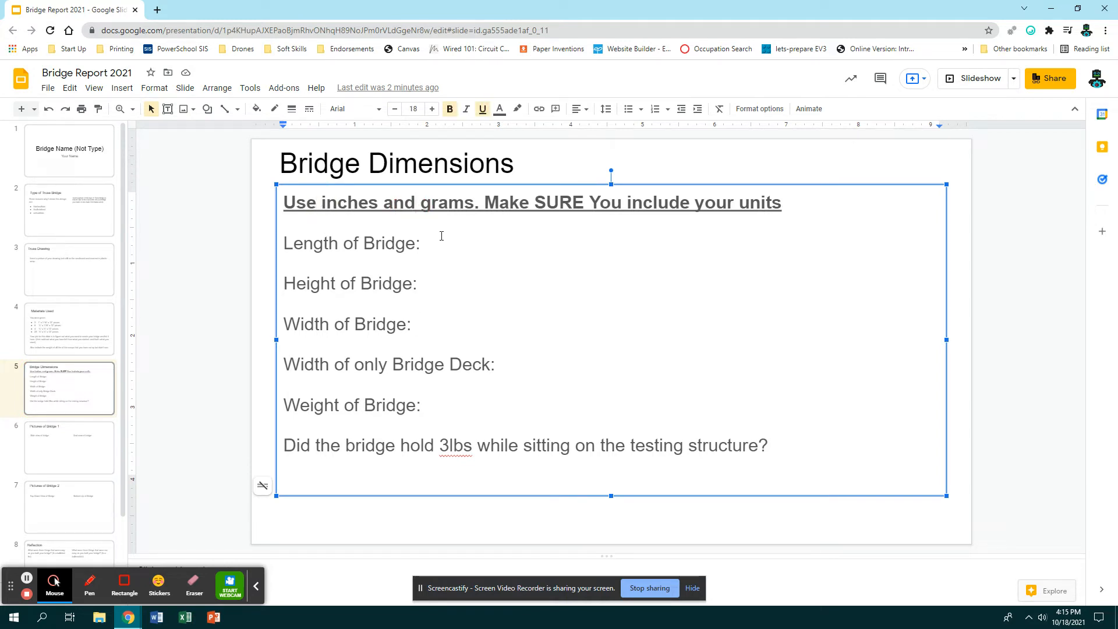
click(424, 243)
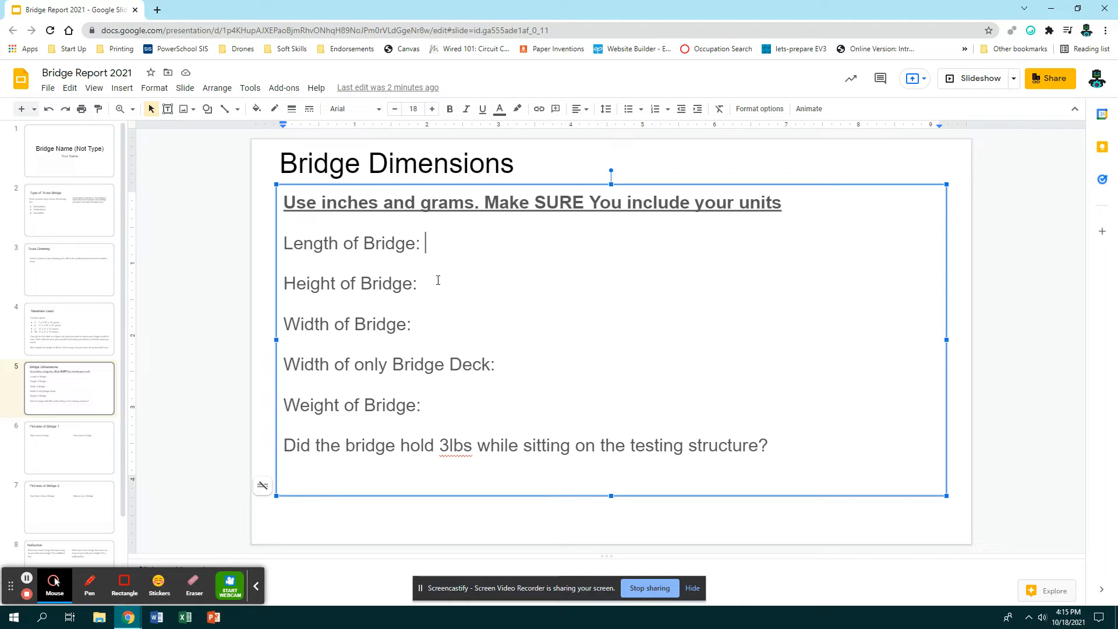
click(427, 283)
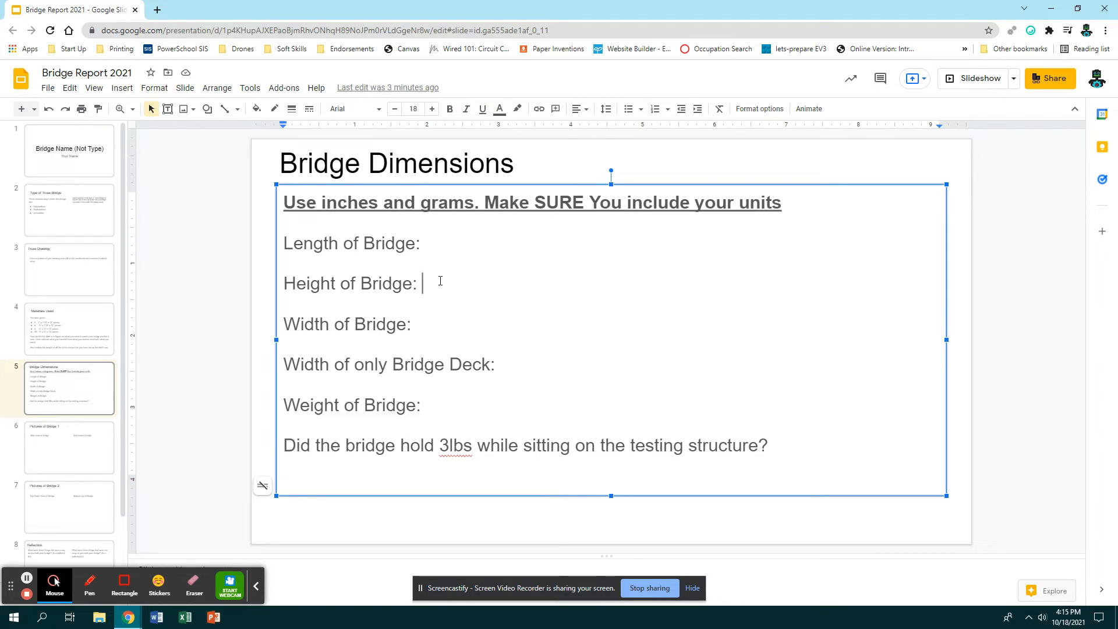
click(419, 324)
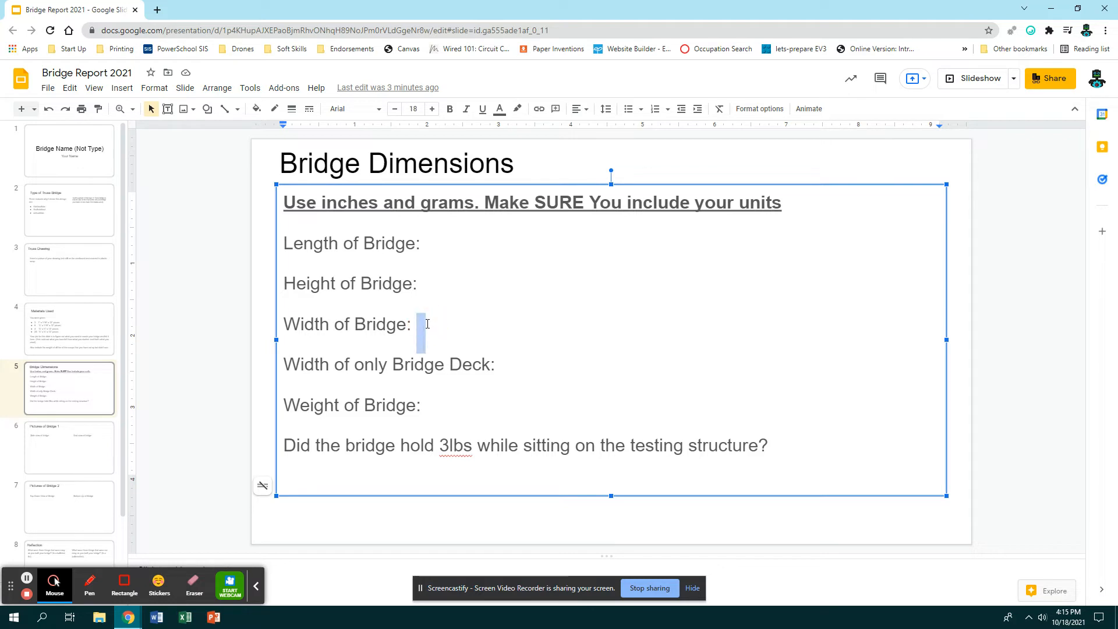
click(503, 365)
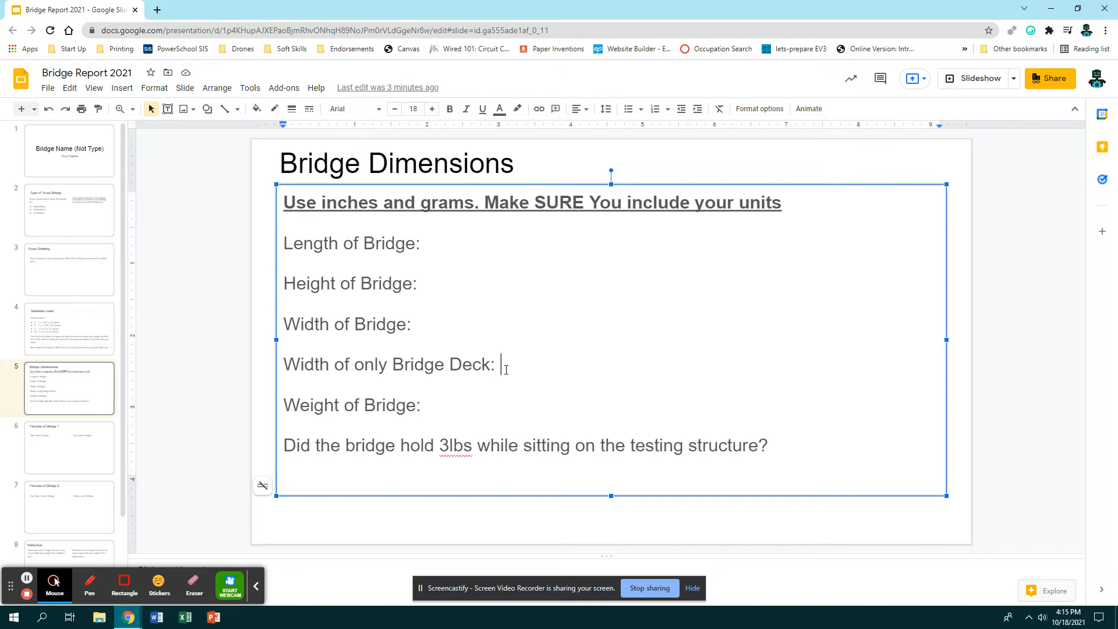
click(421, 405)
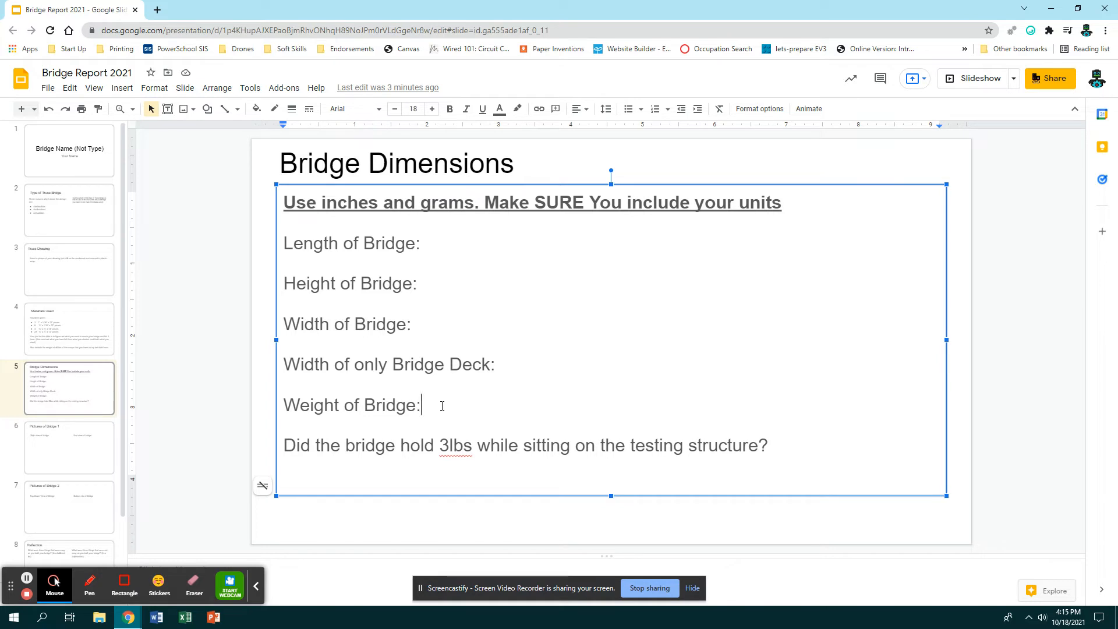
mouse_move(309, 469)
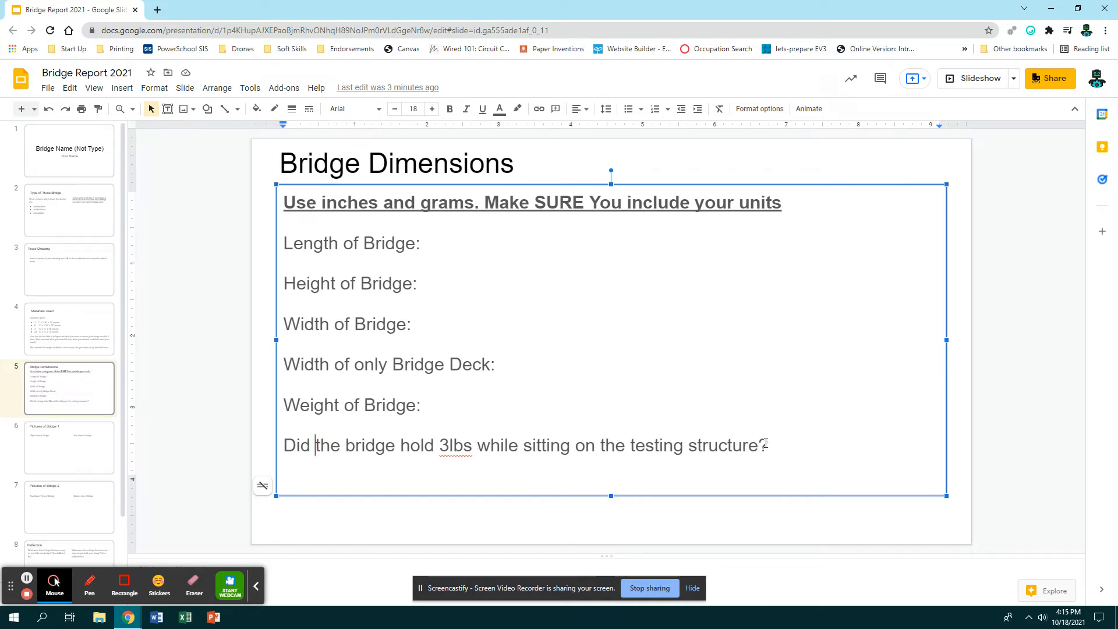
click(766, 445)
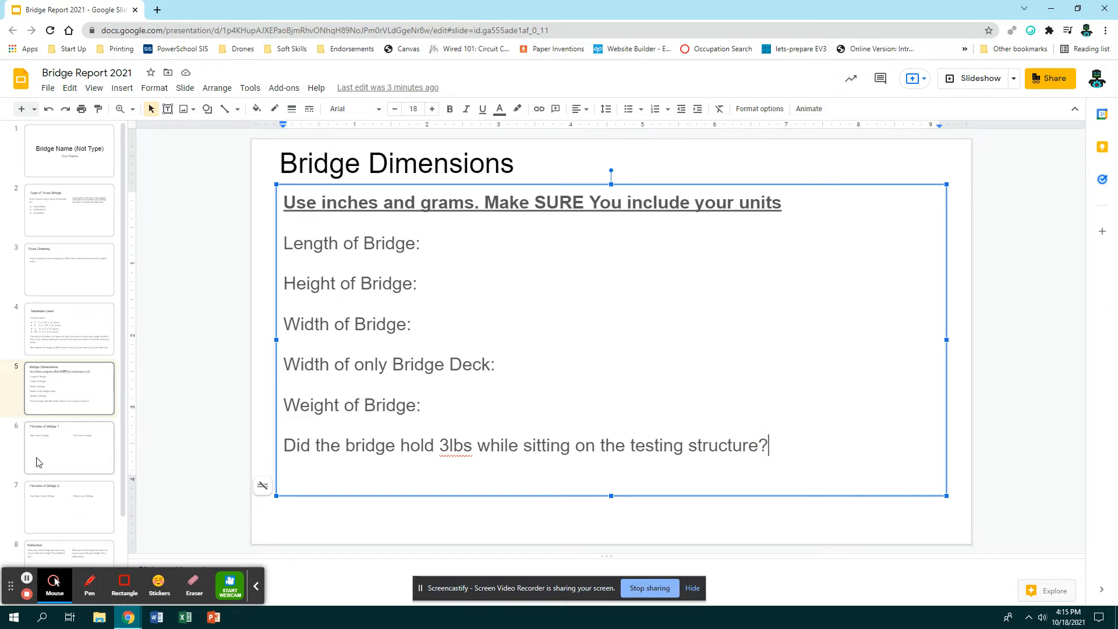
click(69, 447)
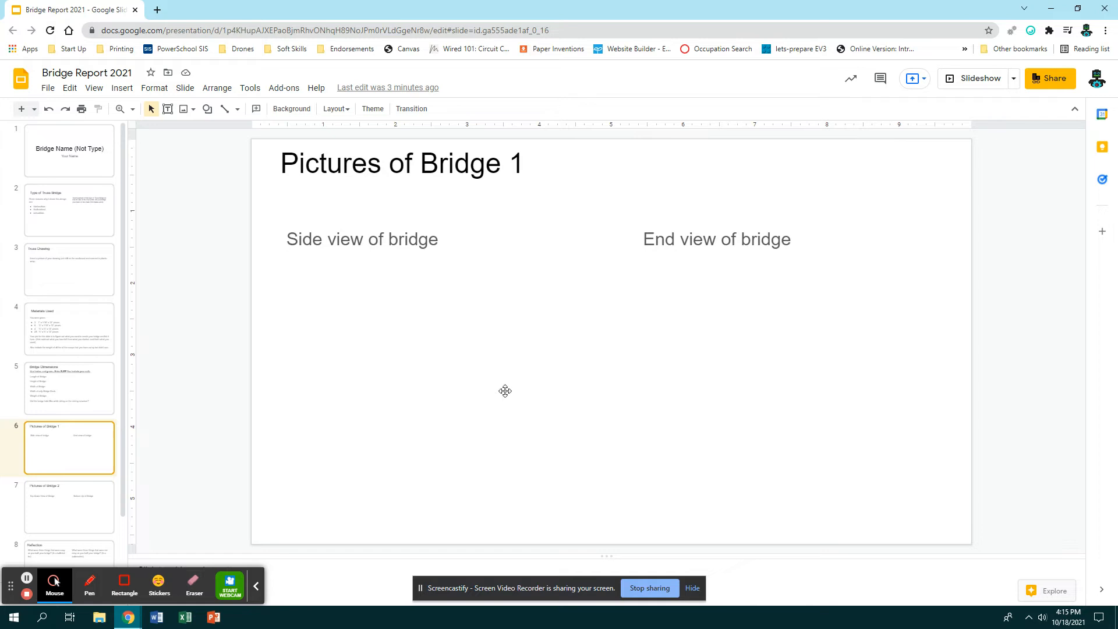
mouse_move(761, 455)
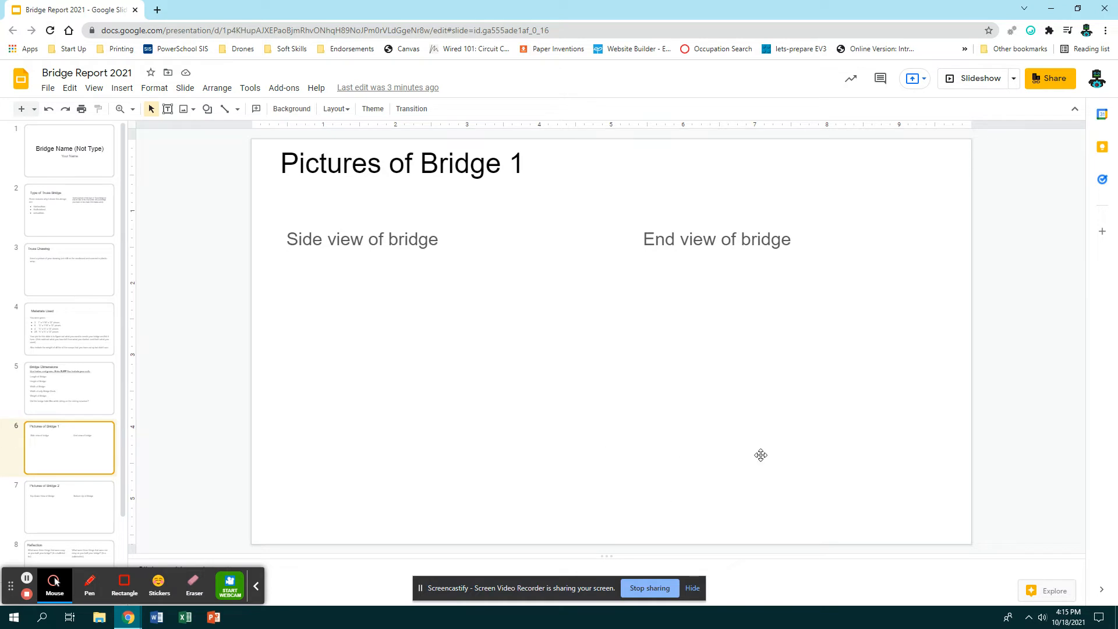
mouse_move(728, 300)
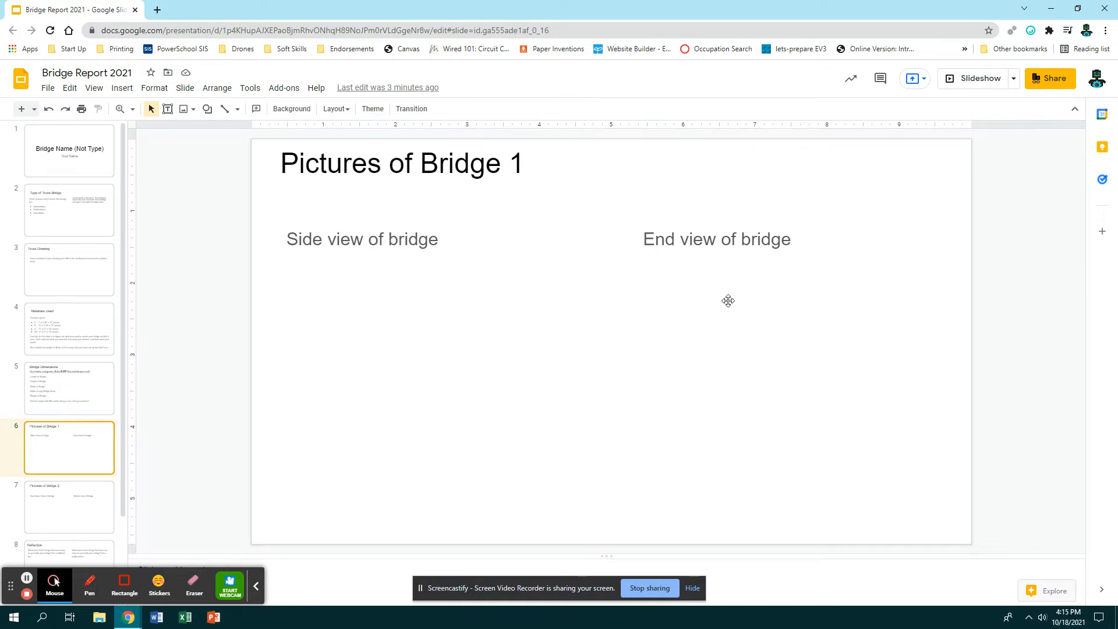
mouse_move(710, 398)
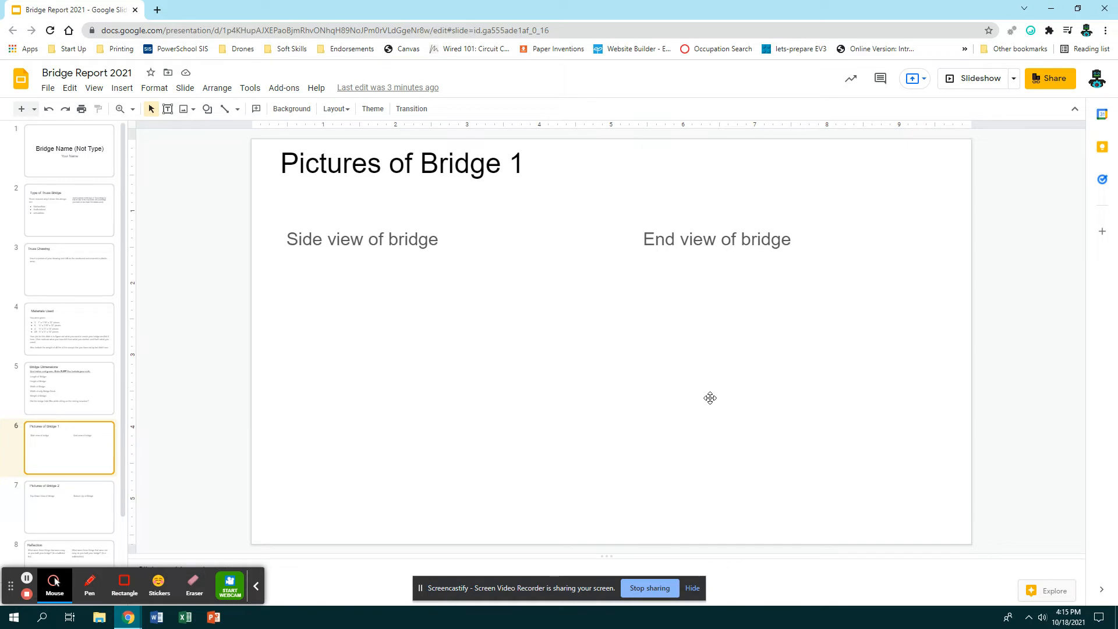
mouse_move(687, 392)
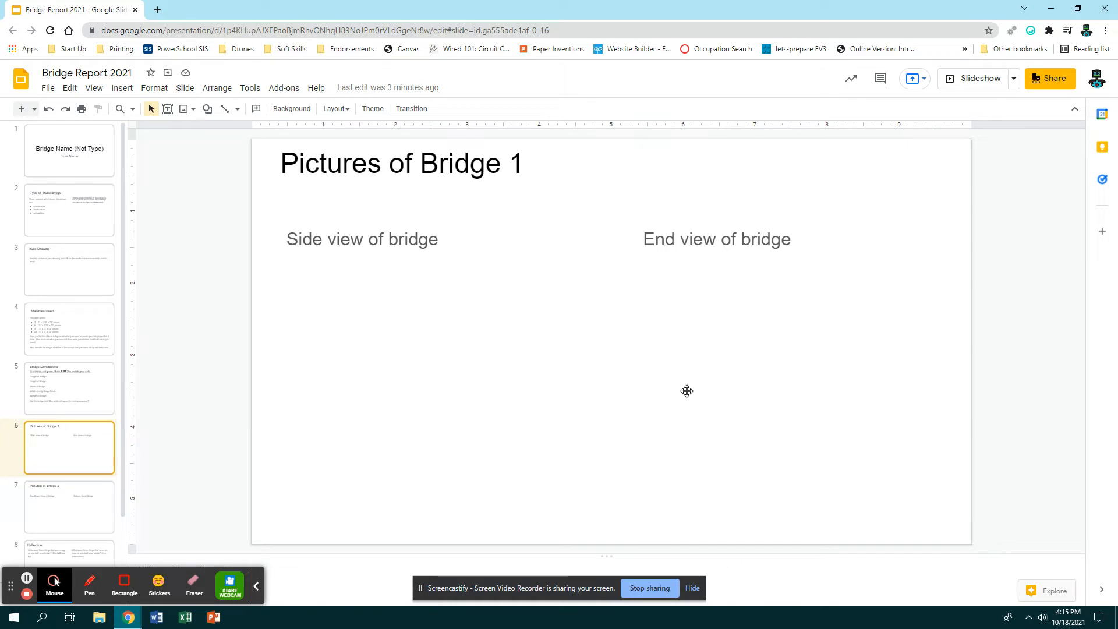
mouse_move(199, 409)
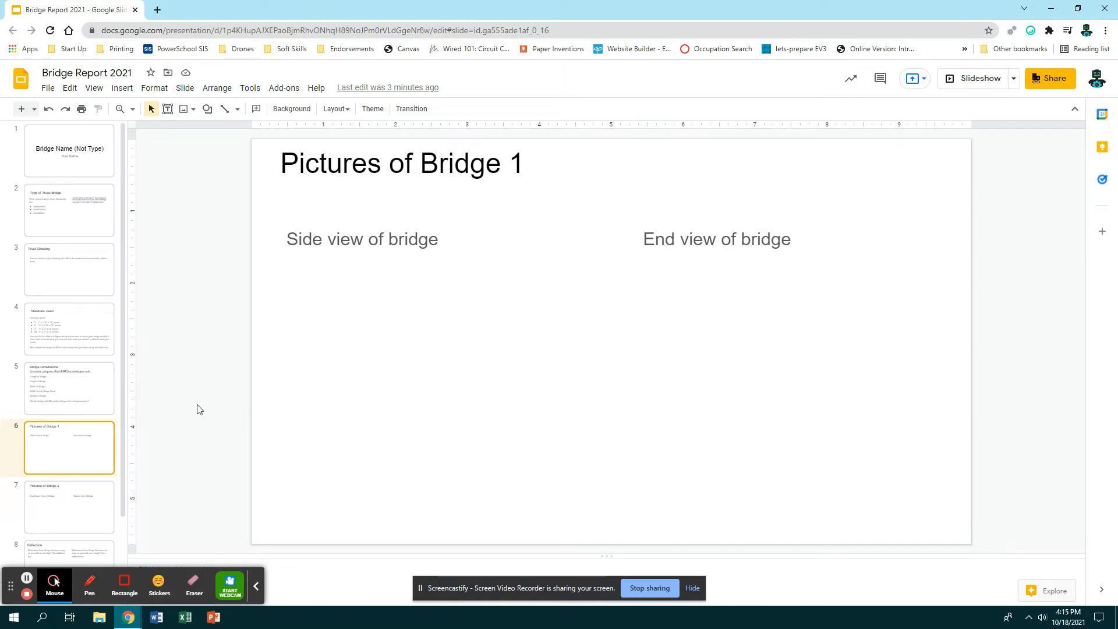
- Insert the glowing ghost photo from Drive's Recent list onto the Pictures of Bridge 1 slide
click(121, 88)
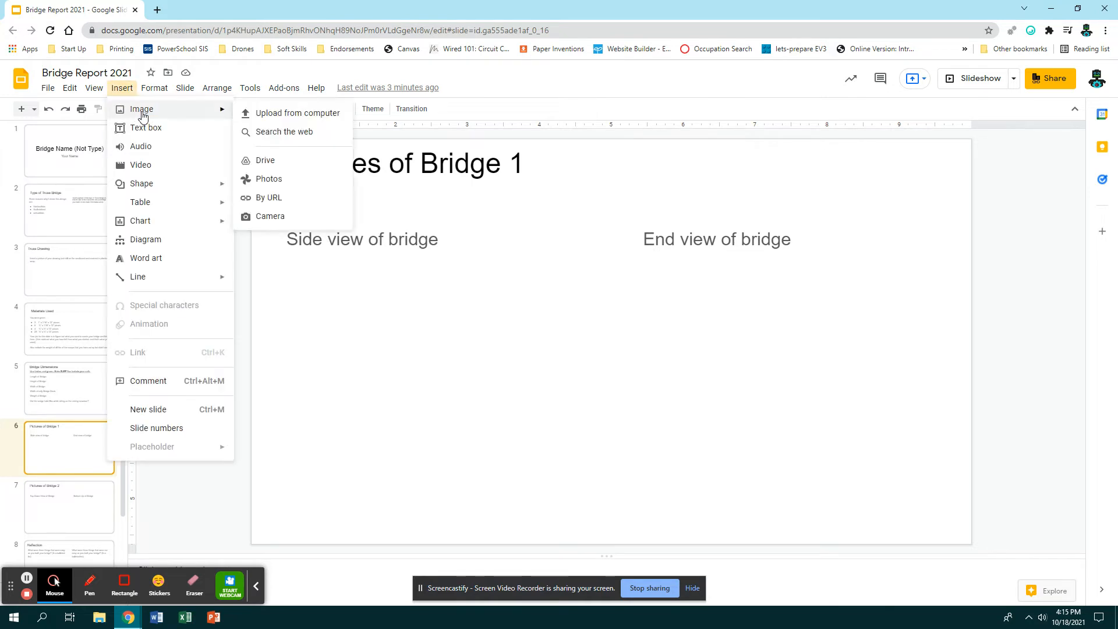
click(264, 159)
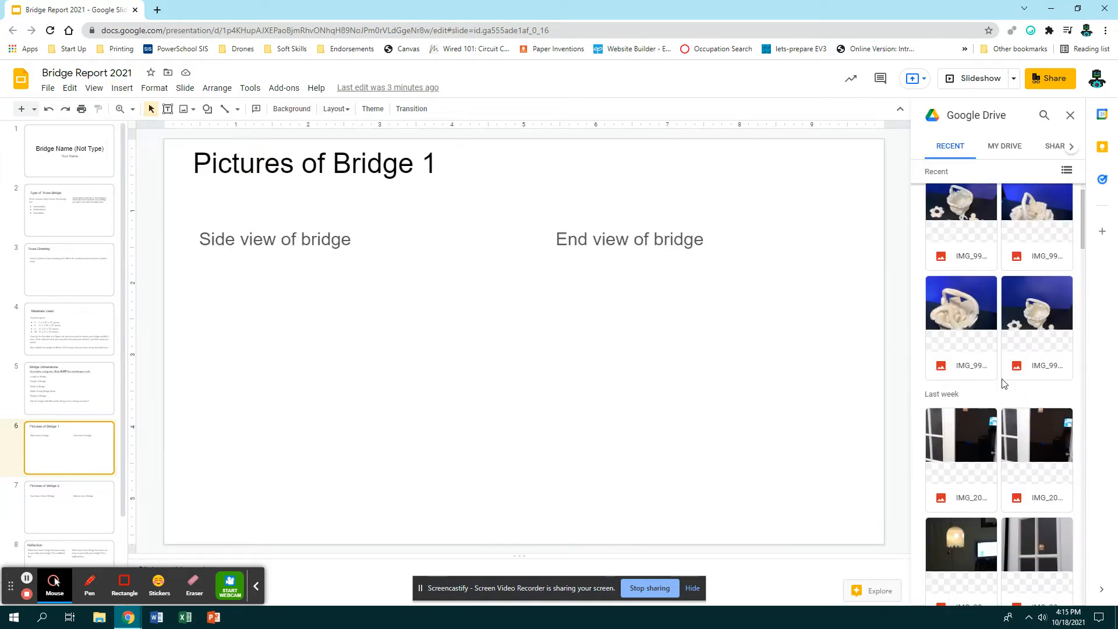
scroll(down, 3)
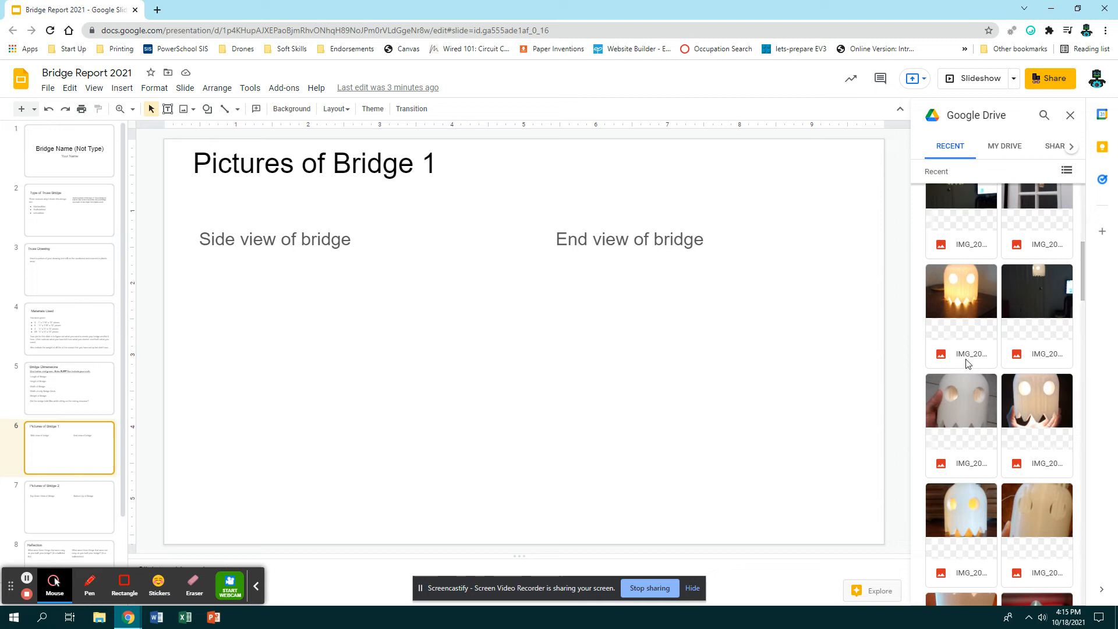
click(961, 291)
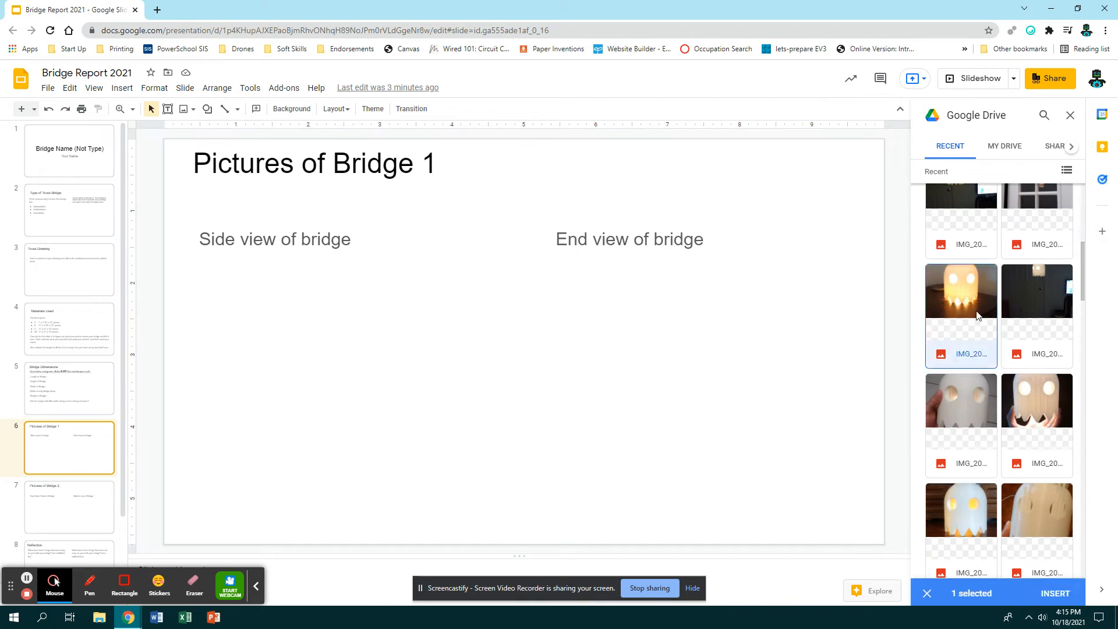
click(1056, 593)
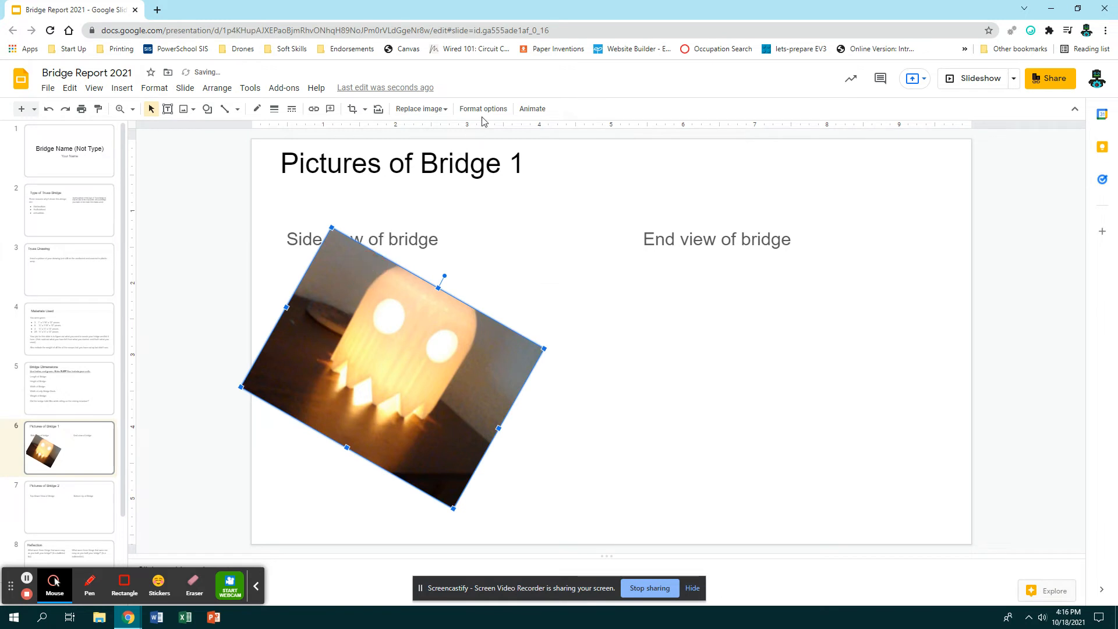
- In Format options try a blue recolour and Adjustments, revert to No recolor, and set a blue drop shadow
click(482, 109)
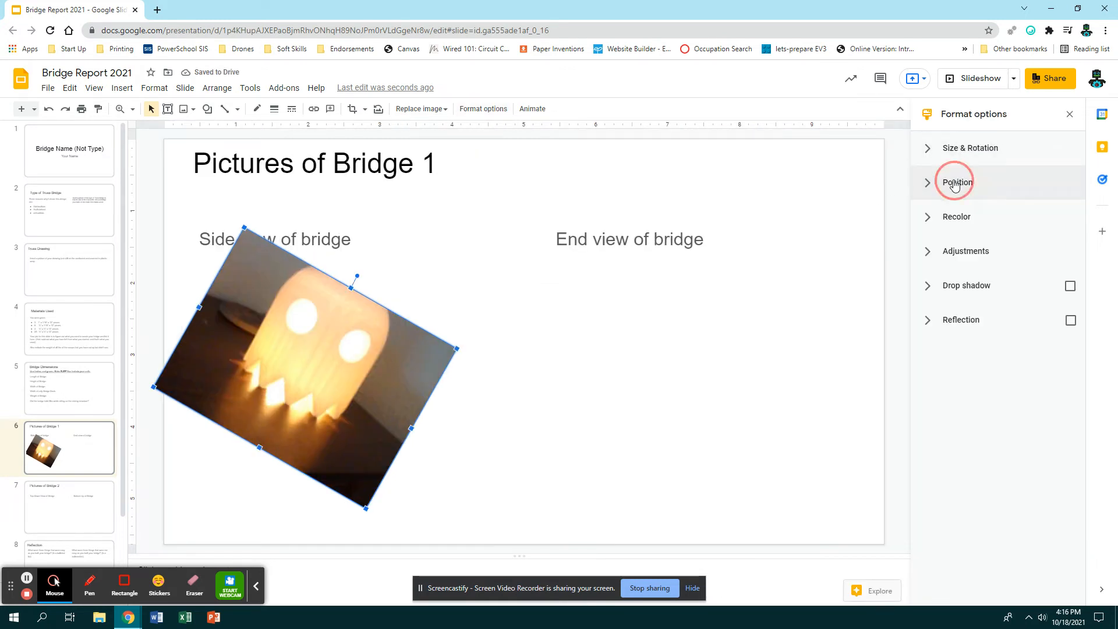
click(957, 182)
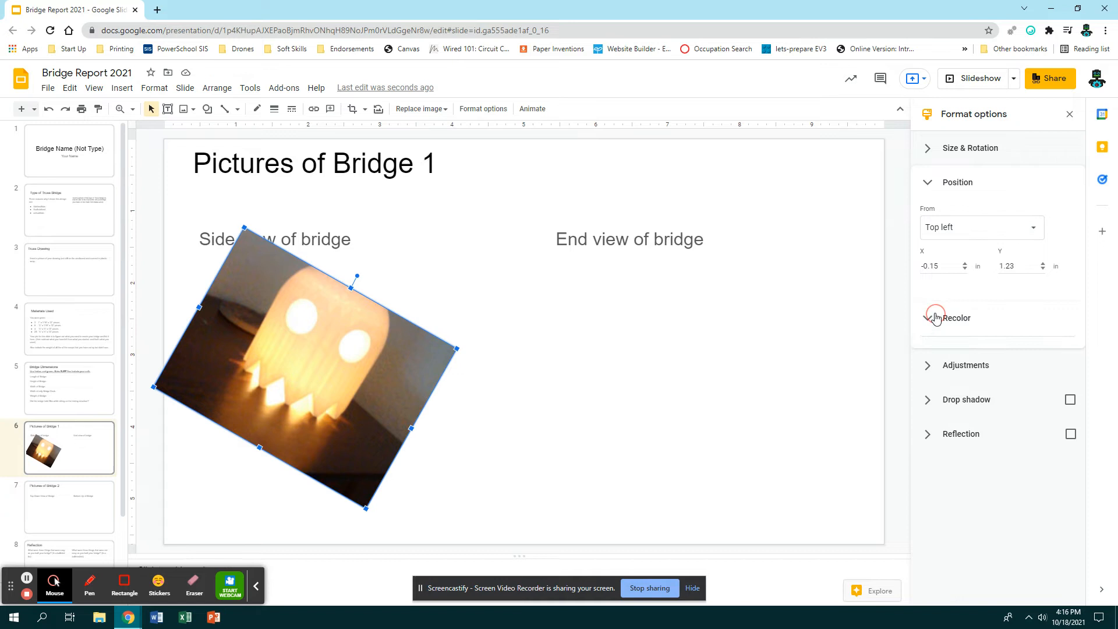
click(958, 317)
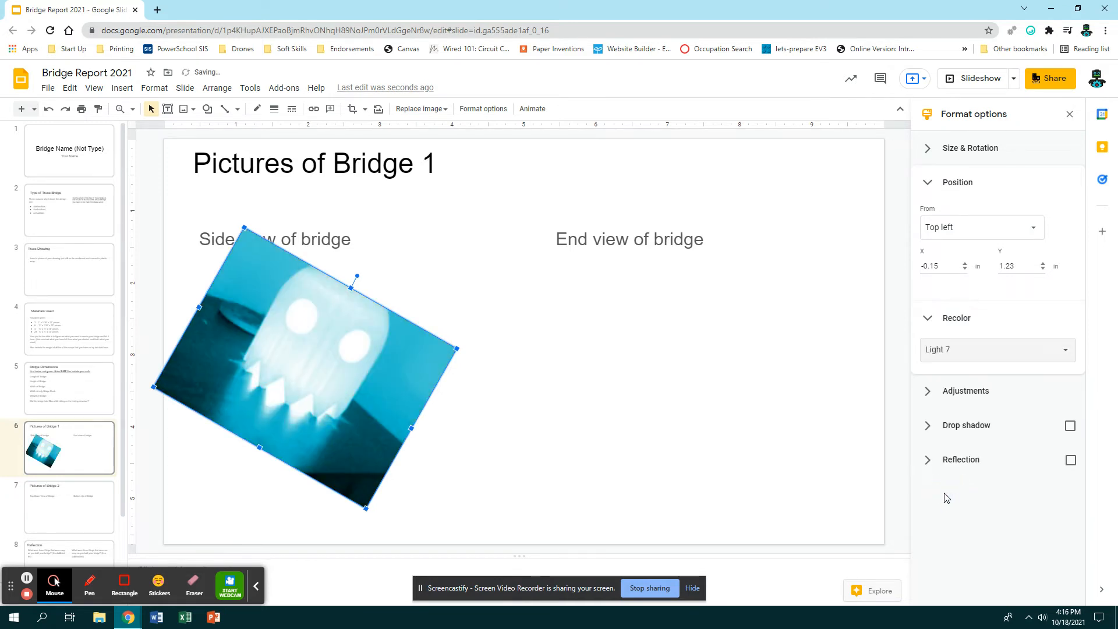
click(968, 390)
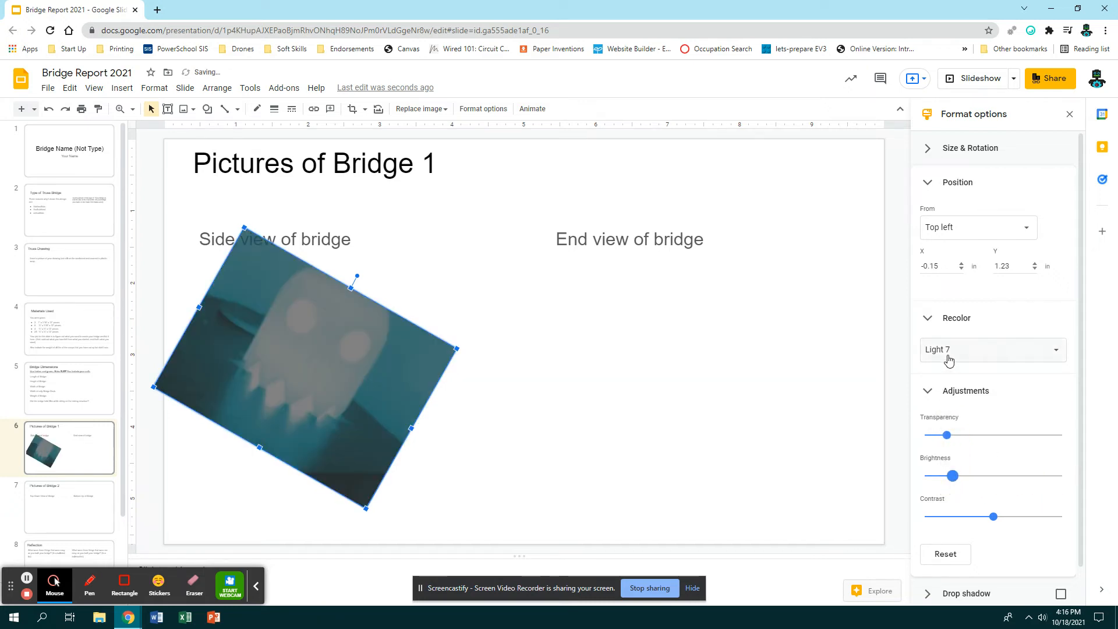
click(991, 350)
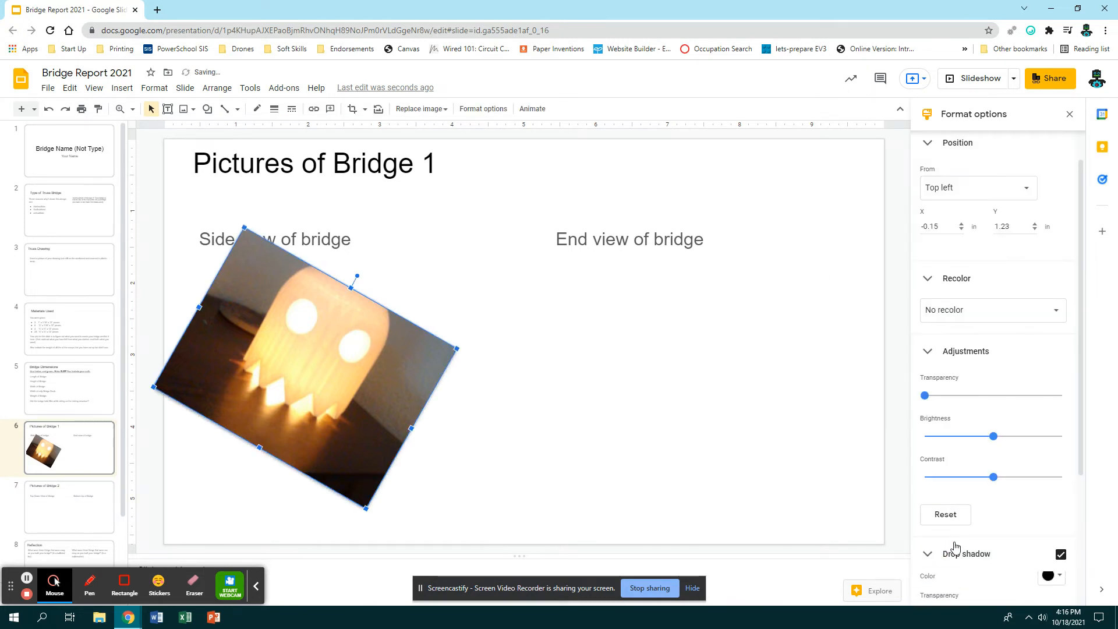
click(1048, 576)
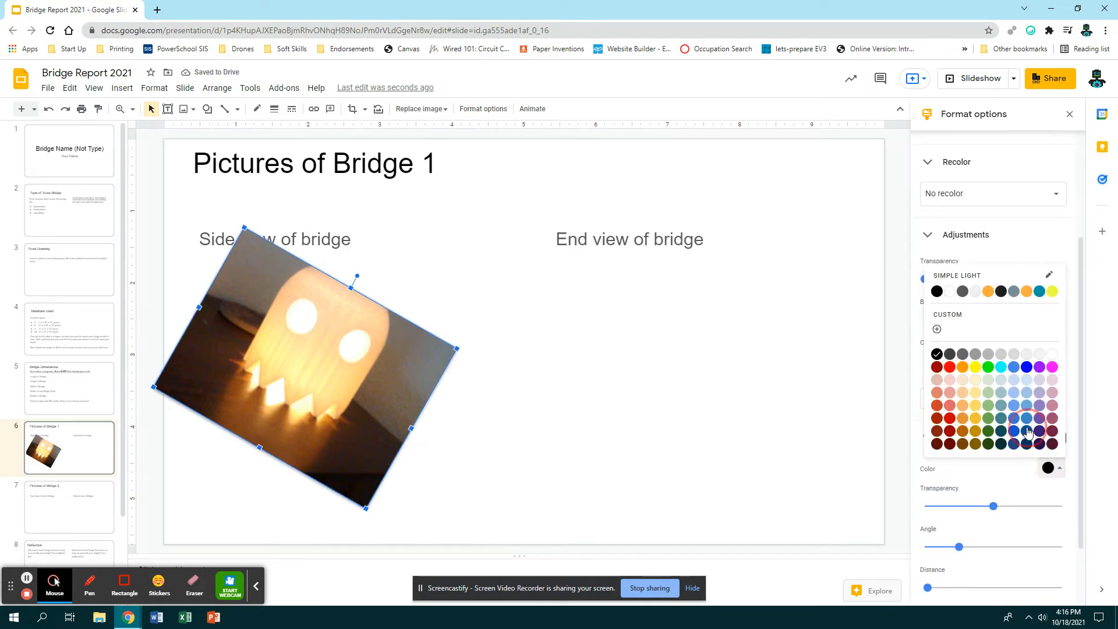
click(1027, 431)
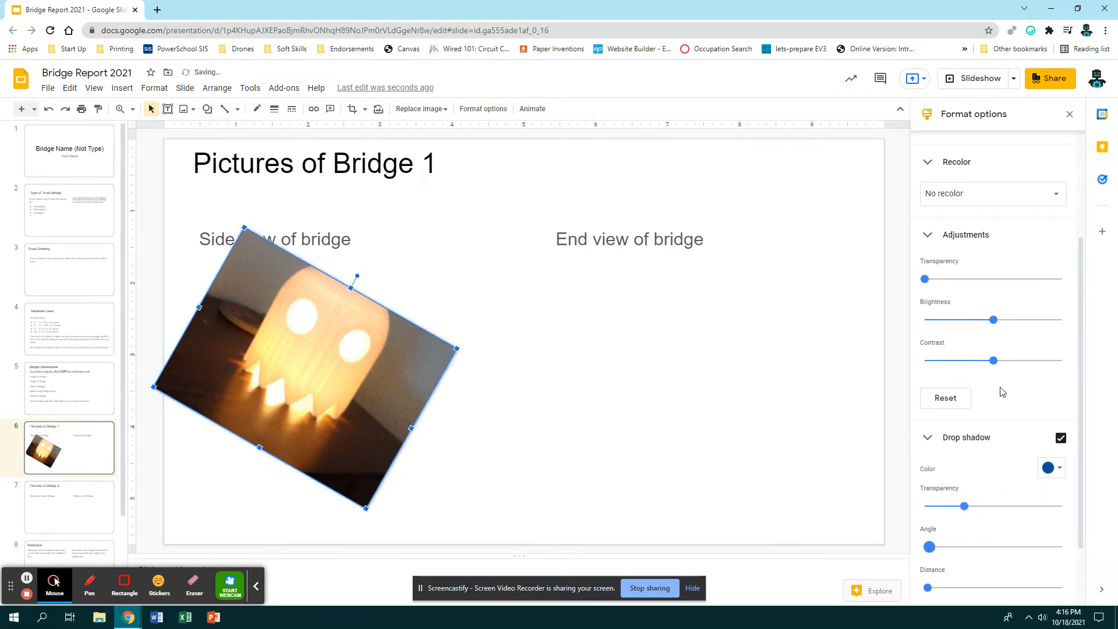
scroll(down, 3)
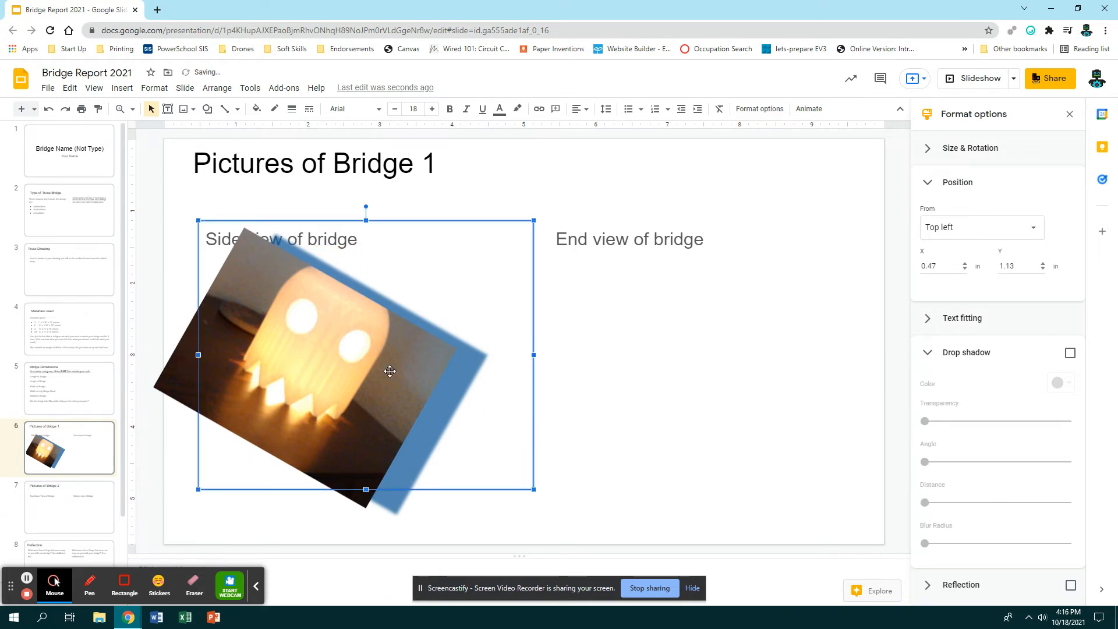
- Set the ghost photo upright and smaller under the Side view of bridge caption on Pictures of Bridge 1
click(354, 276)
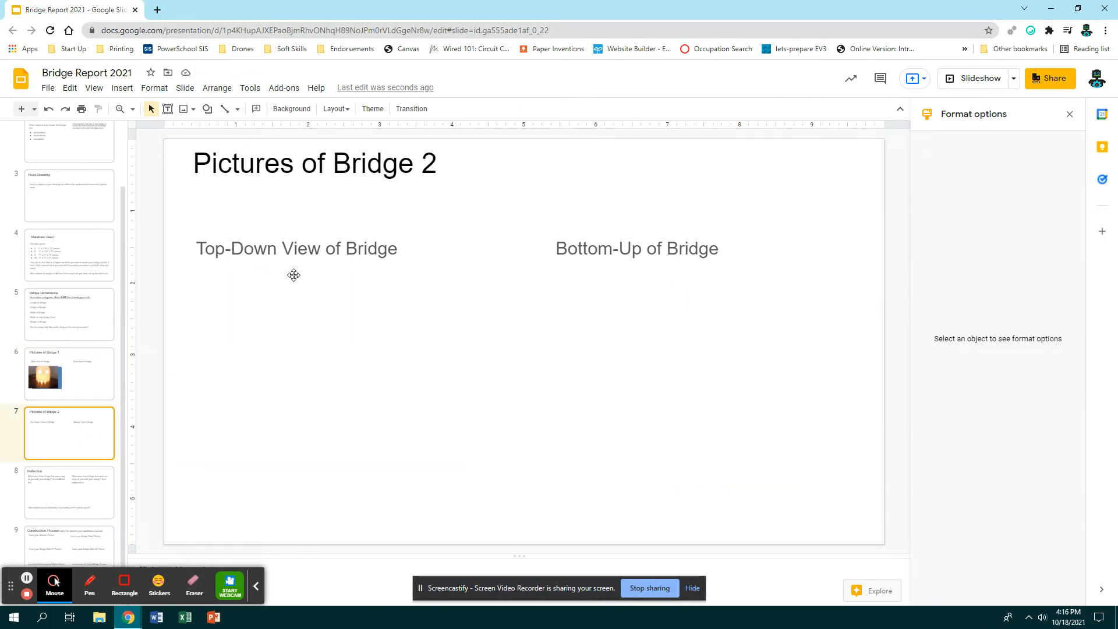
mouse_move(71, 457)
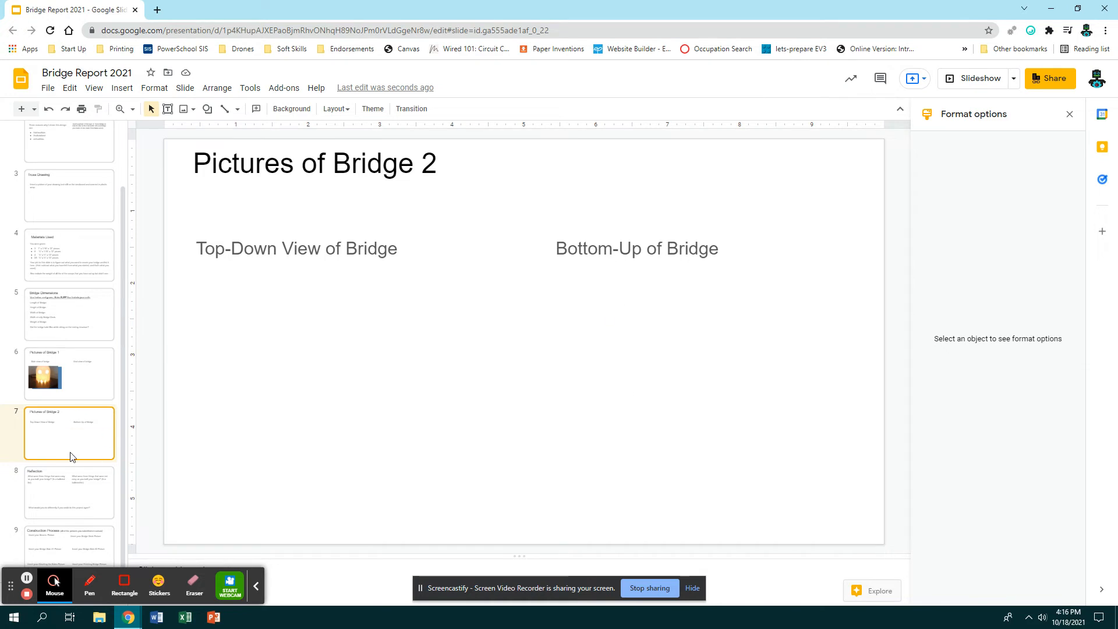
click(69, 374)
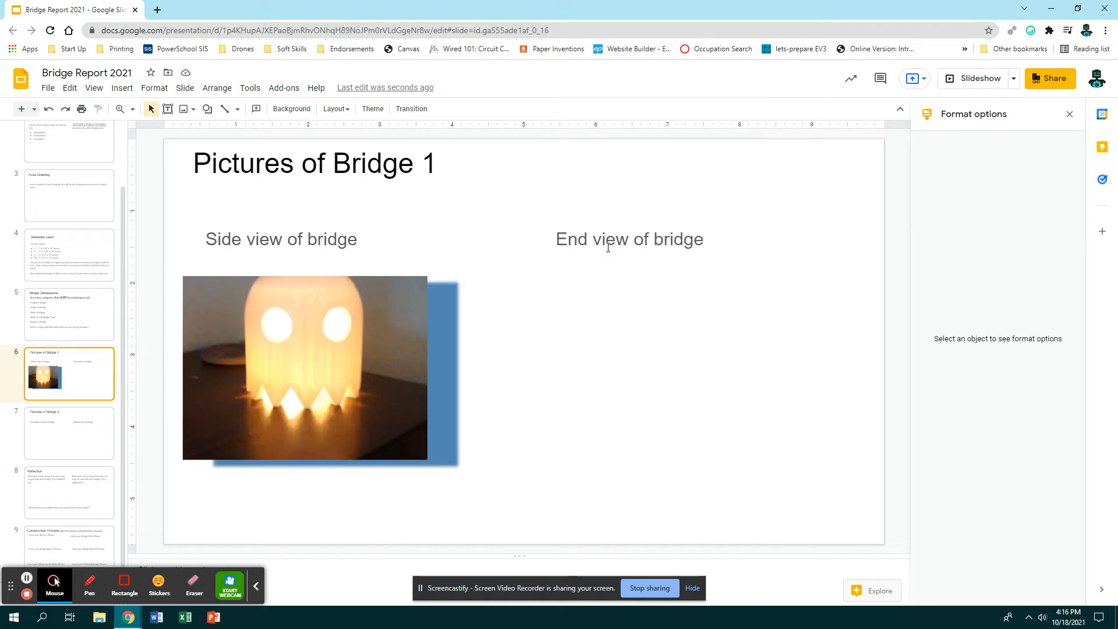
mouse_move(687, 283)
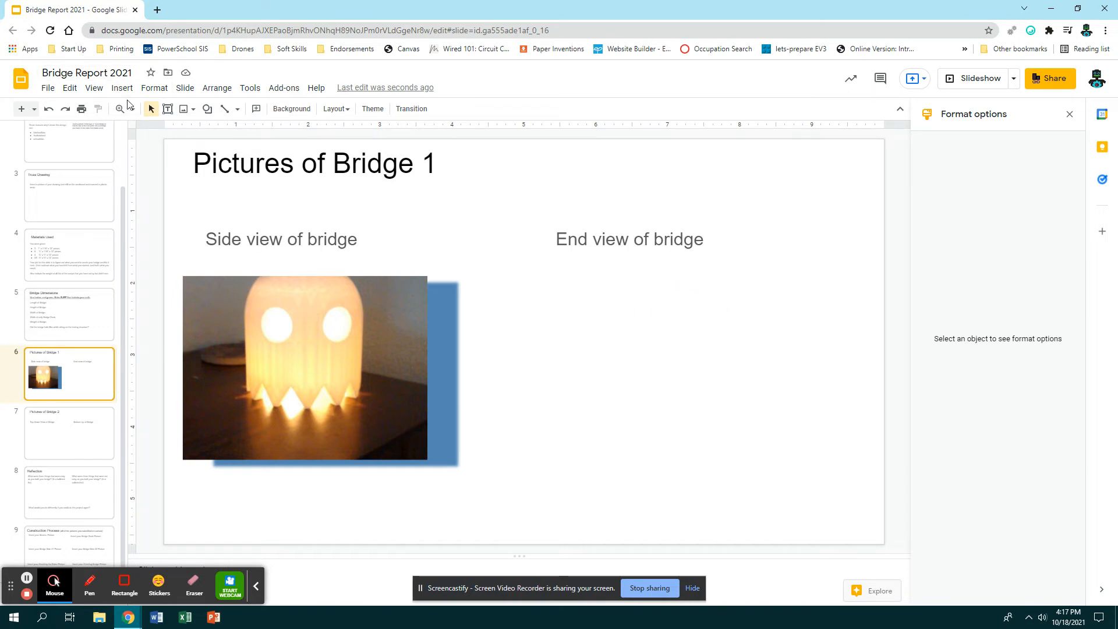
- Reopen the Drive image picker and browse the Shared drives and Shared with me tabs
click(121, 87)
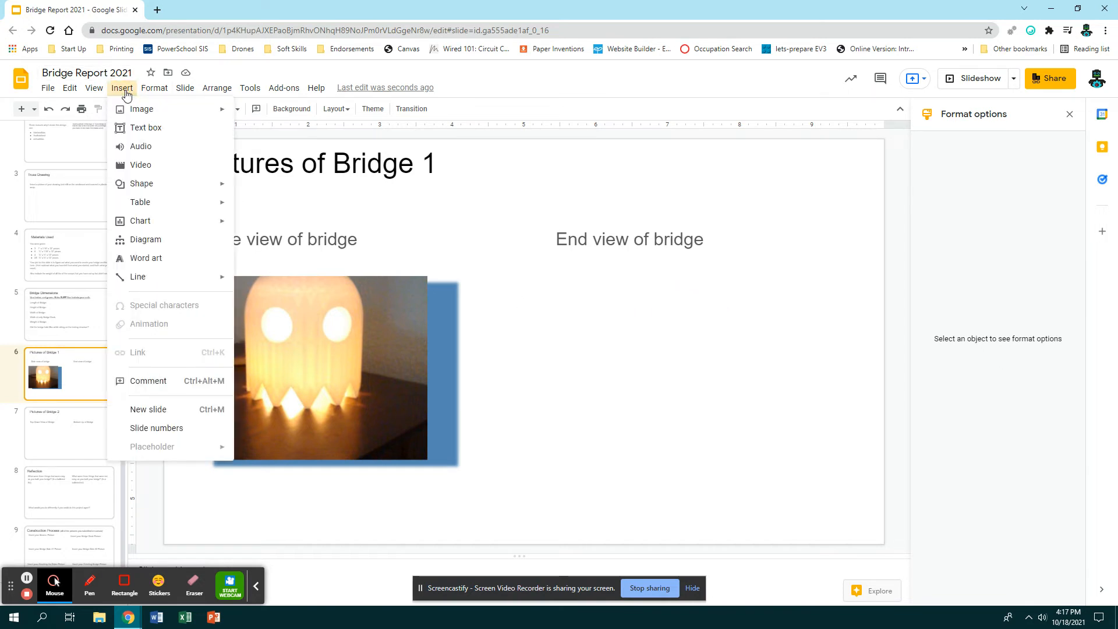
click(141, 109)
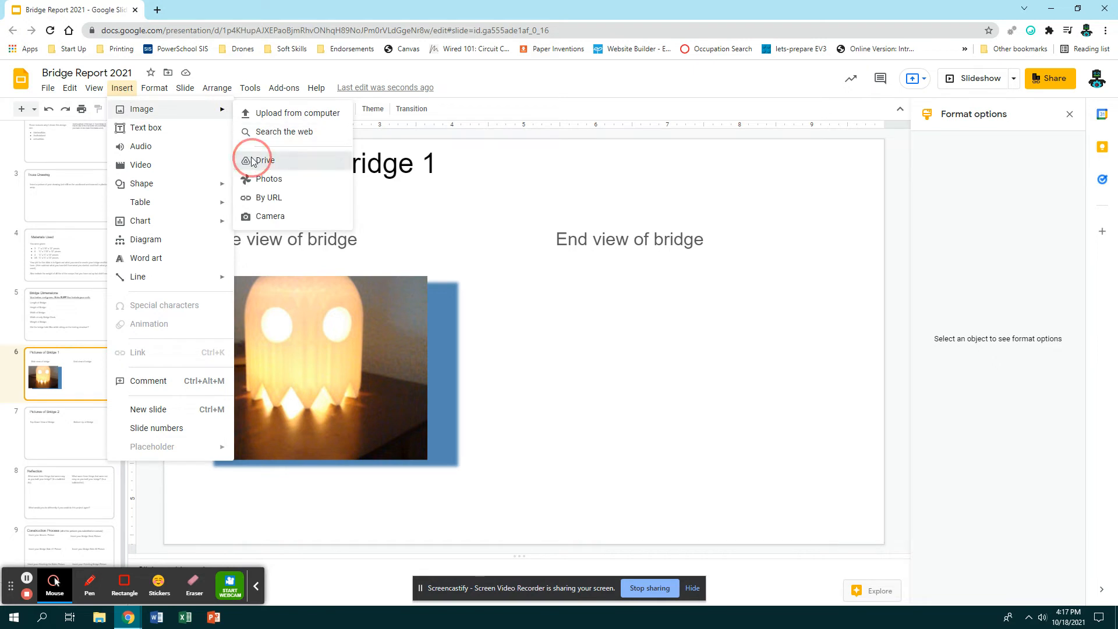
click(265, 159)
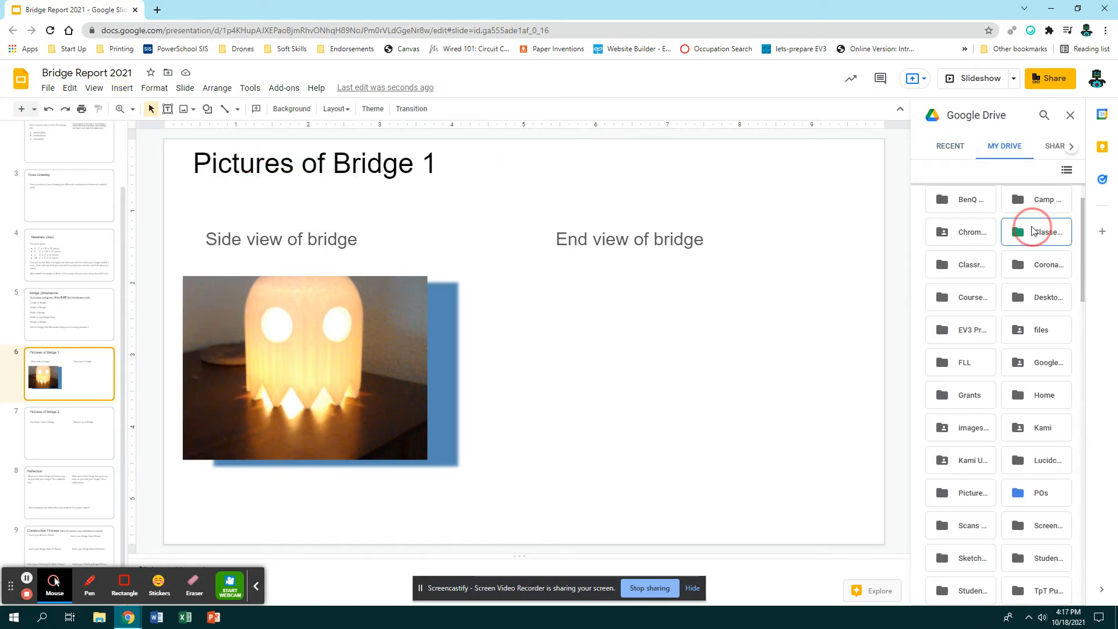
click(1030, 147)
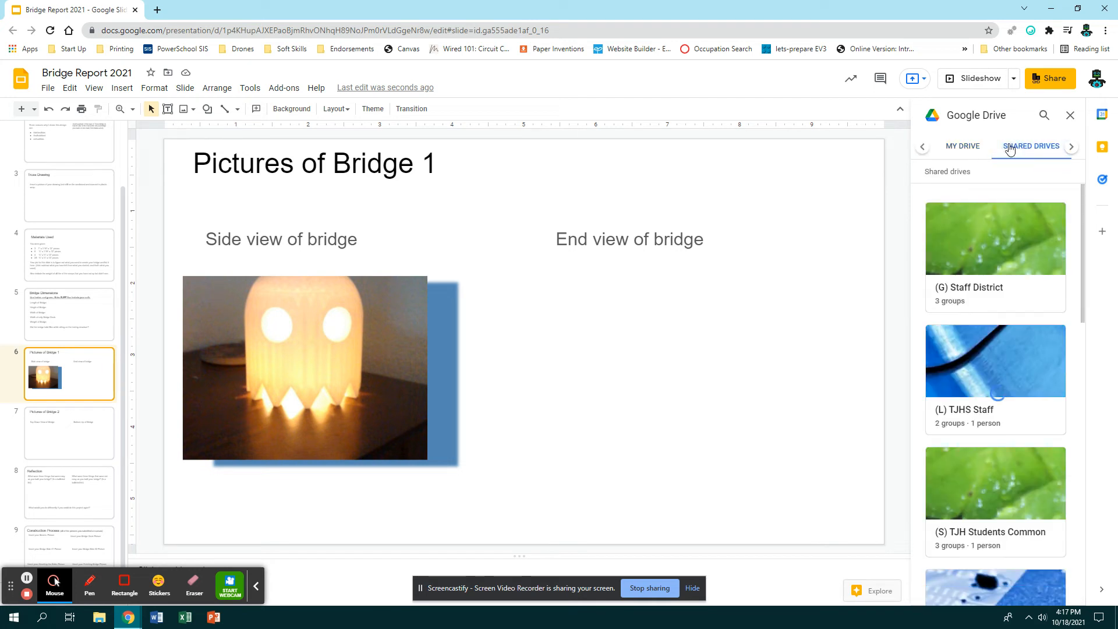
click(962, 146)
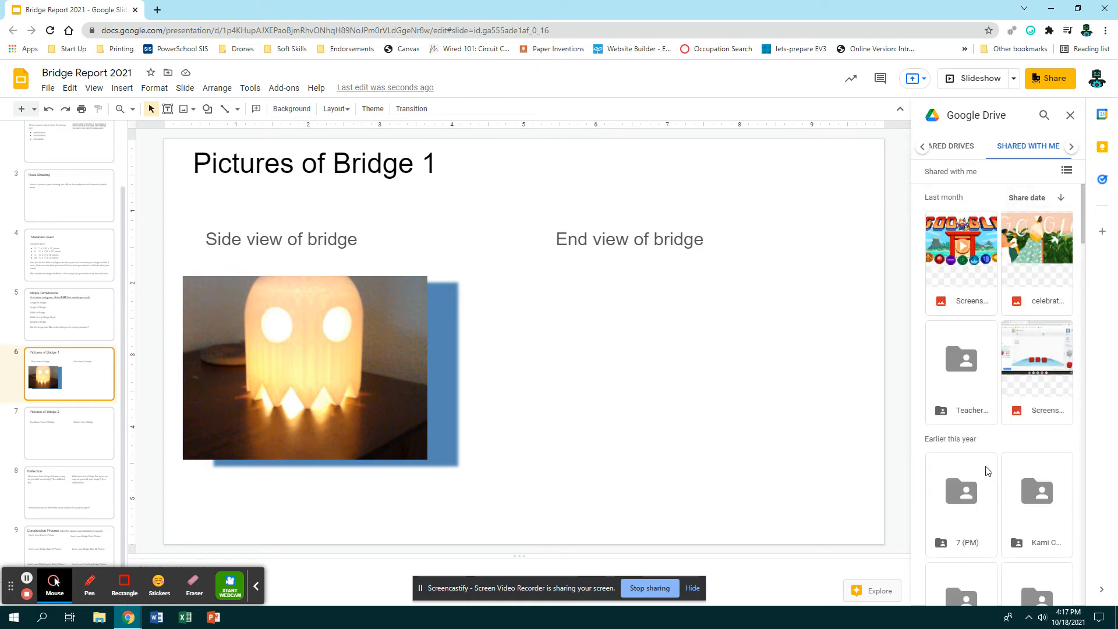
mouse_move(971, 278)
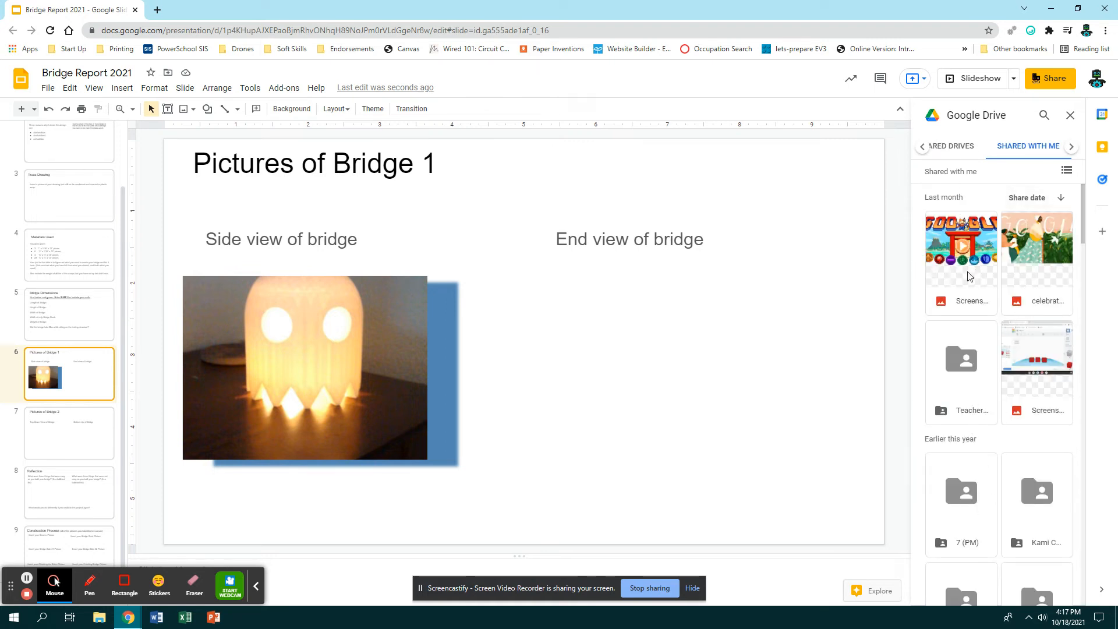
- Page through more Drive categories to My Drive, then close the Drive file browser
click(1069, 147)
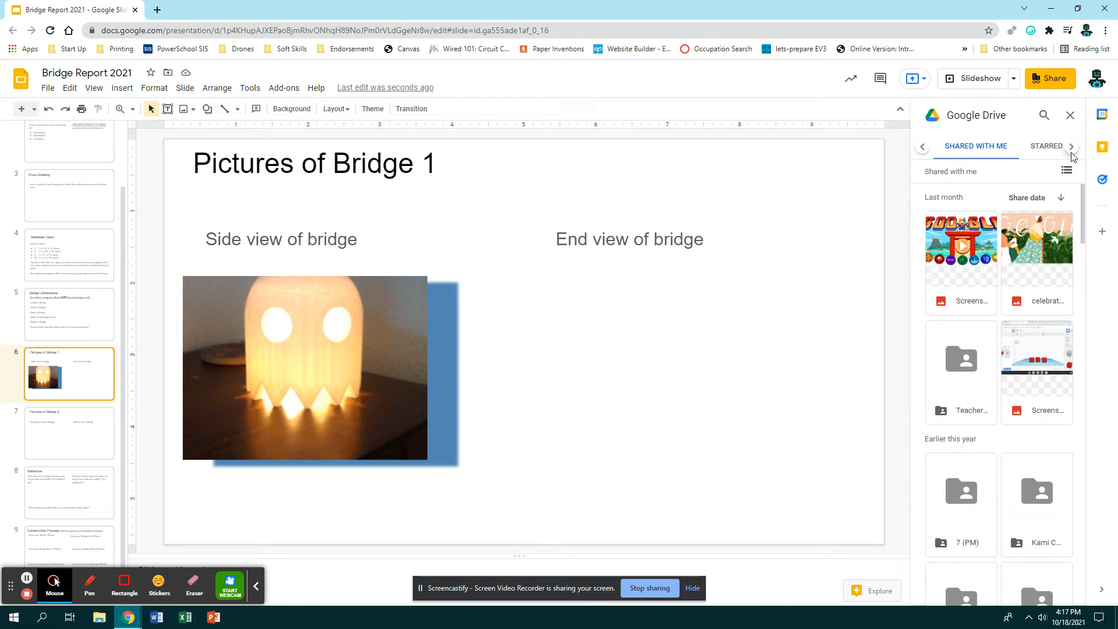
click(921, 147)
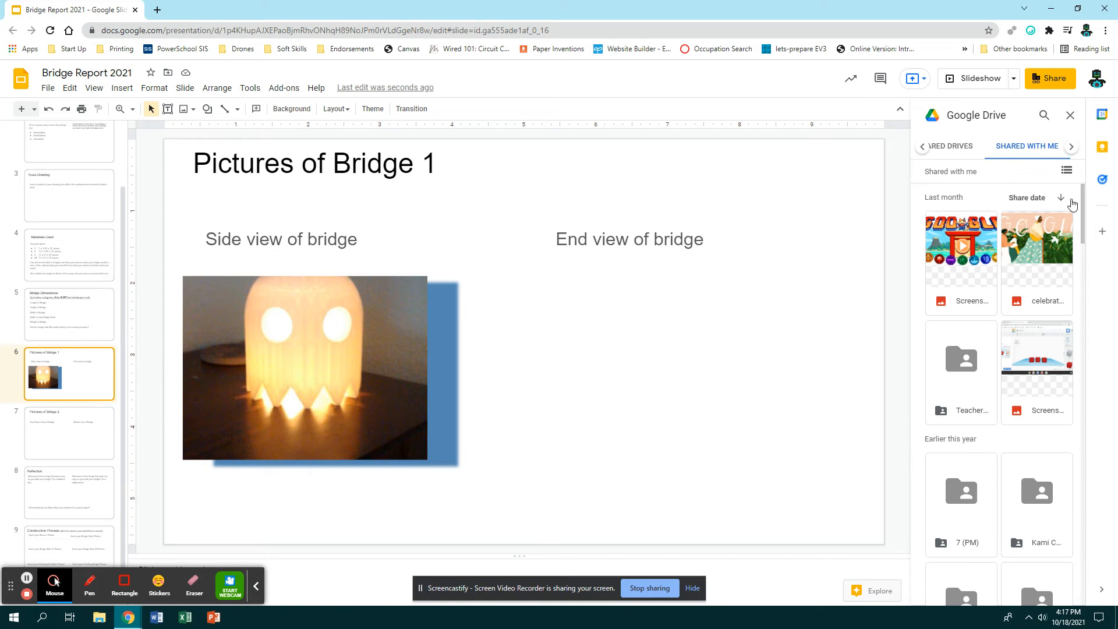
mouse_move(1072, 116)
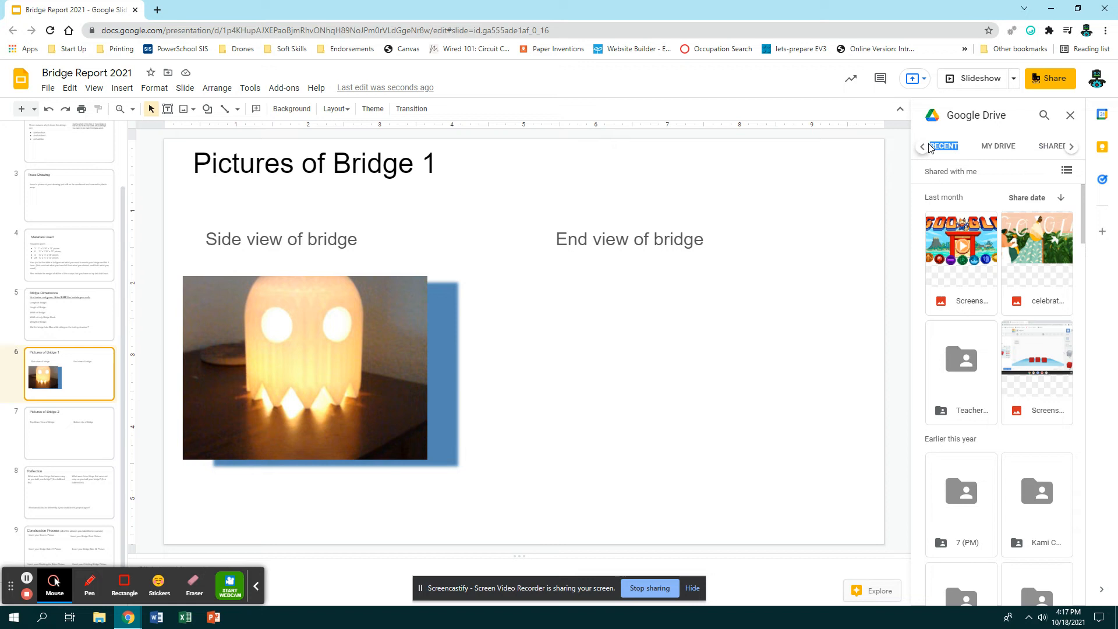
click(997, 146)
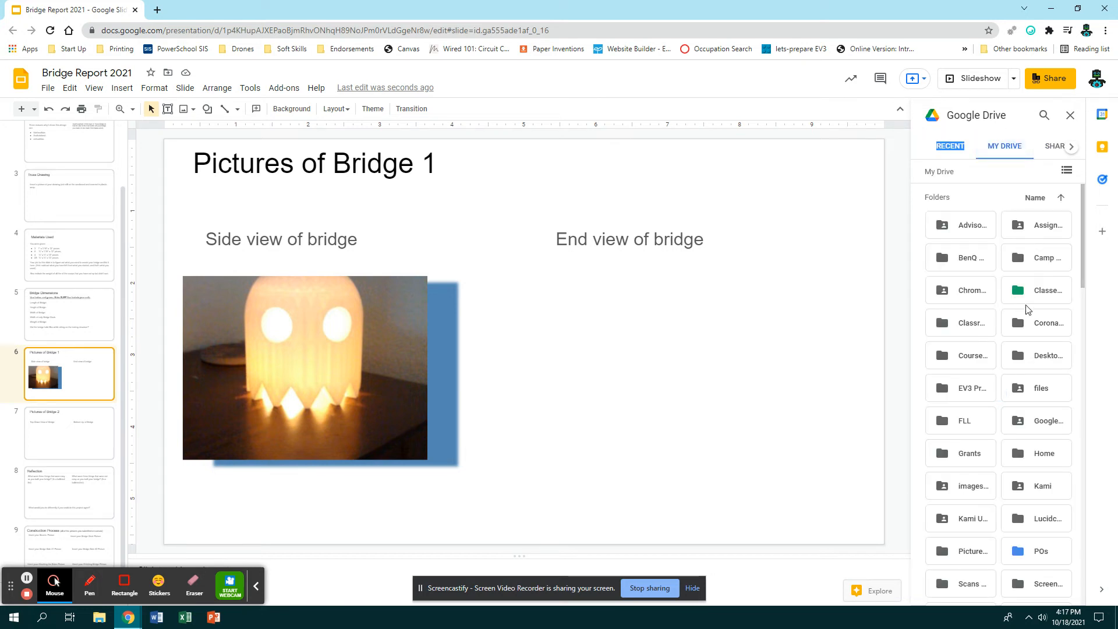
mouse_move(1008, 399)
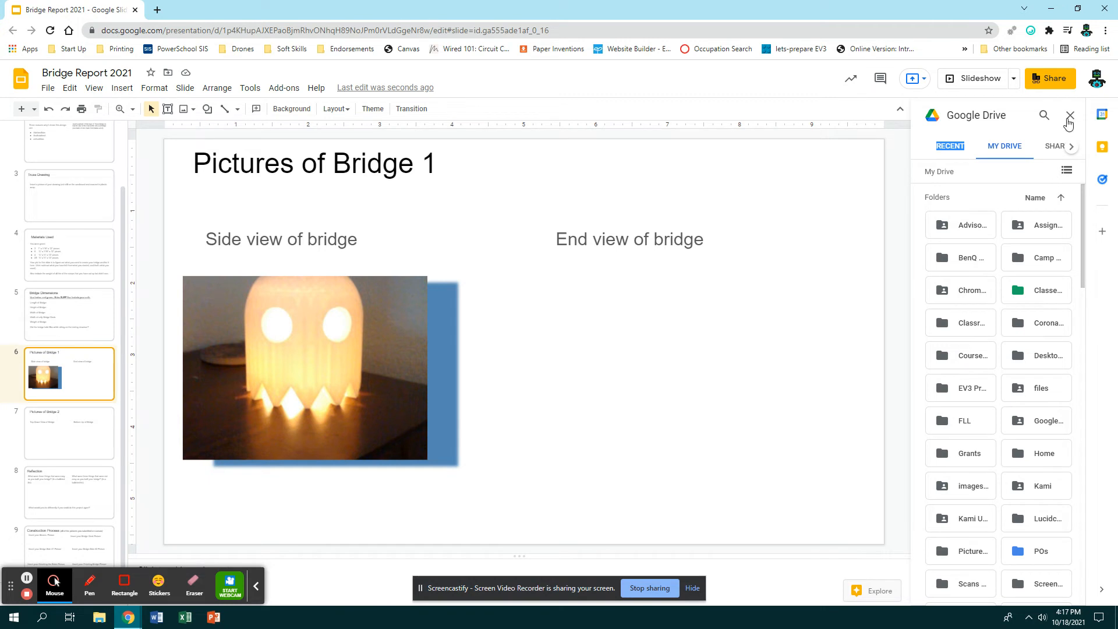
click(1071, 116)
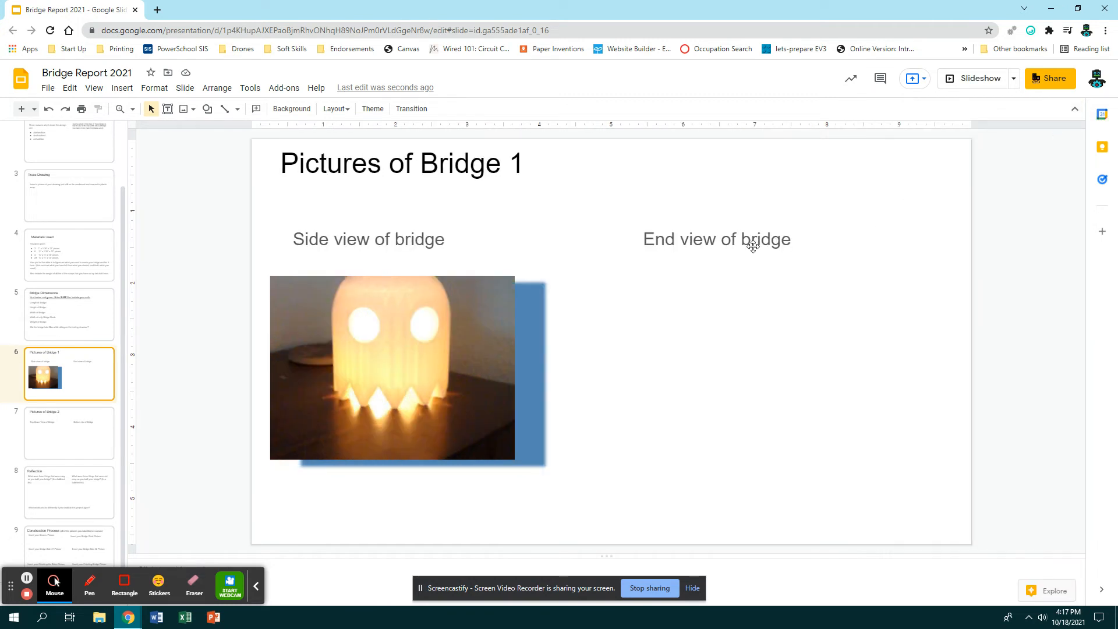
- Flip between the Reflection and Pictures of Bridge 2 slides, then show the Construction Process slide
click(68, 492)
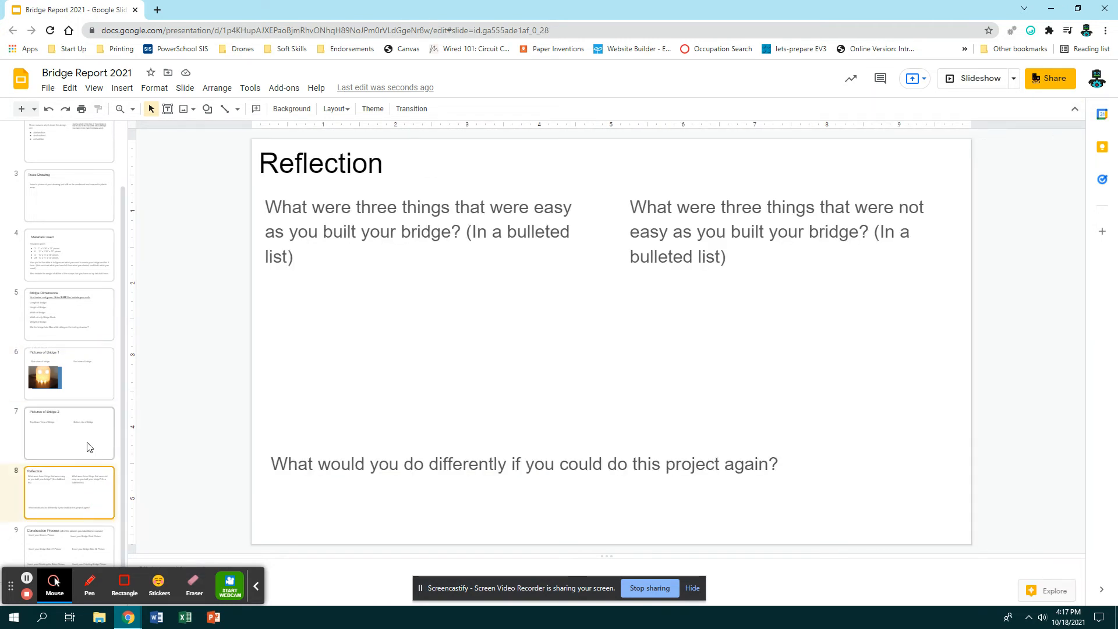
click(69, 433)
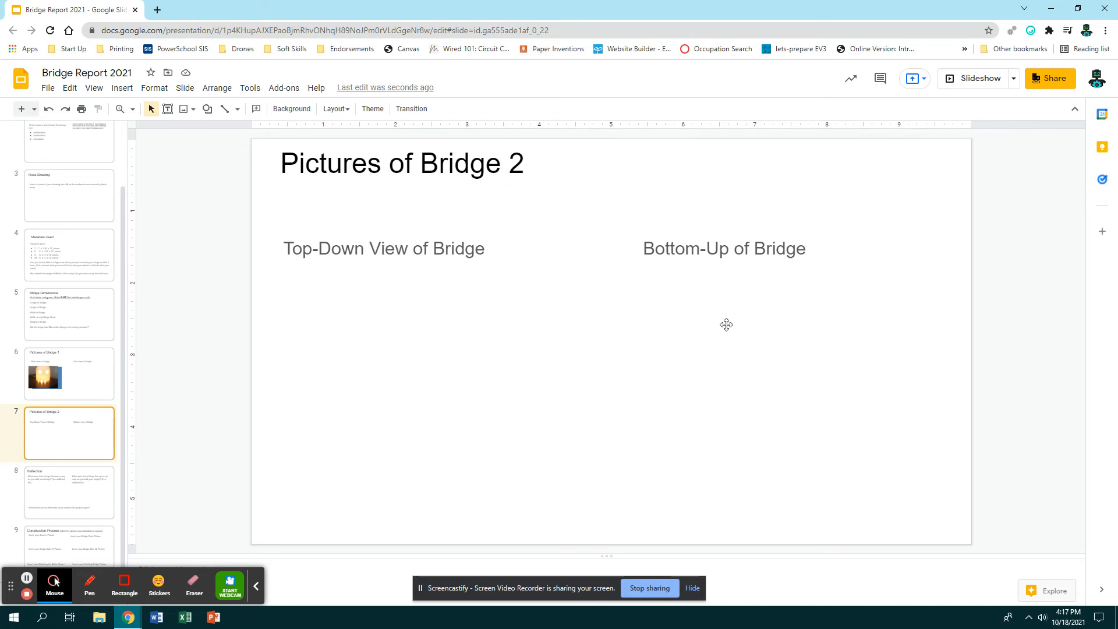
click(68, 491)
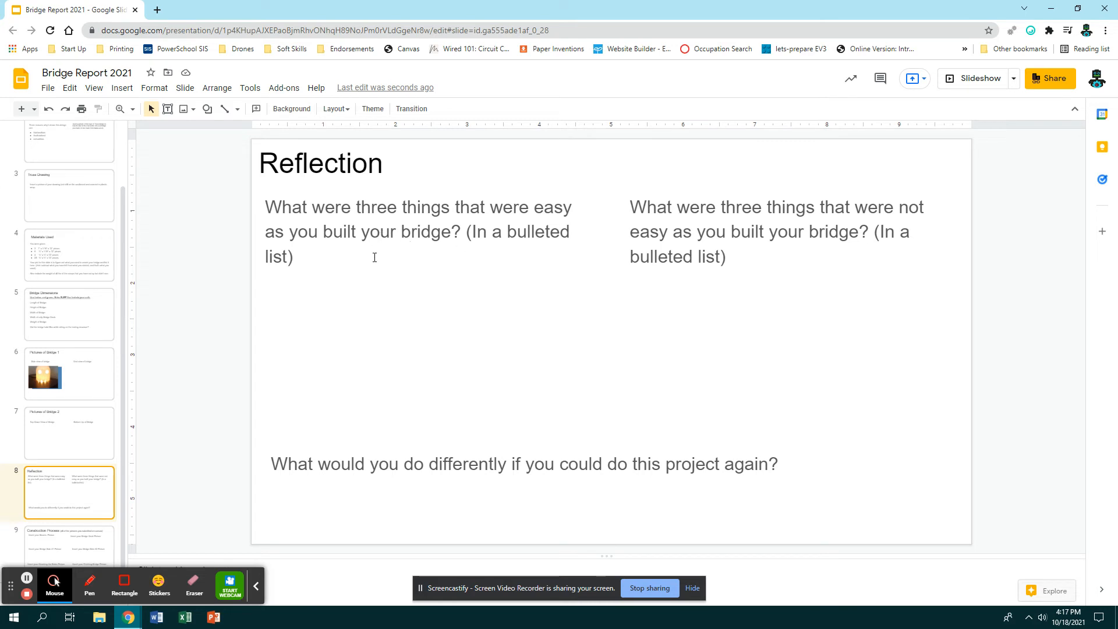
mouse_move(306, 229)
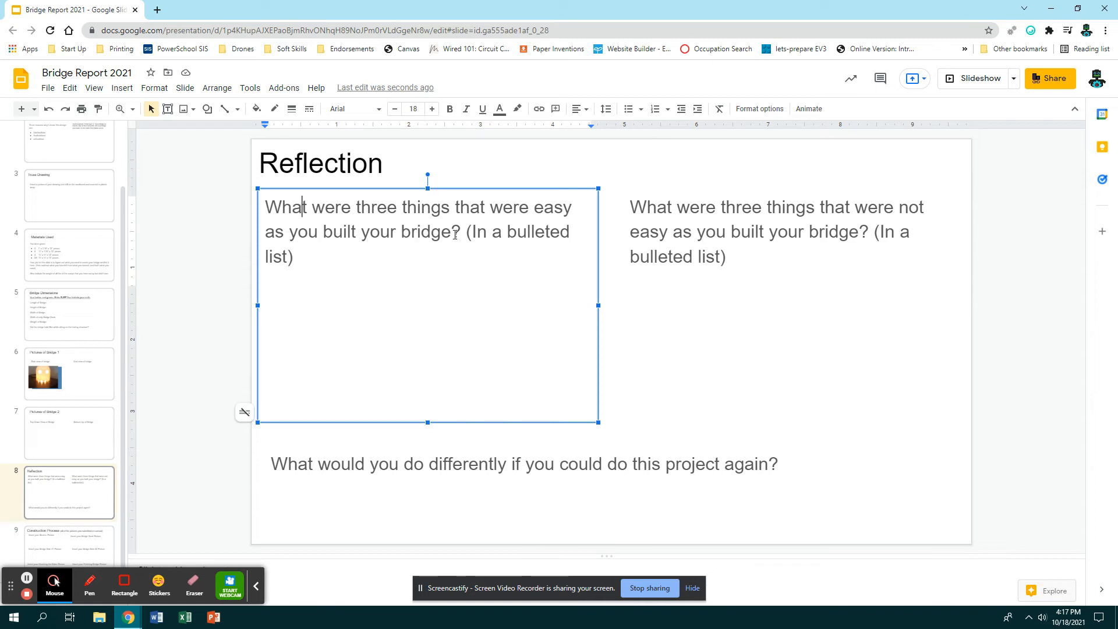
mouse_move(435, 292)
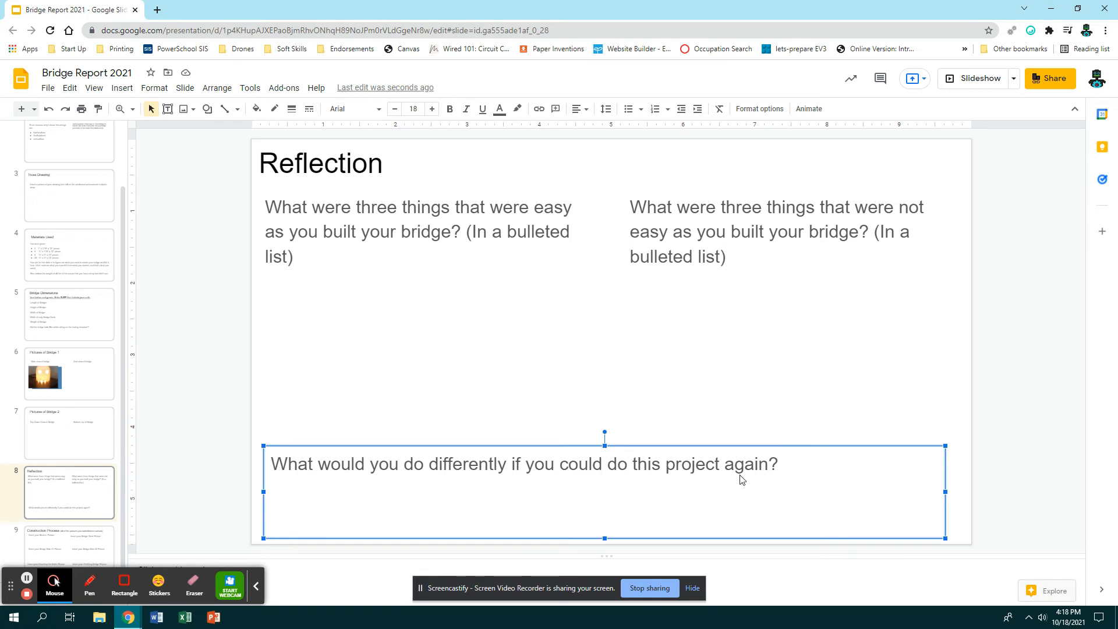
mouse_move(815, 480)
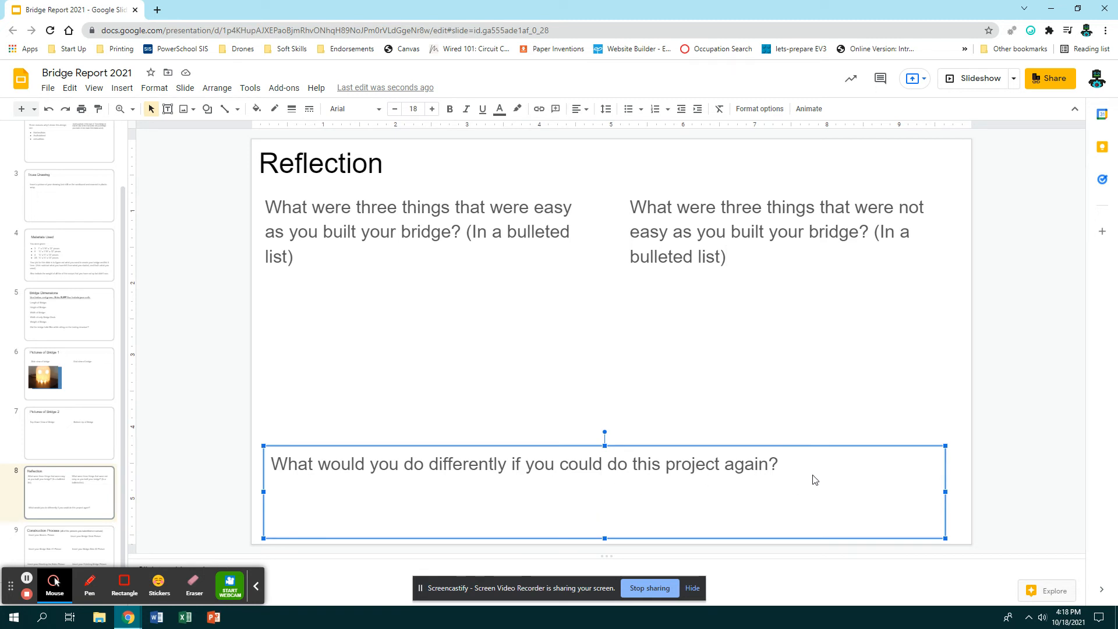
mouse_move(58, 352)
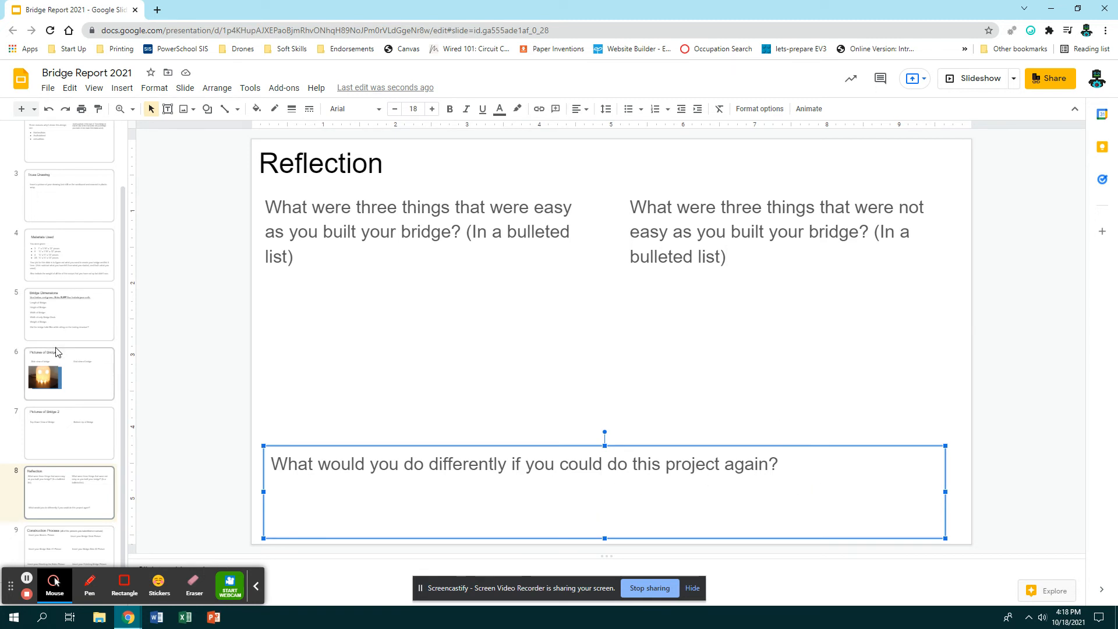
click(69, 545)
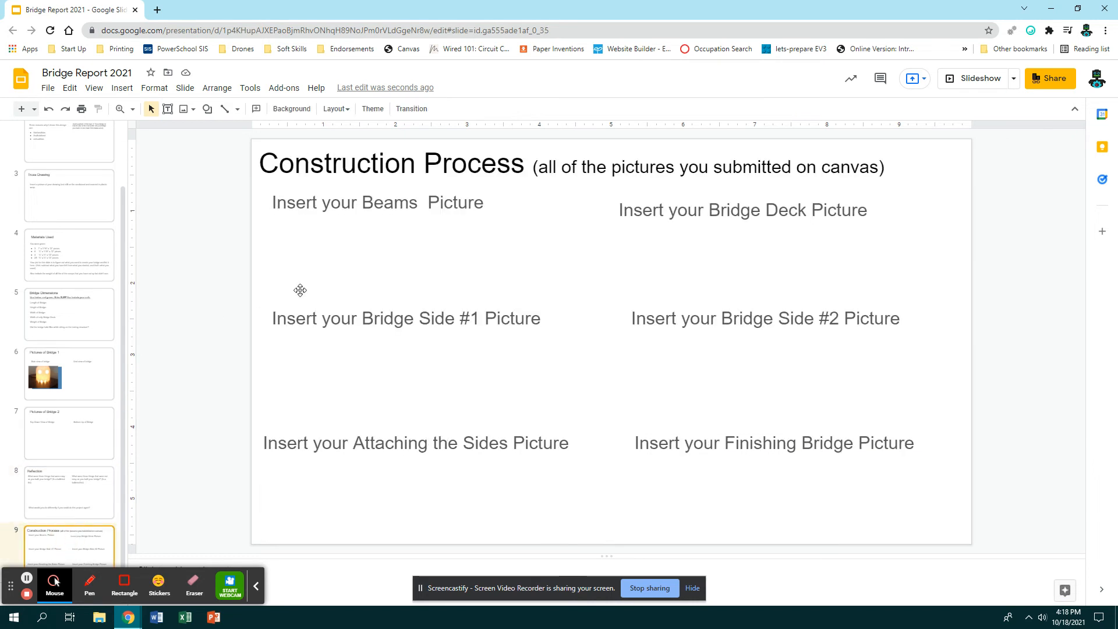
mouse_move(752, 318)
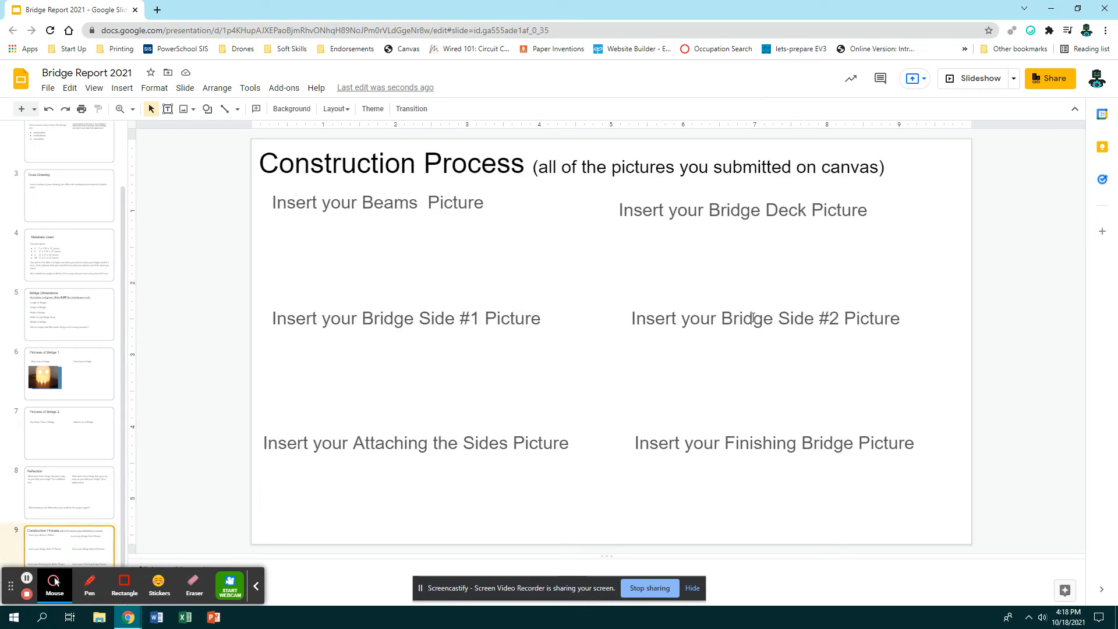
click(377, 242)
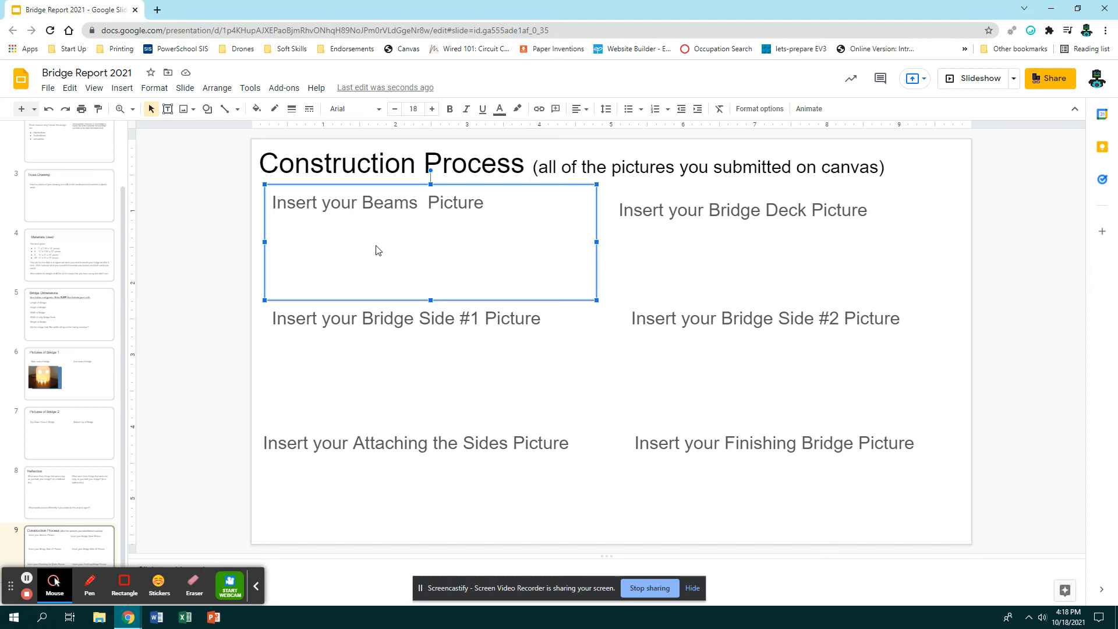
mouse_move(689, 244)
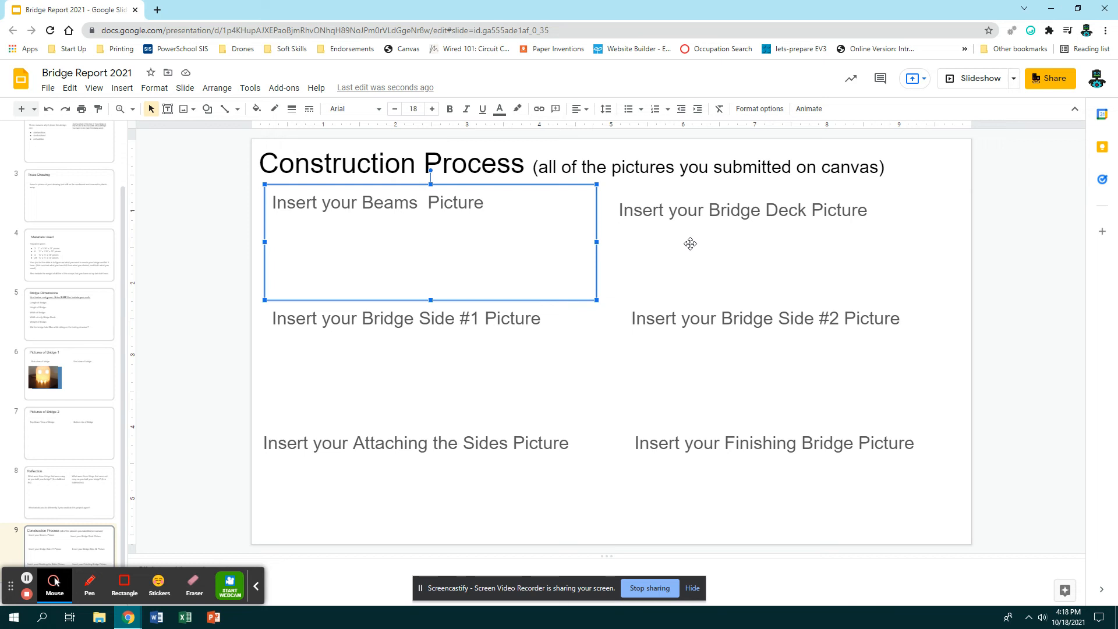
click(742, 210)
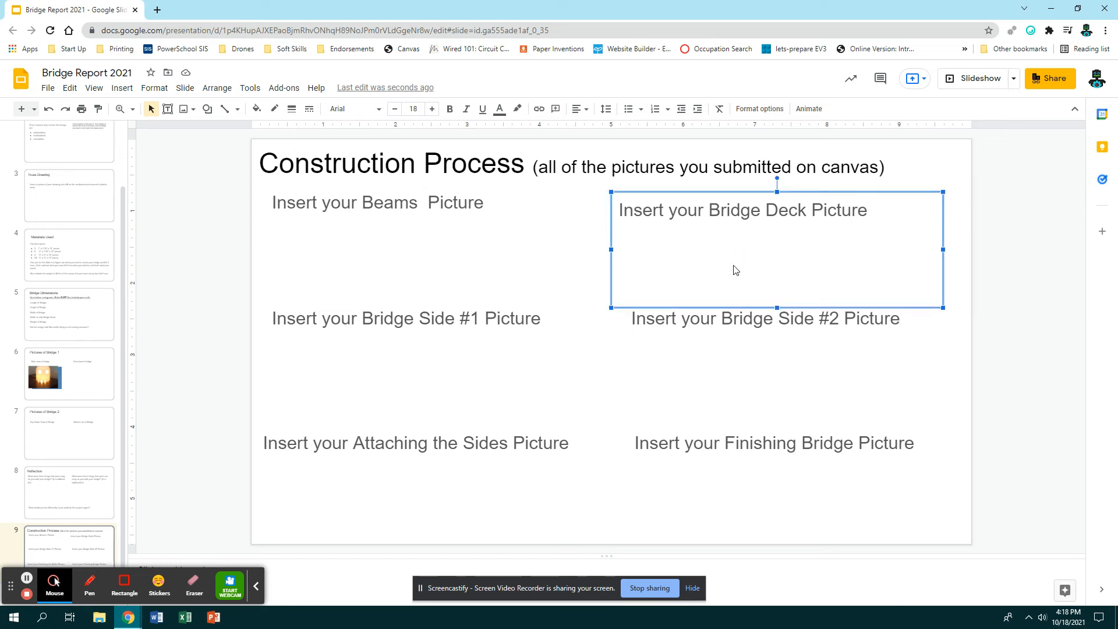
click(399, 371)
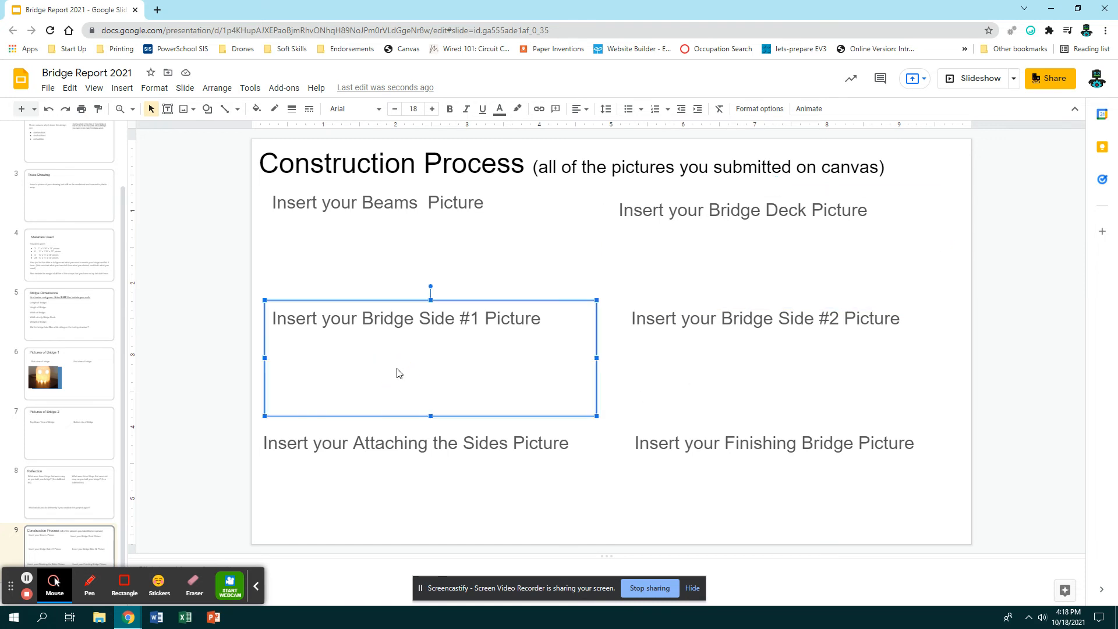
click(765, 317)
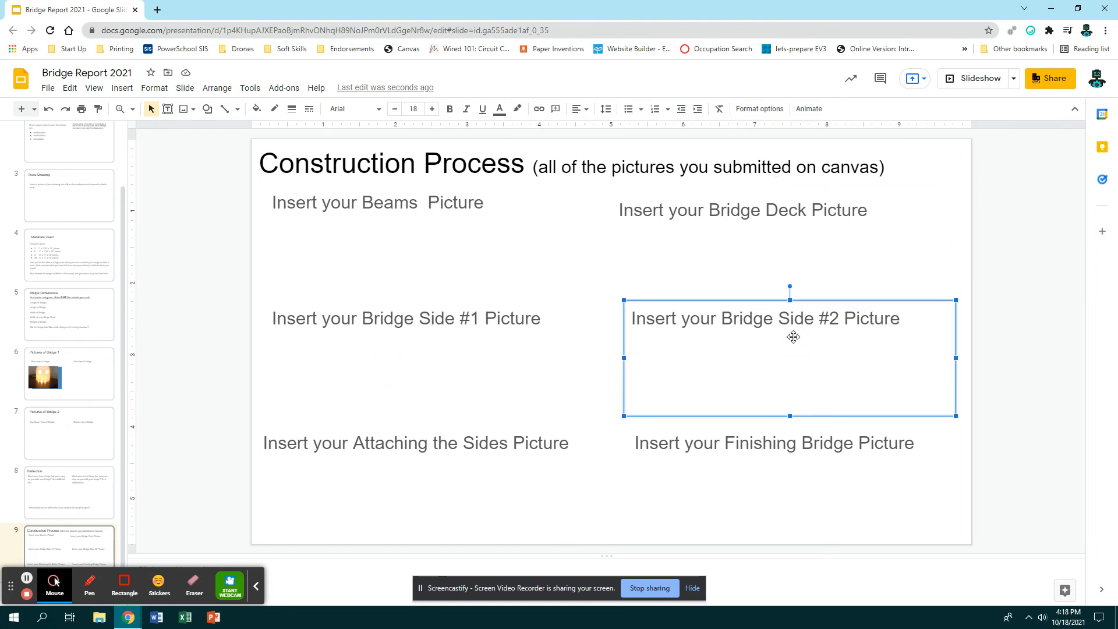
click(416, 443)
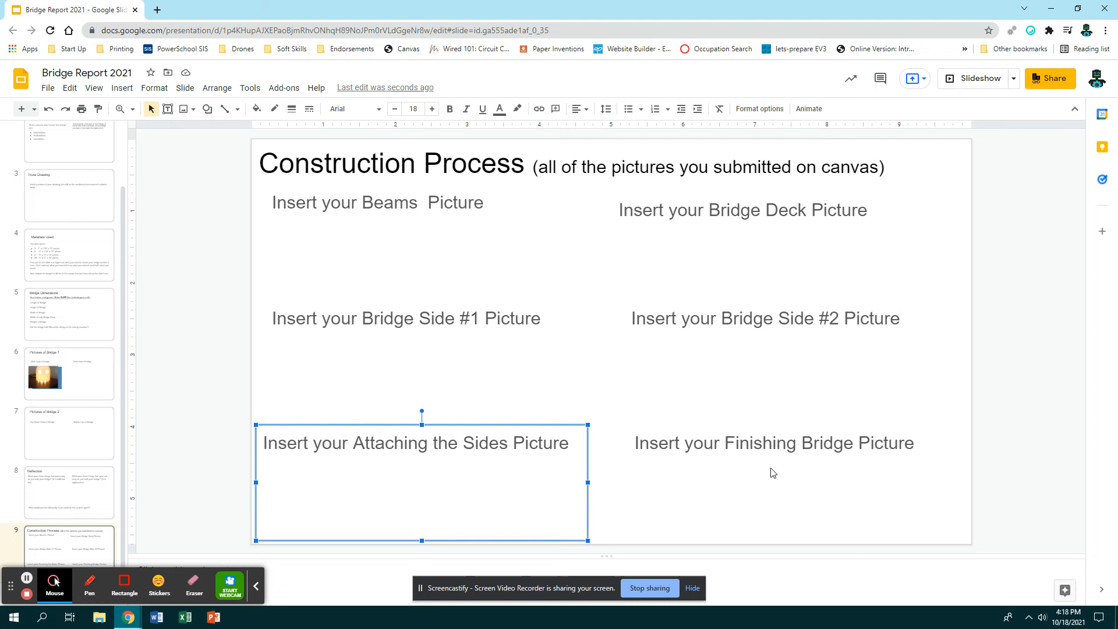
click(773, 442)
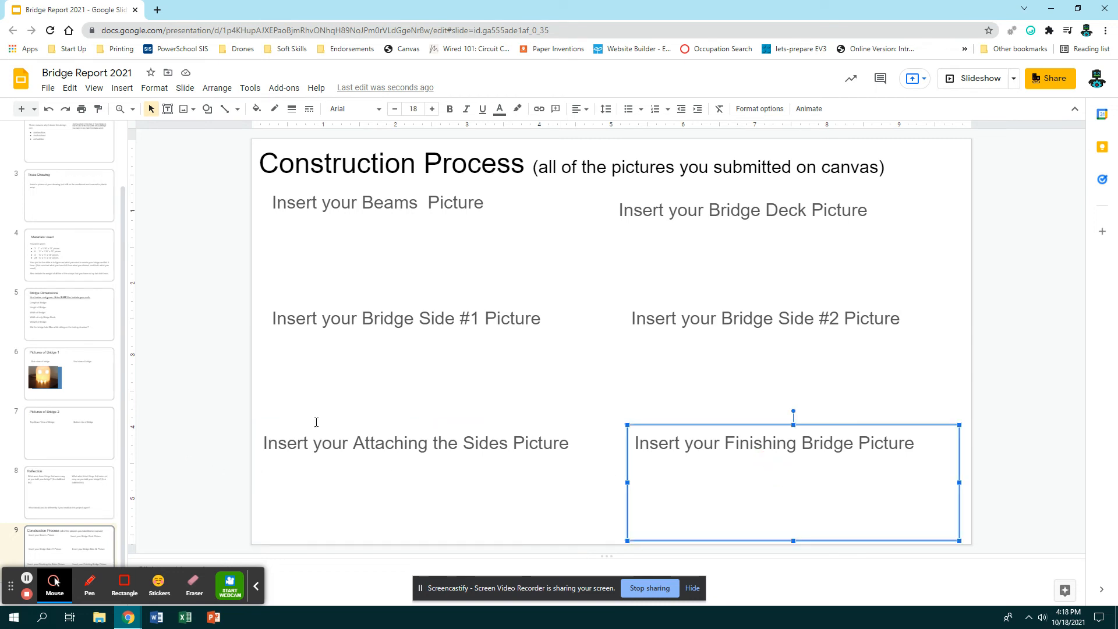
mouse_move(470, 563)
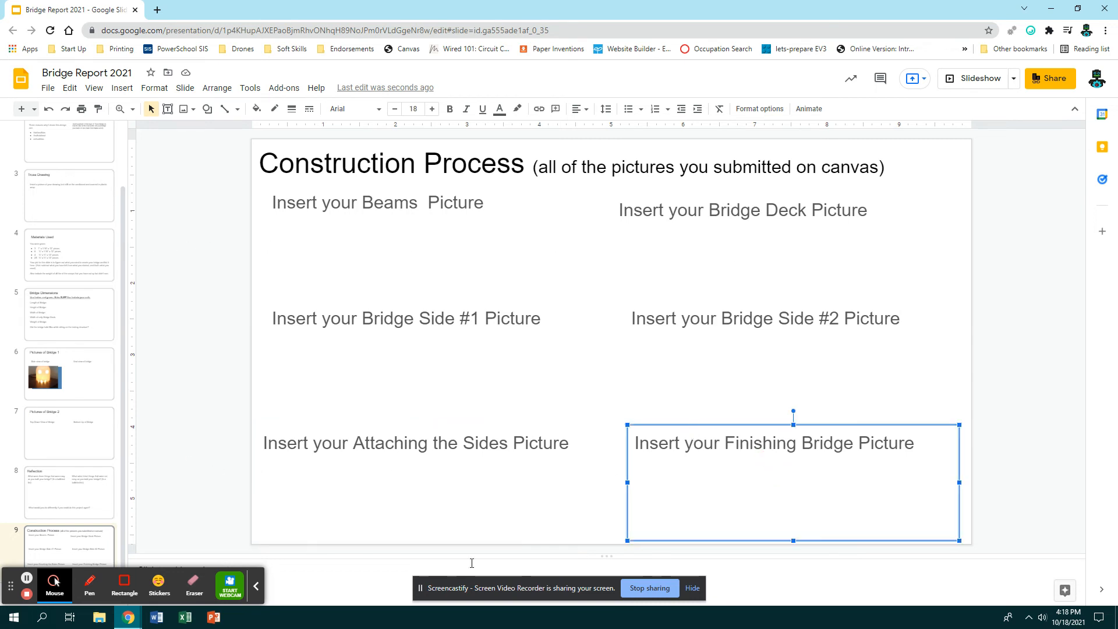
scroll(up, 3)
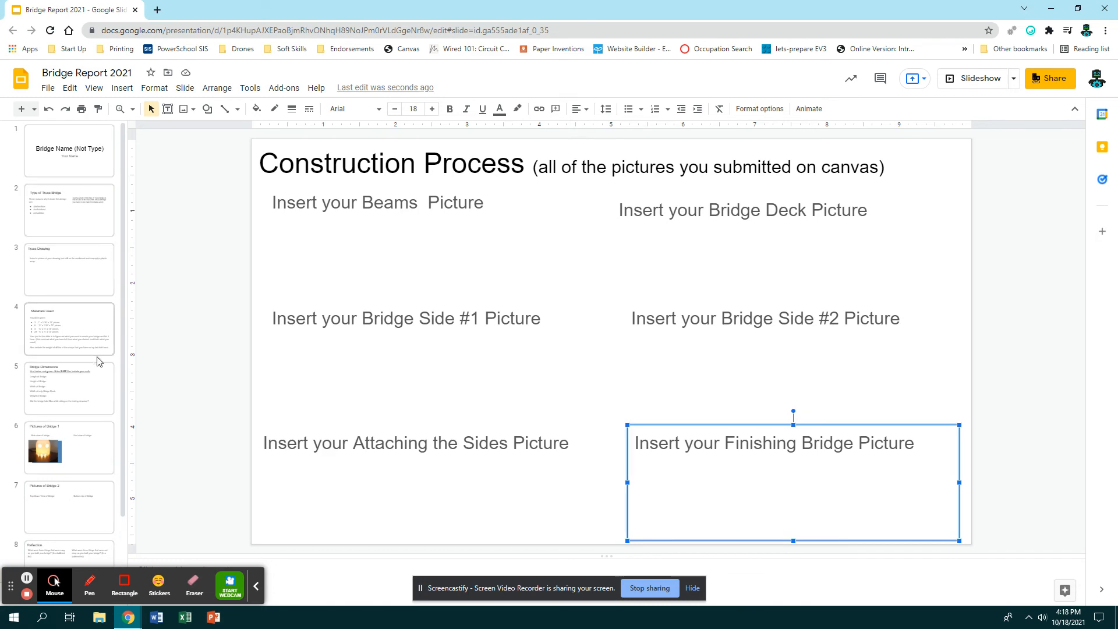
mouse_move(821, 265)
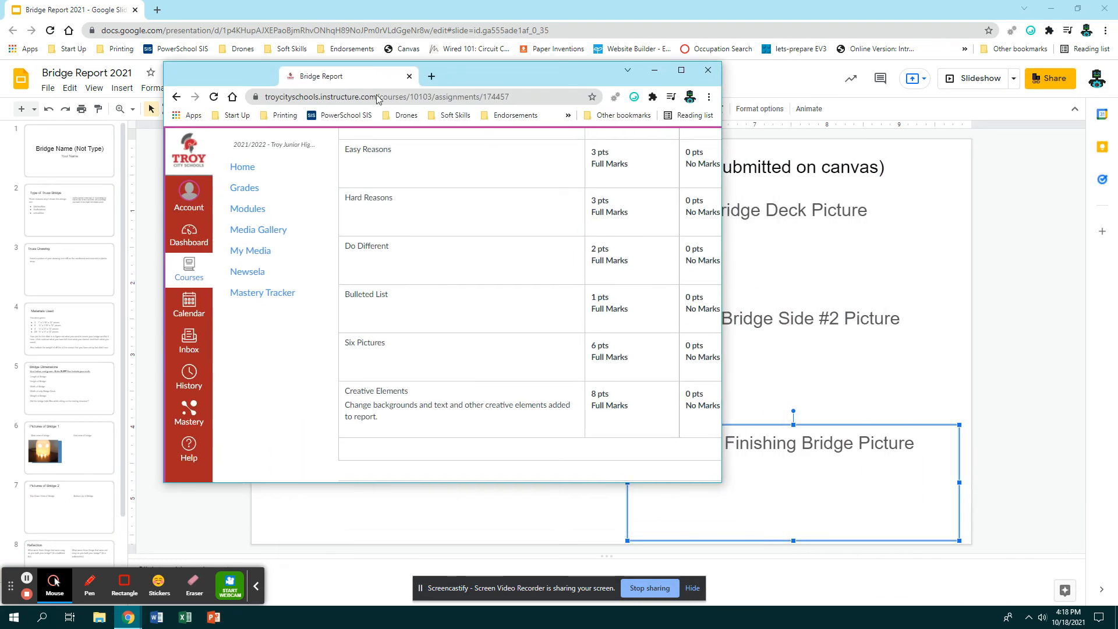
- Maximize the Canvas rubric window and scroll its criteria down to Creative Elements and the 60-point total
click(679, 70)
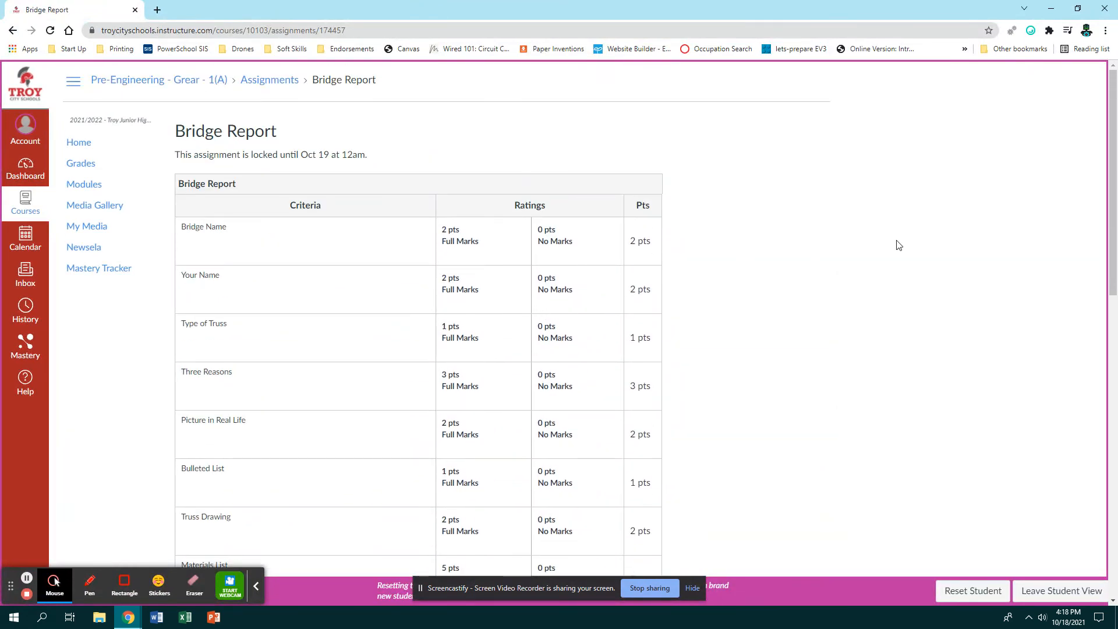
scroll(down, 3)
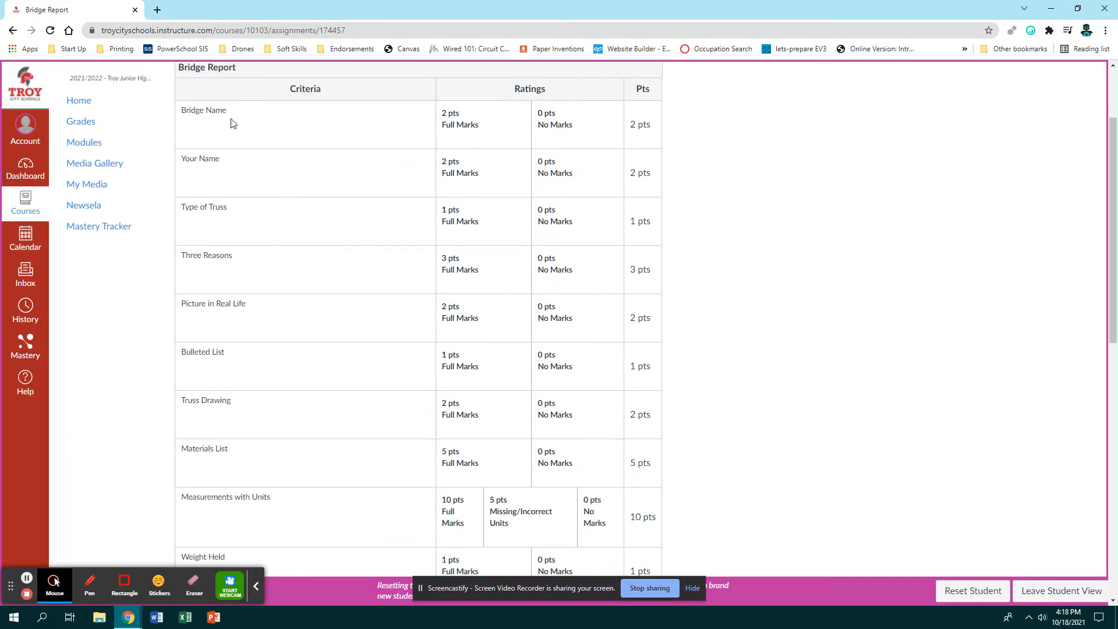
mouse_move(257, 184)
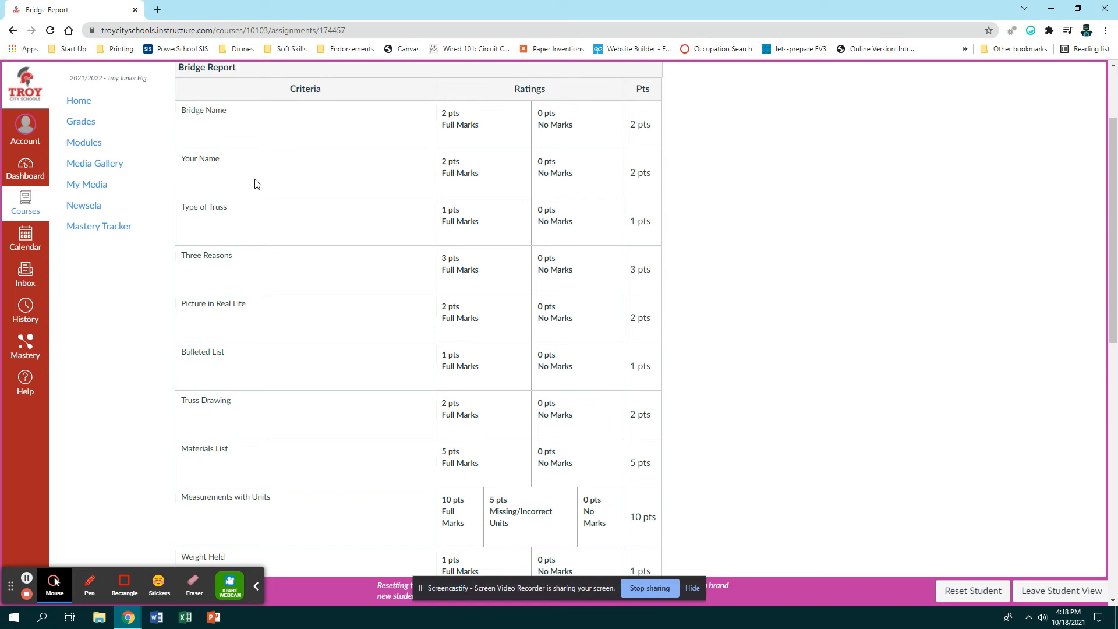
mouse_move(304, 219)
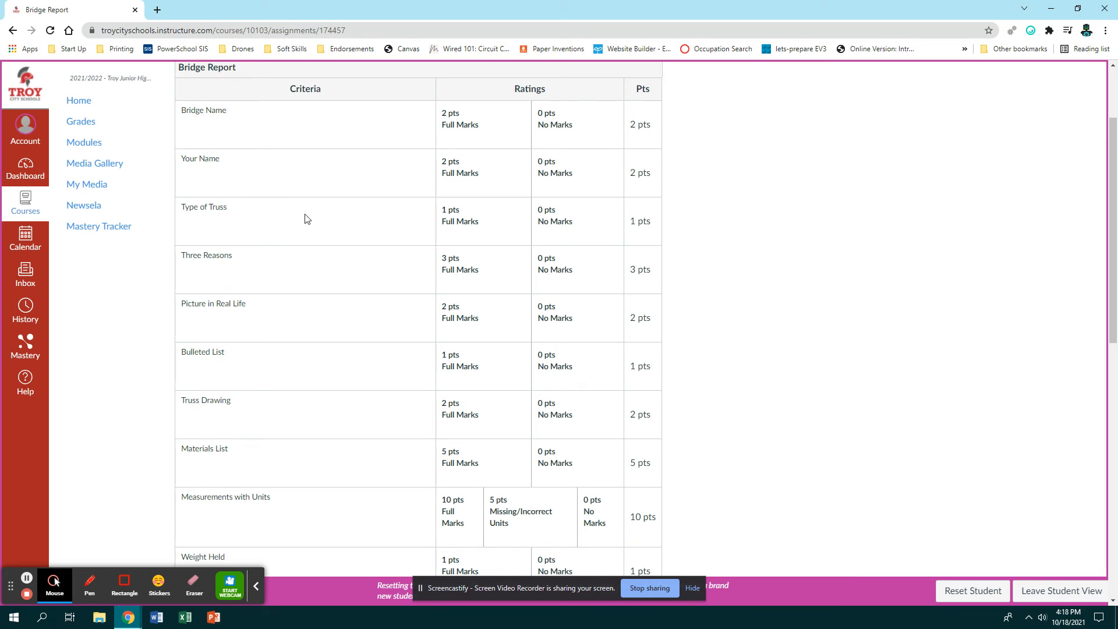
mouse_move(198, 268)
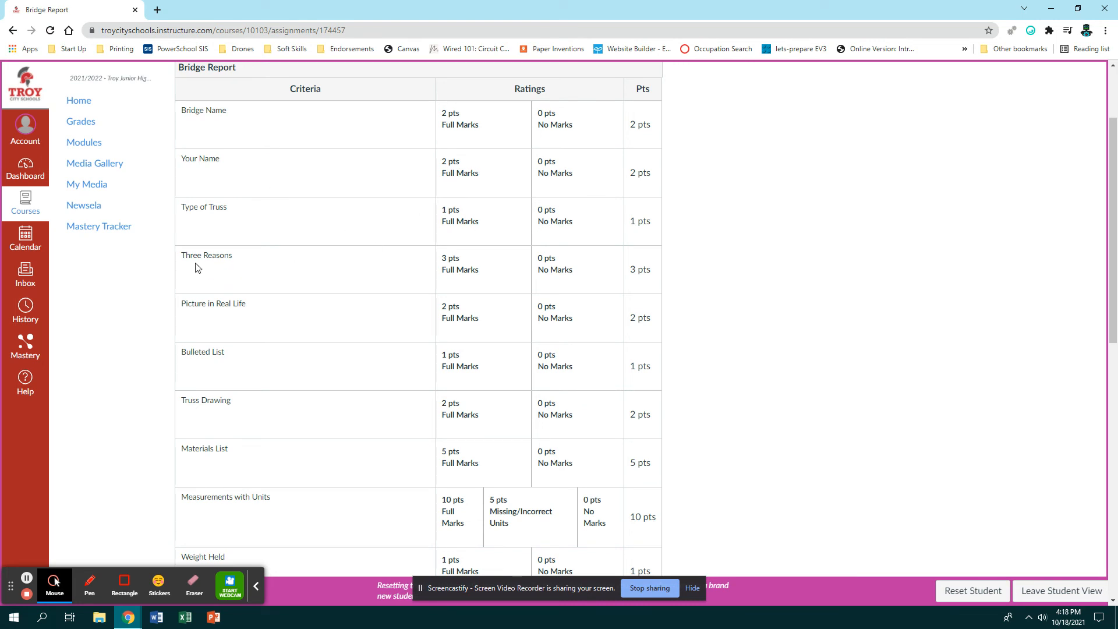
mouse_move(207, 301)
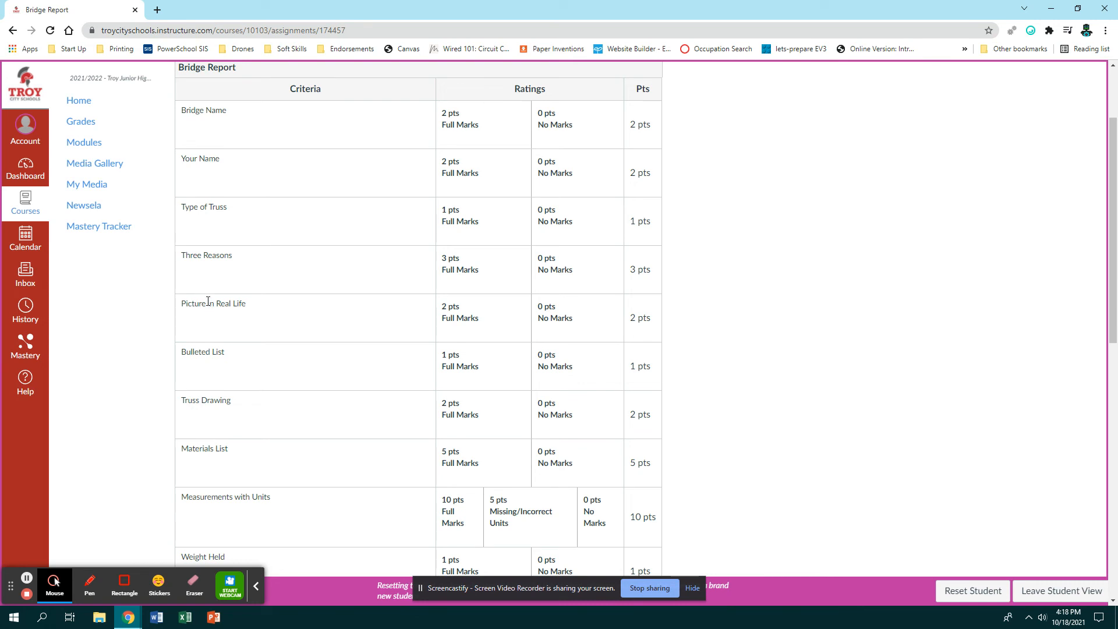
mouse_move(216, 368)
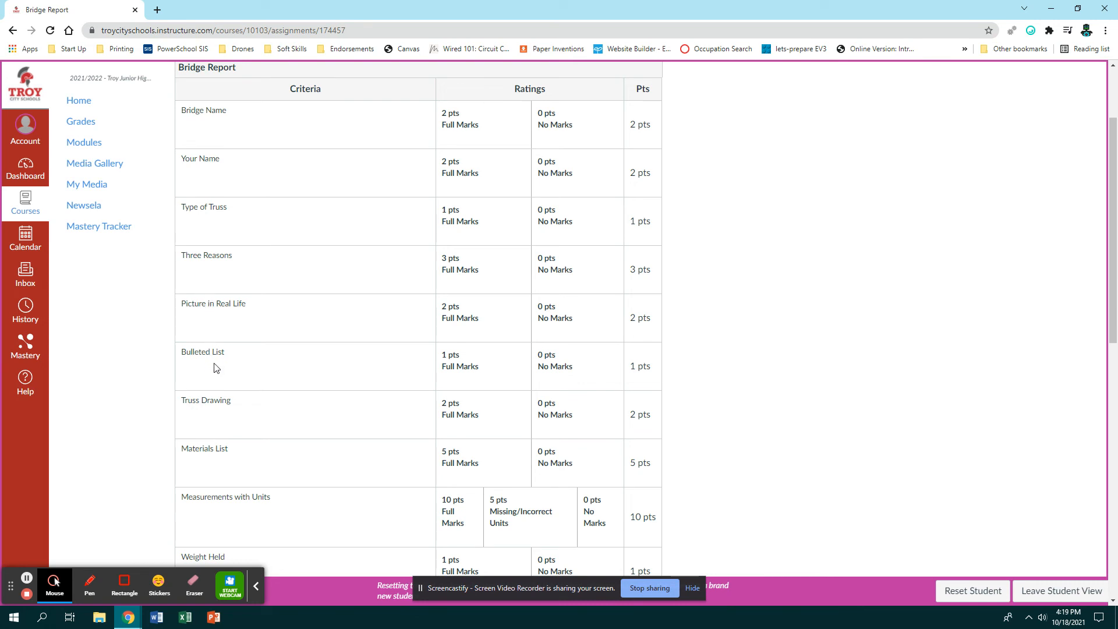
mouse_move(202, 371)
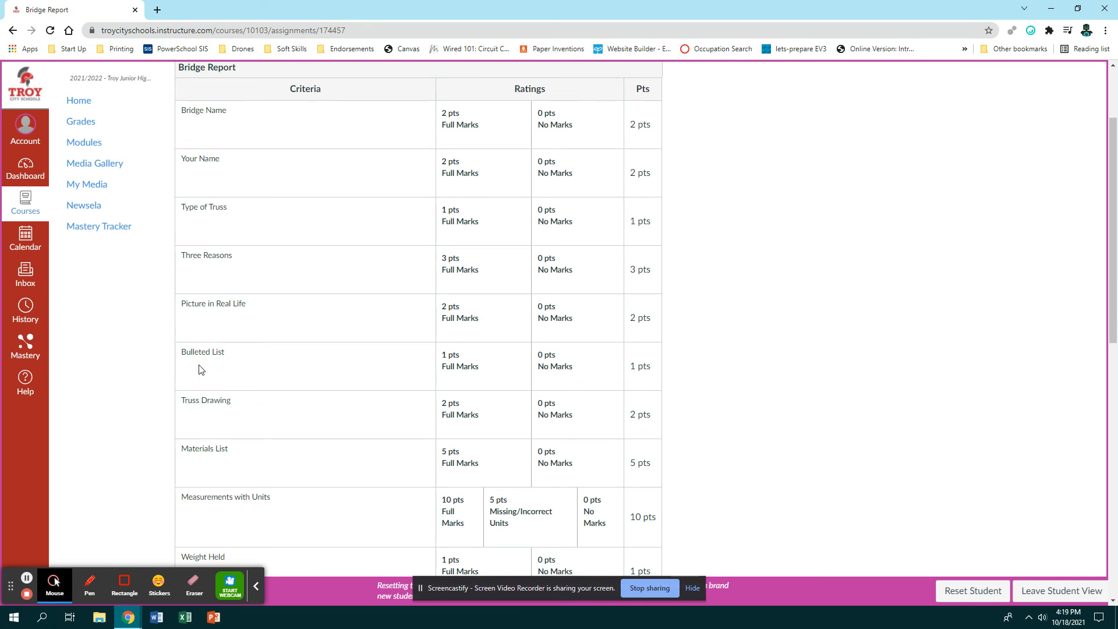
scroll(down, 3)
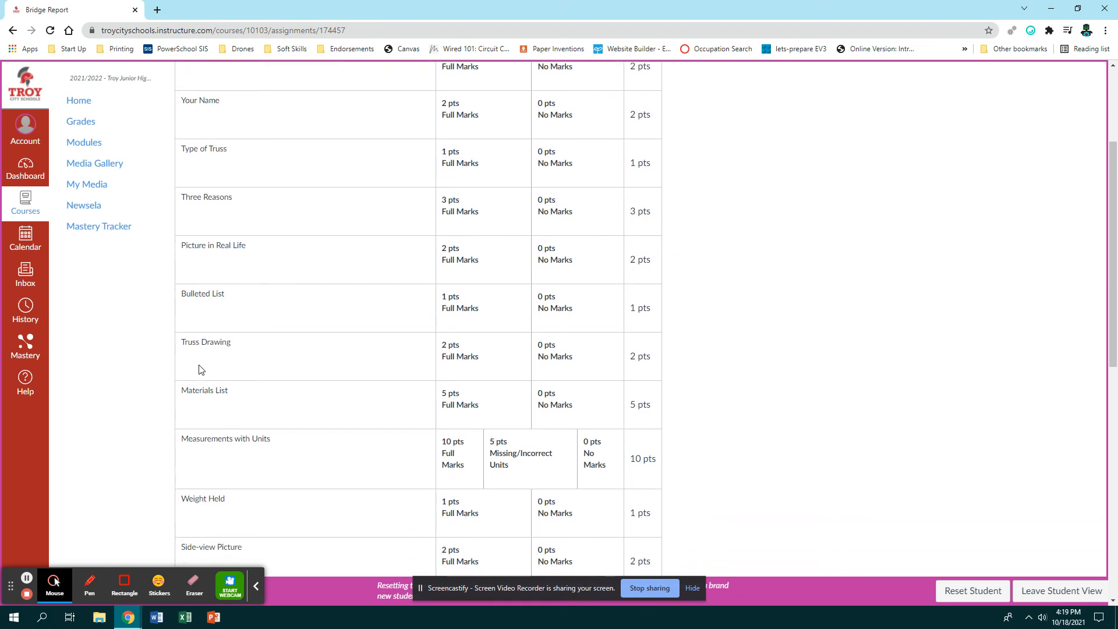
scroll(down, 3)
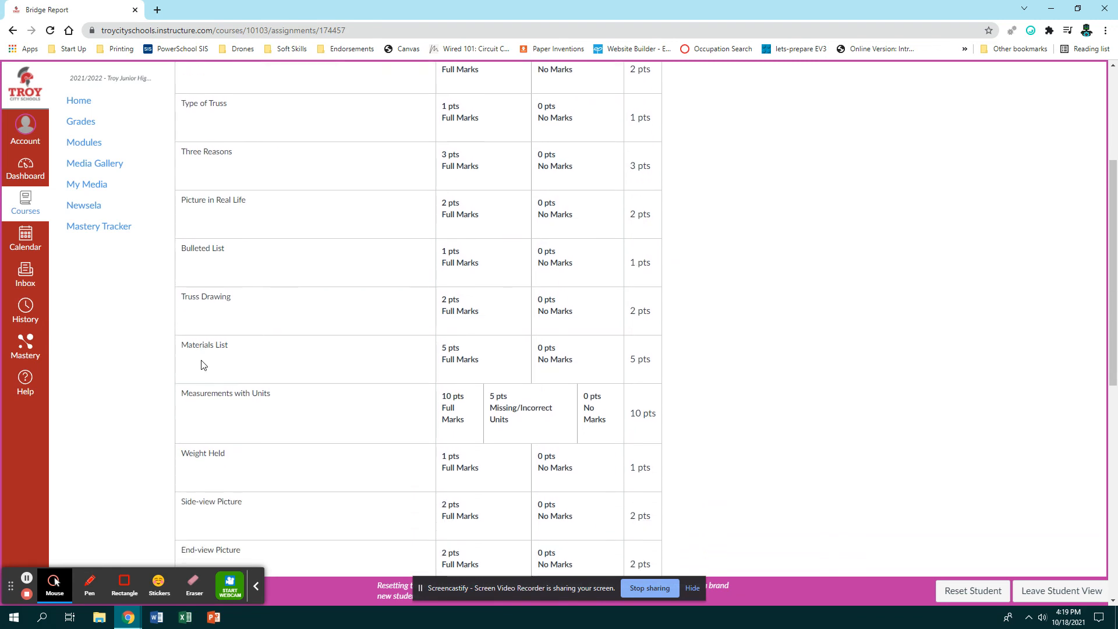
scroll(up, 3)
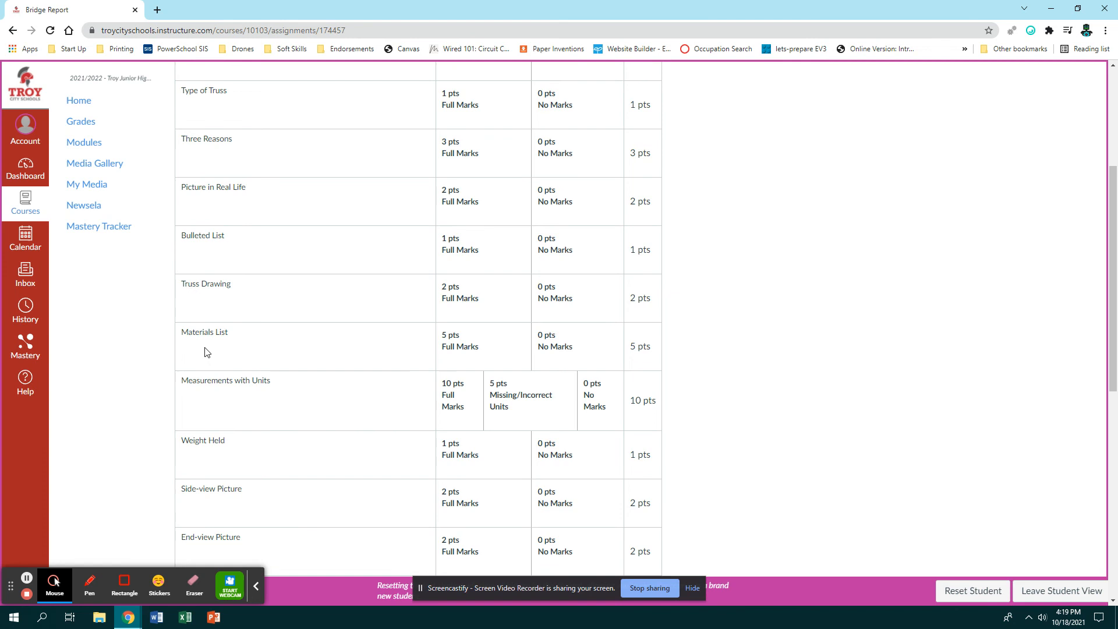
mouse_move(216, 392)
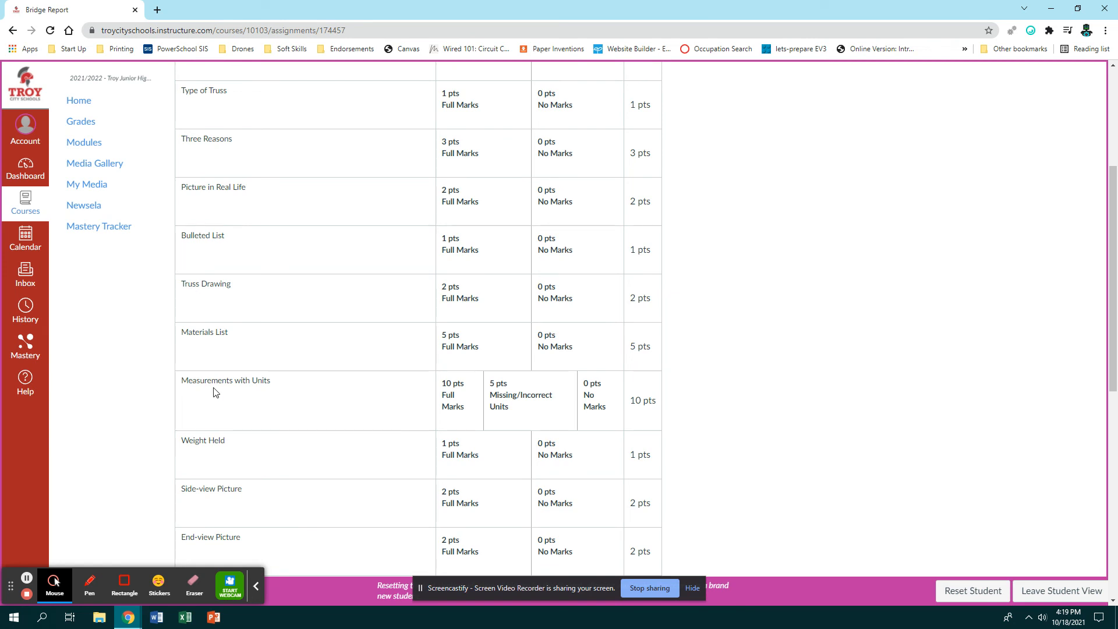
mouse_move(279, 400)
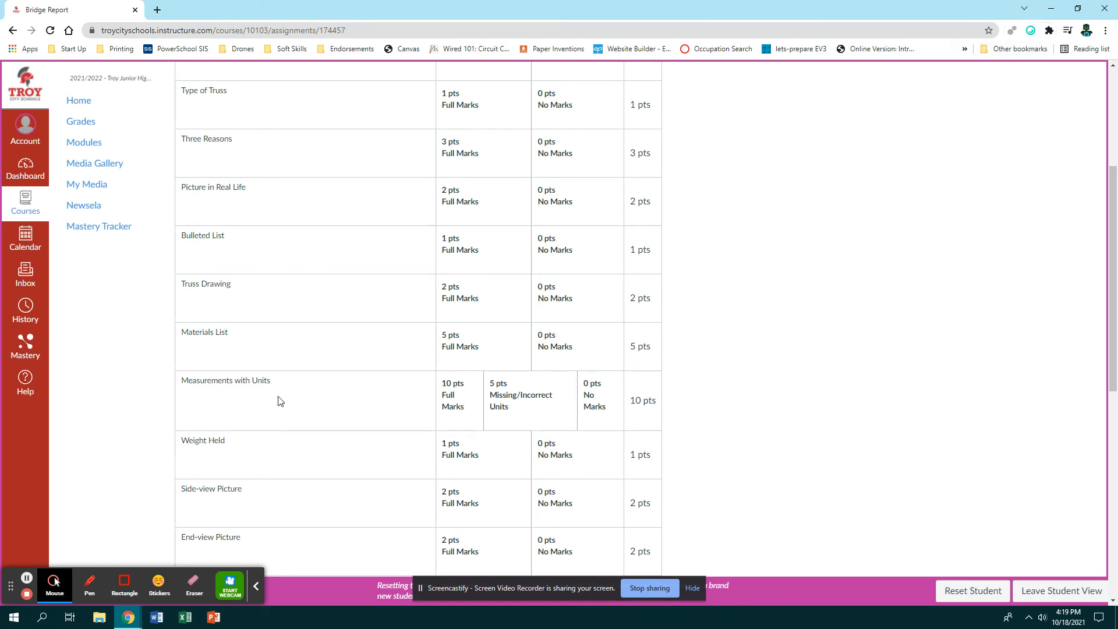
scroll(up, 3)
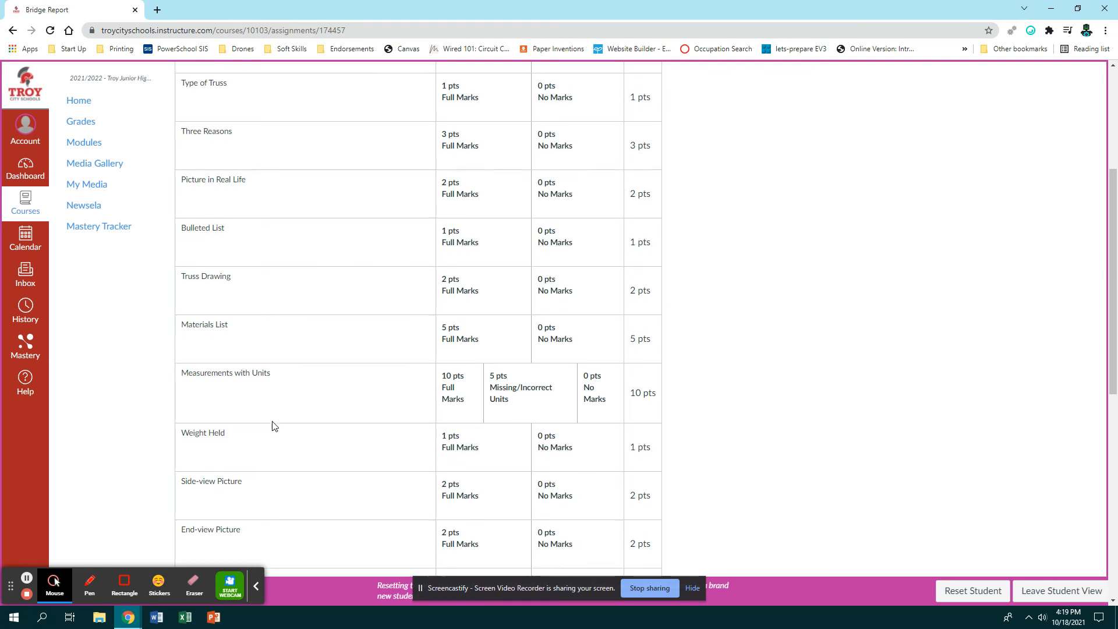
scroll(down, 3)
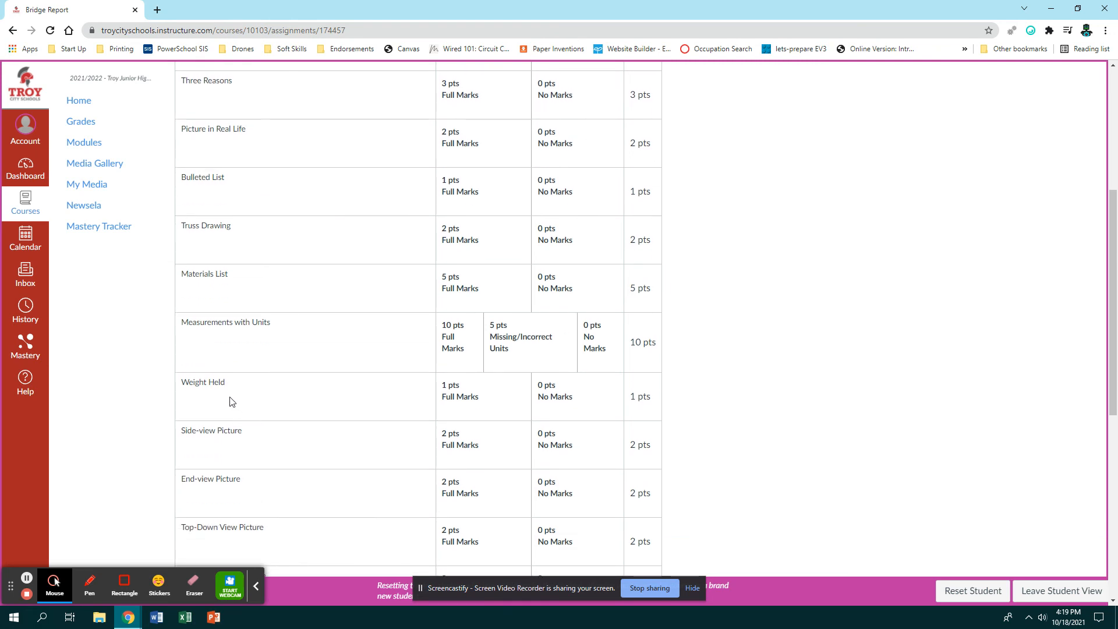
mouse_move(229, 430)
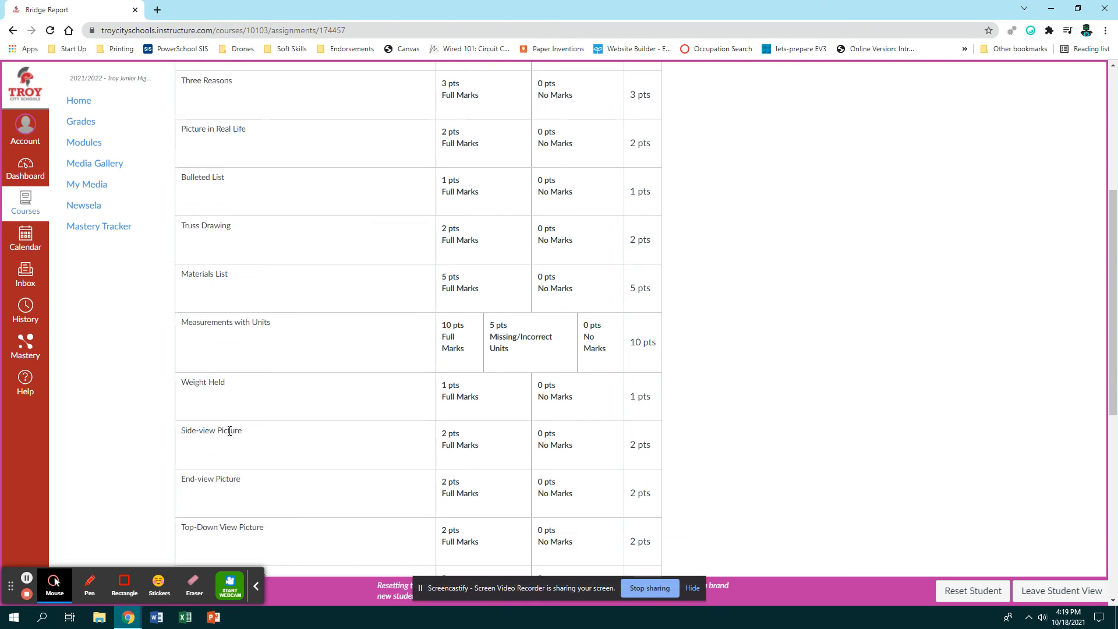
scroll(down, 3)
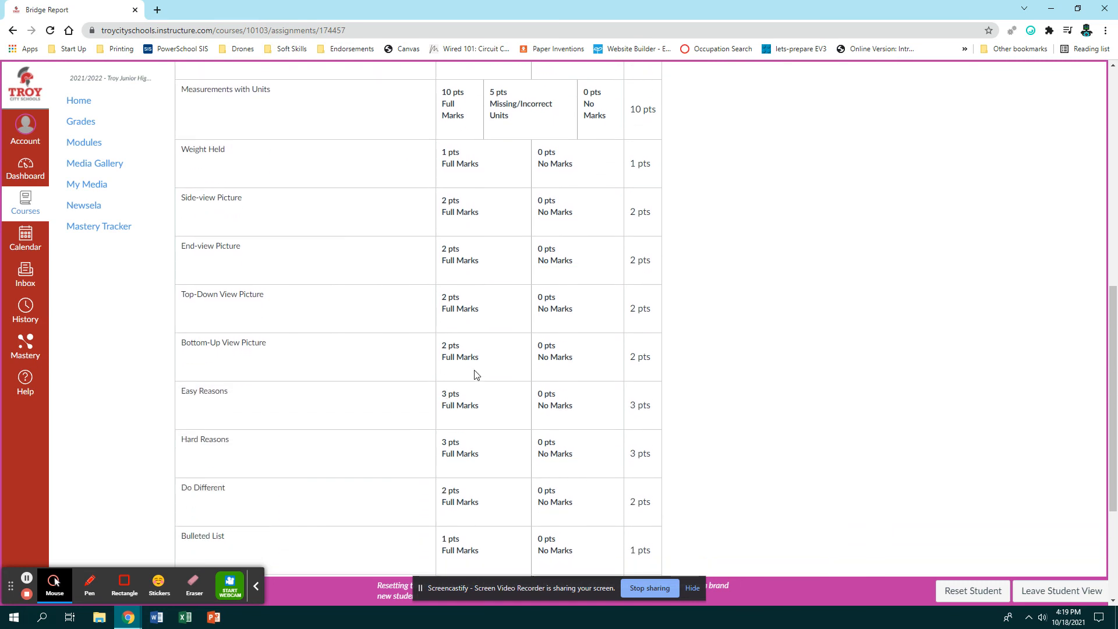
mouse_move(221, 395)
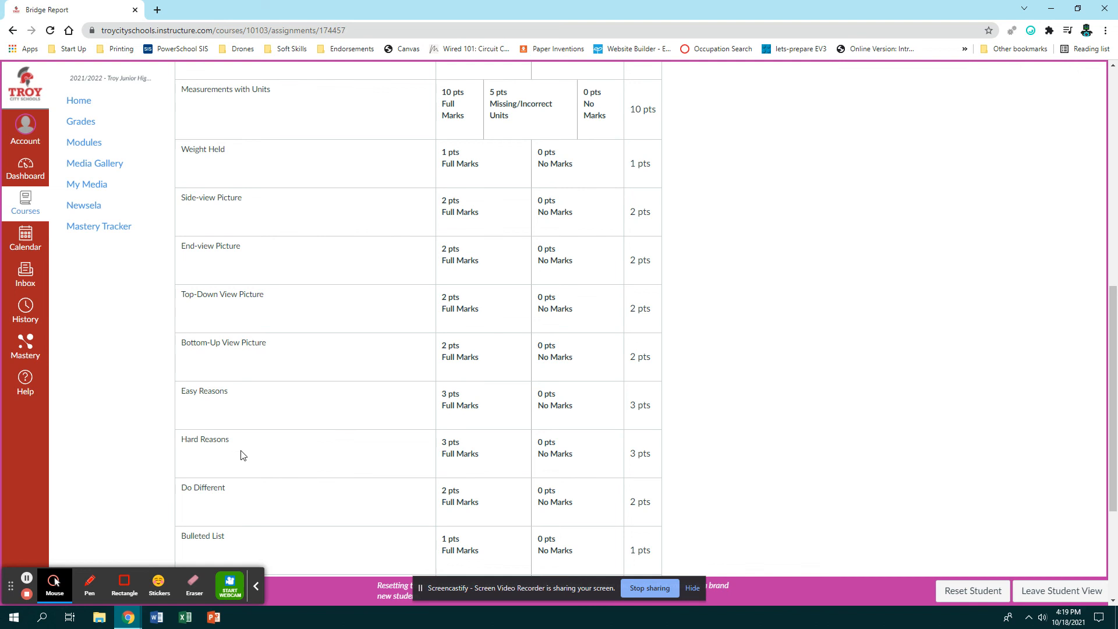
scroll(down, 3)
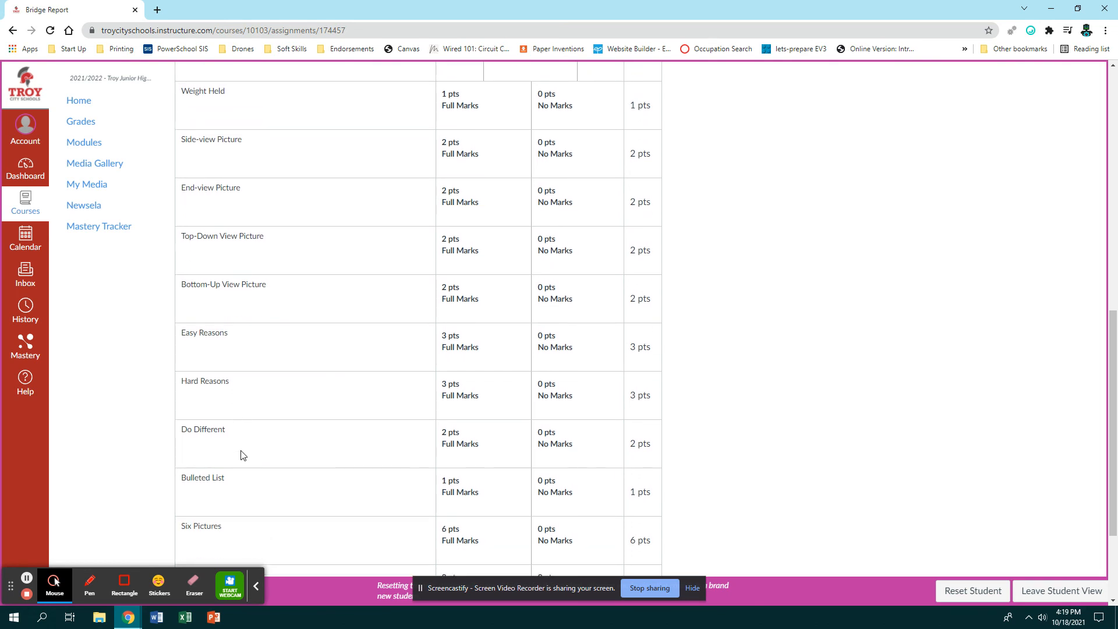
scroll(down, 3)
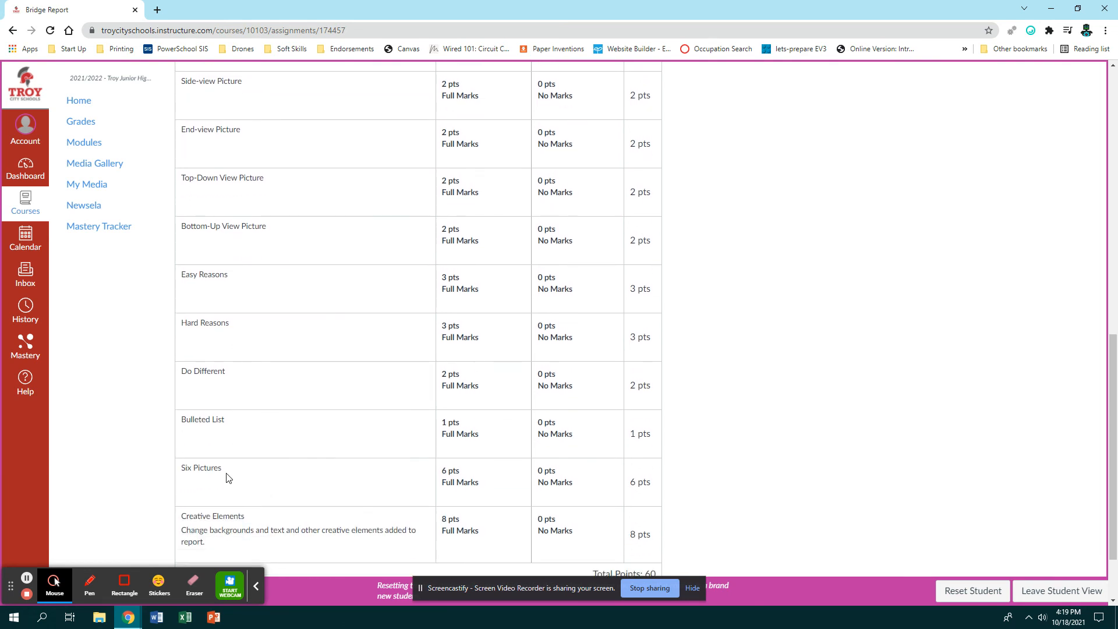
scroll(down, 3)
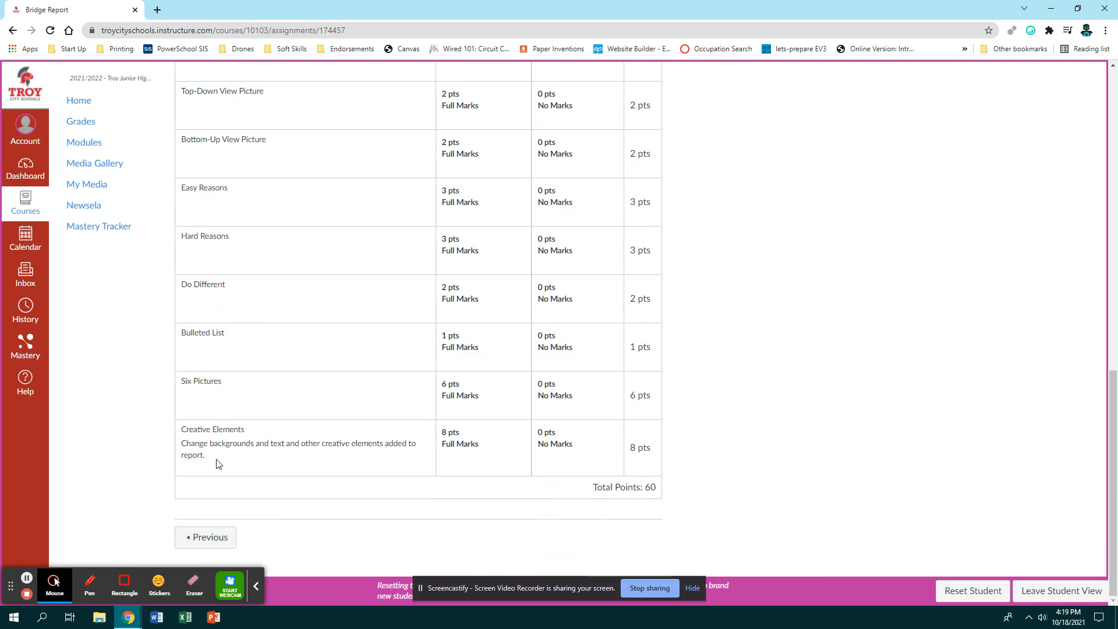
mouse_move(255, 457)
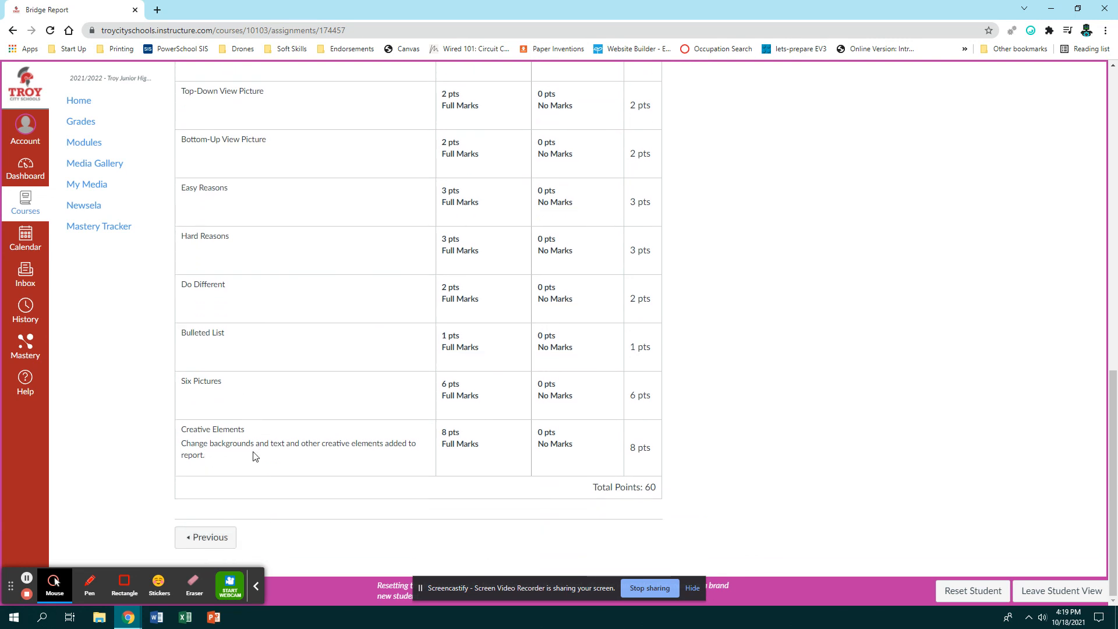
mouse_move(340, 456)
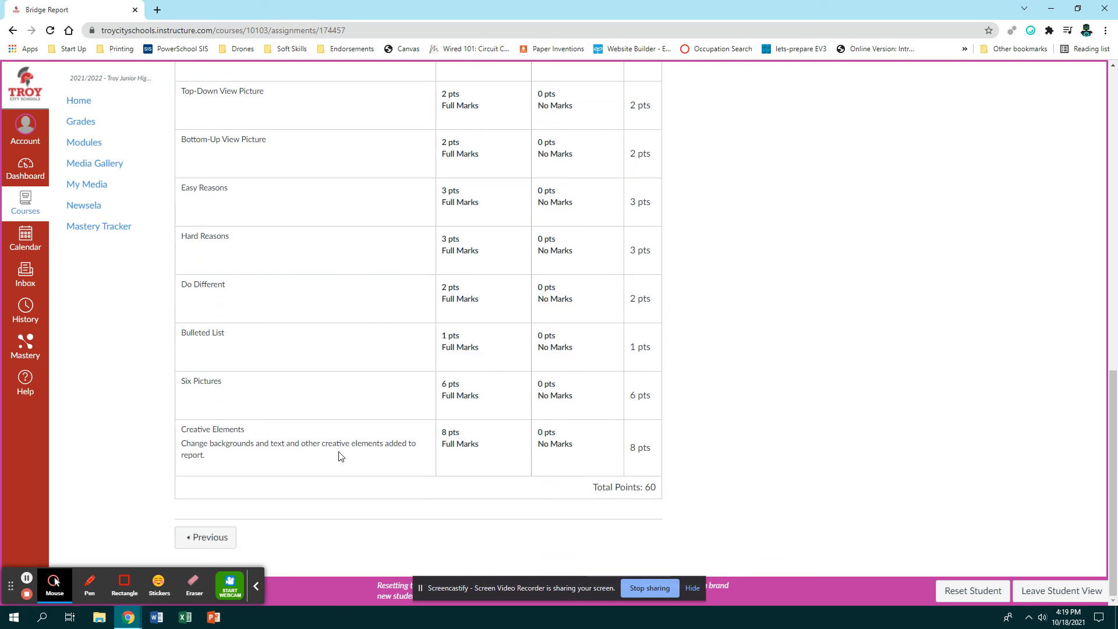
mouse_move(755, 170)
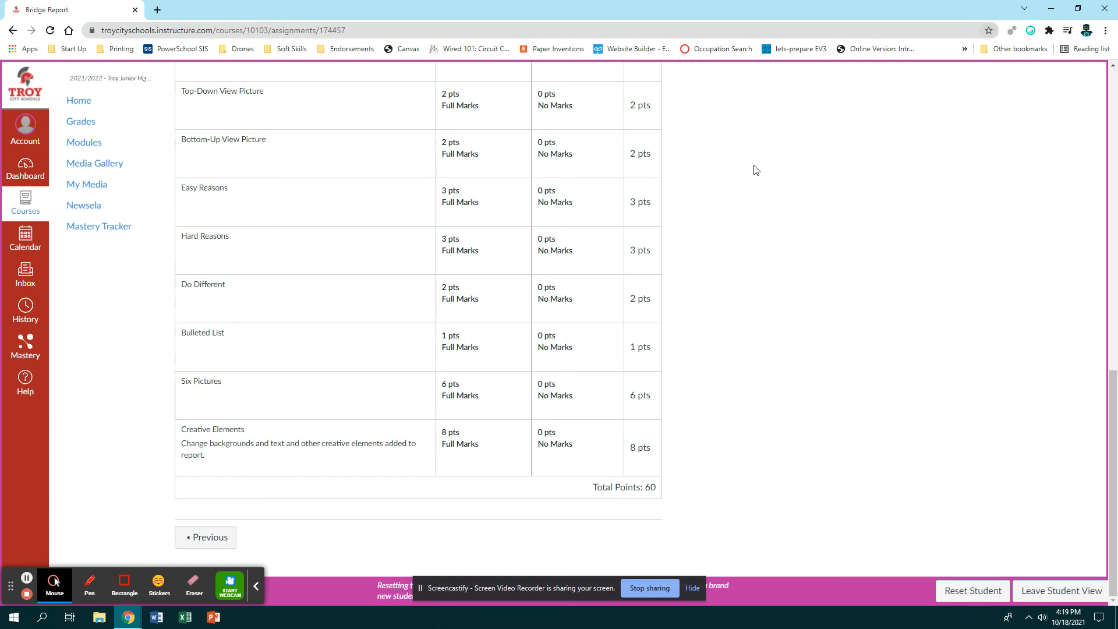
mouse_move(290, 463)
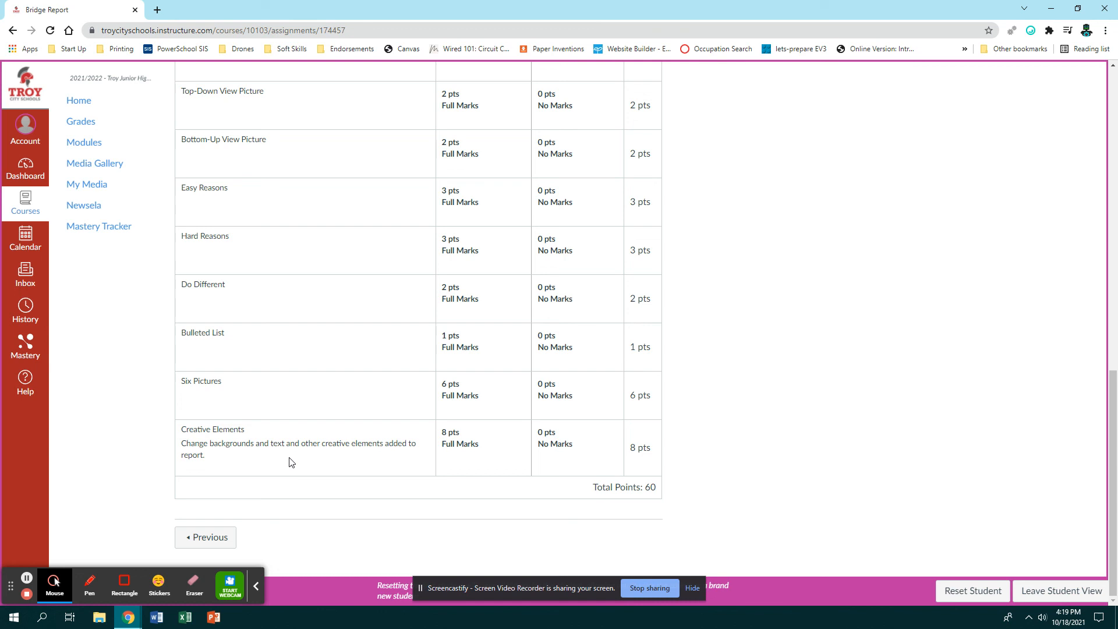
mouse_move(257, 453)
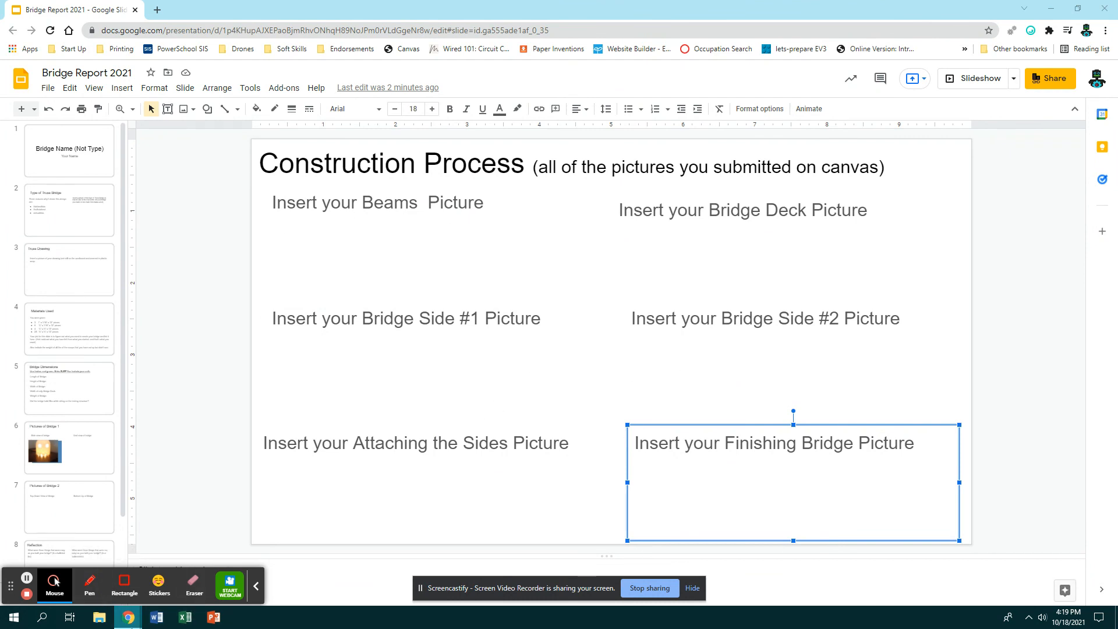
mouse_move(127, 618)
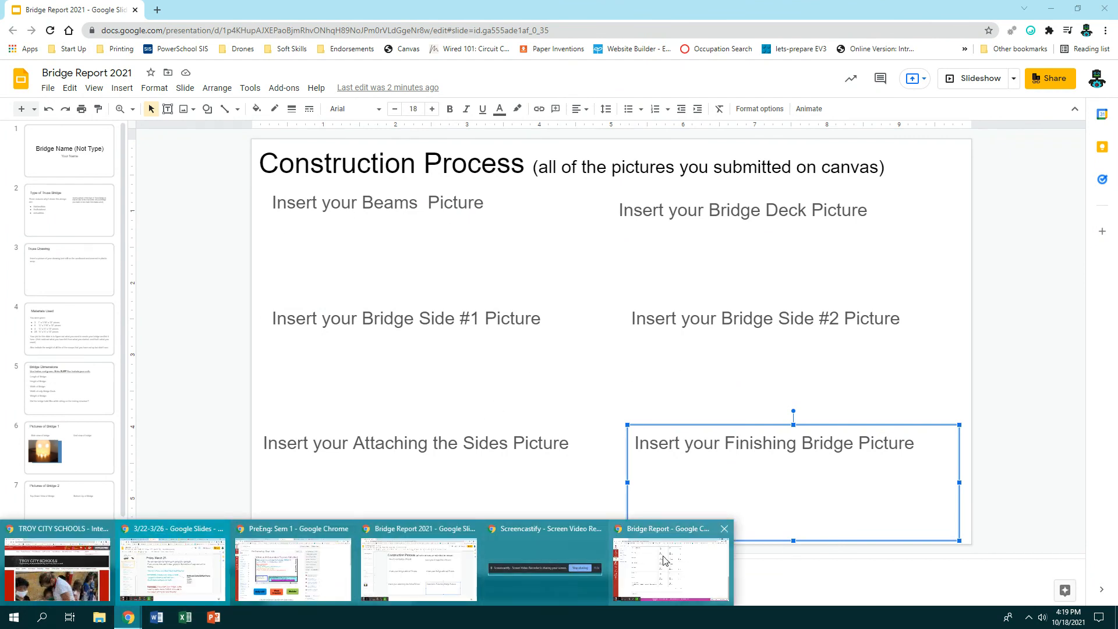
- Glance at the Canvas rubric, then go to slide 8, the Reflection slide with its three prompts
click(669, 564)
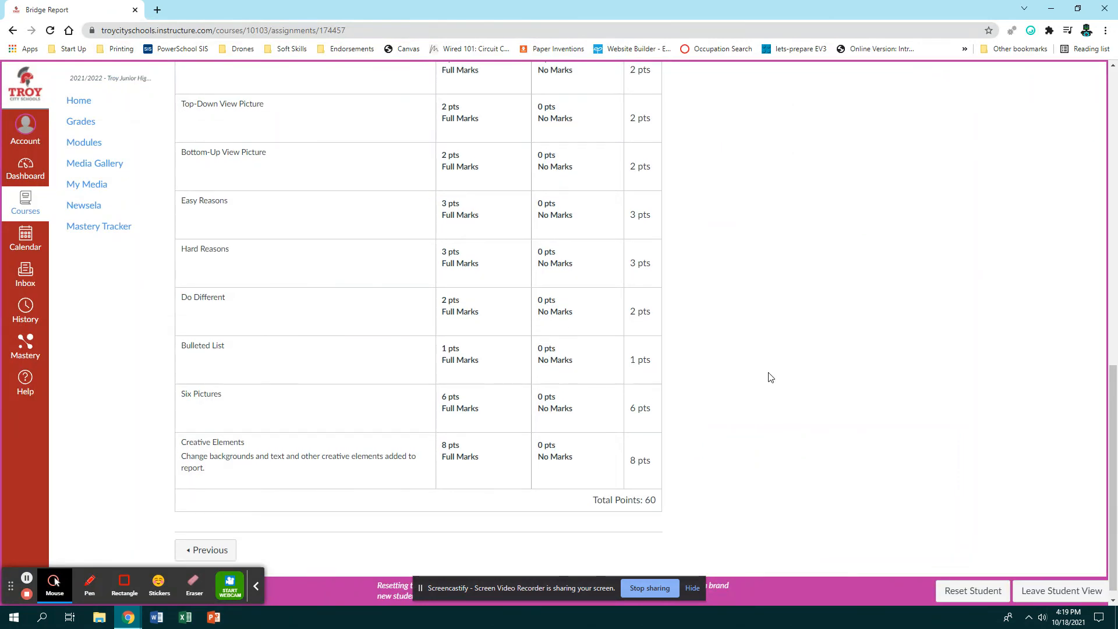
scroll(up, 3)
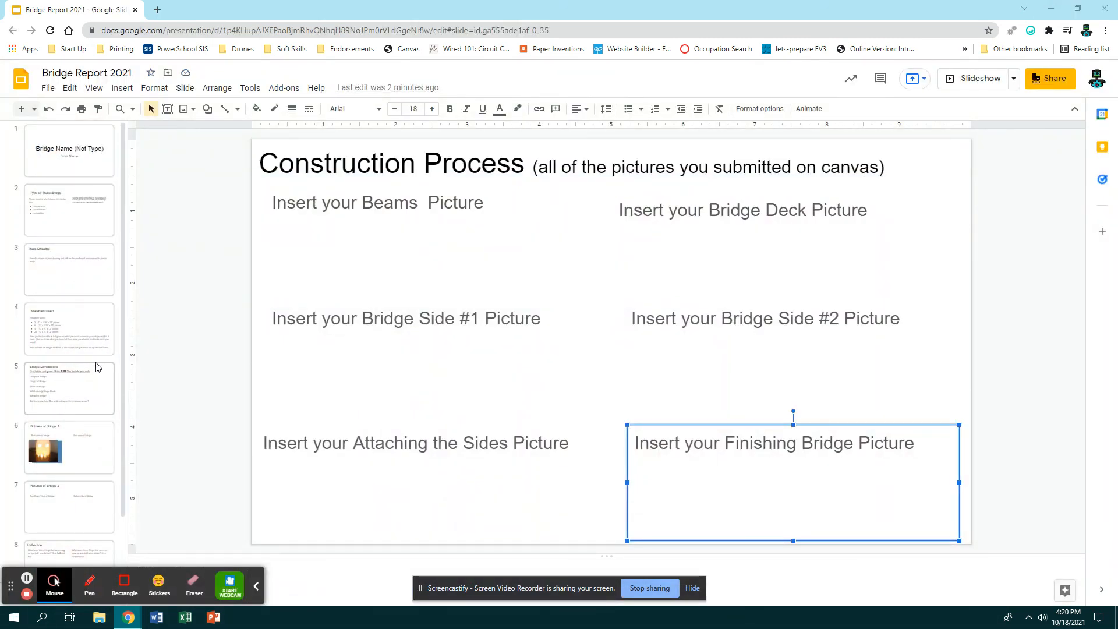
mouse_move(834, 289)
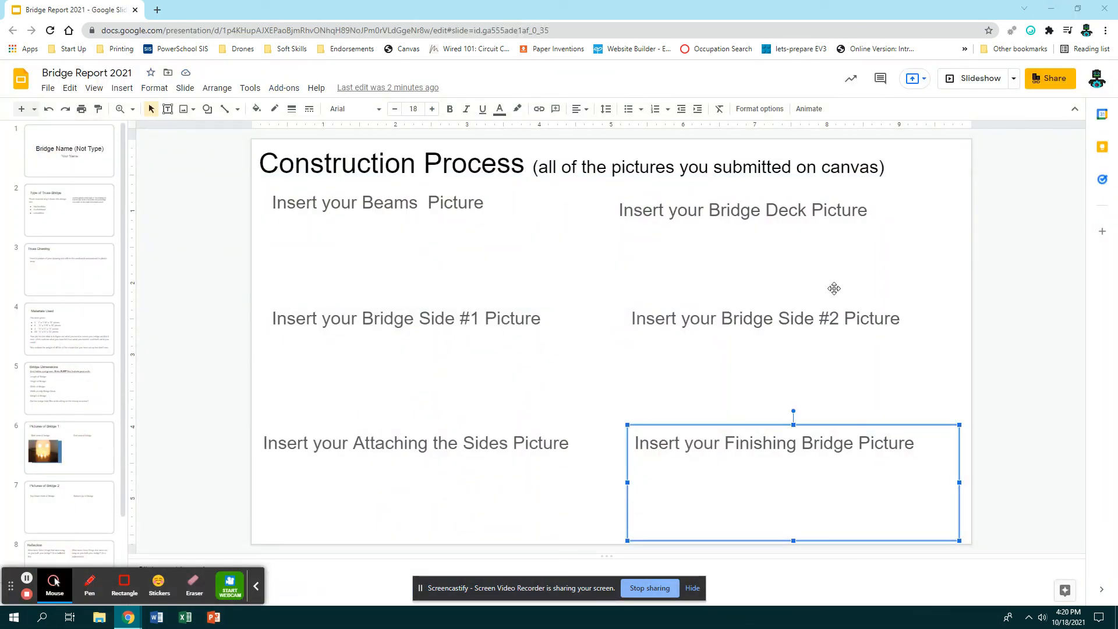
mouse_move(127, 300)
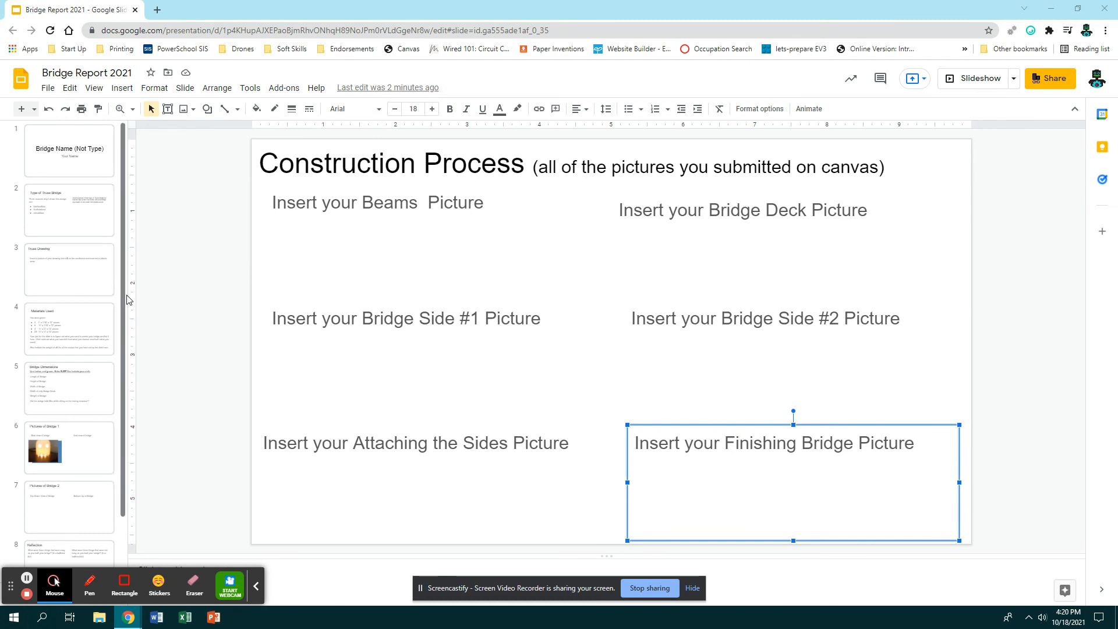
click(69, 540)
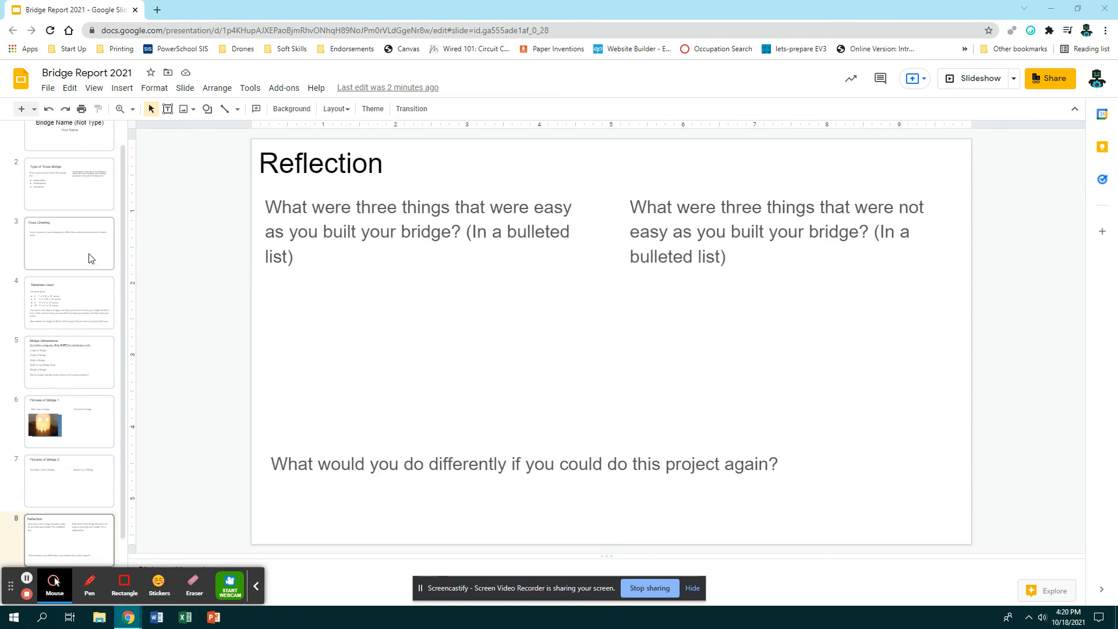
scroll(up, 3)
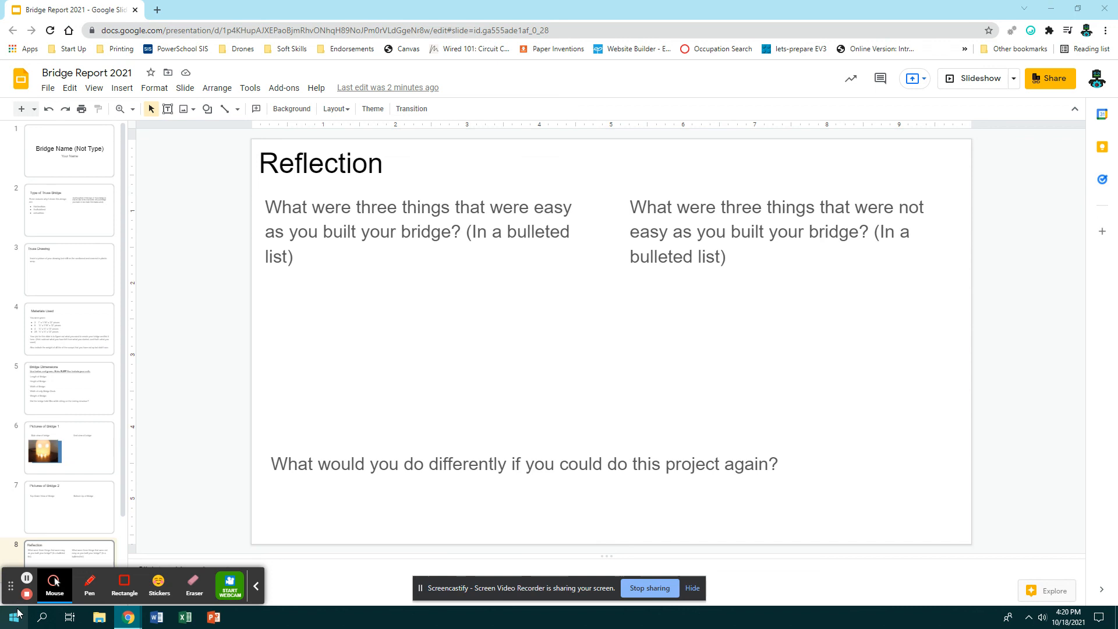
mouse_move(26, 594)
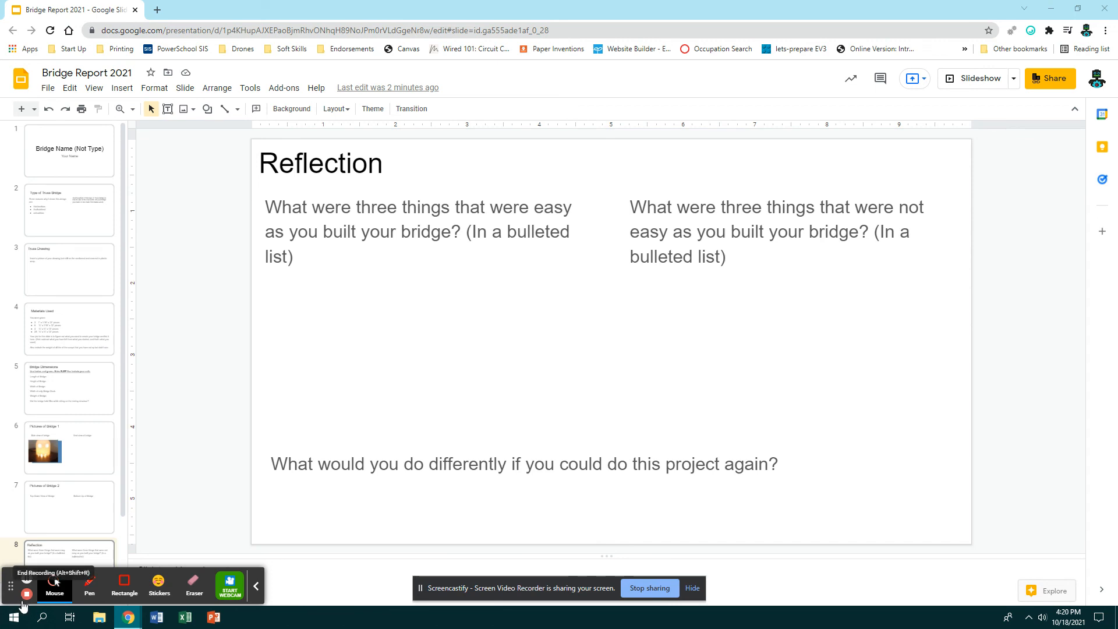